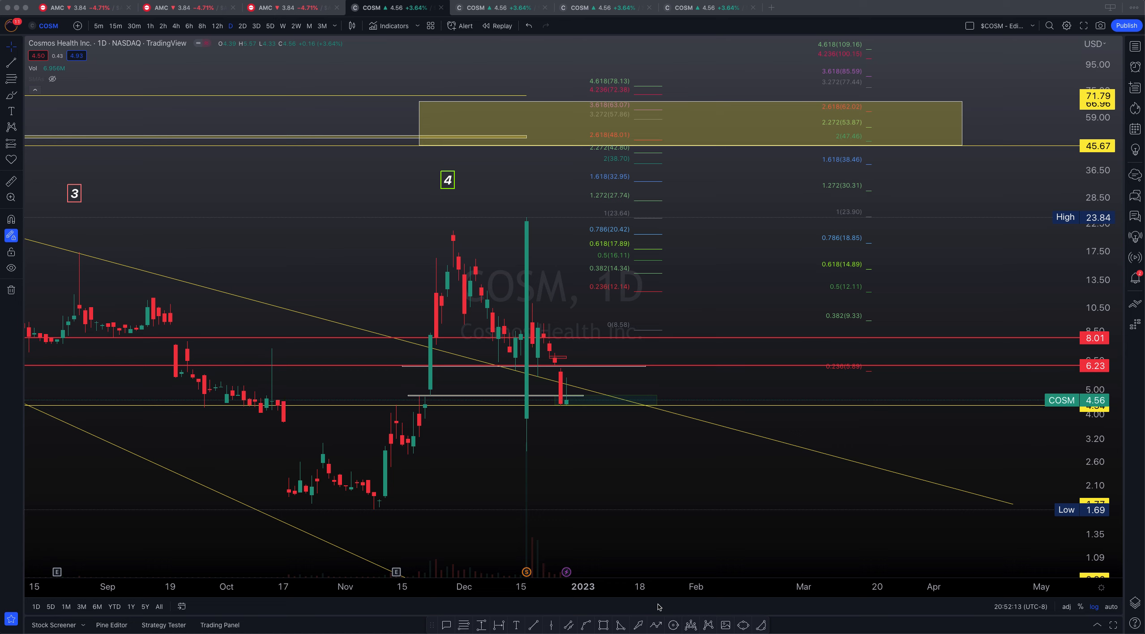
mouse_move(546, 343)
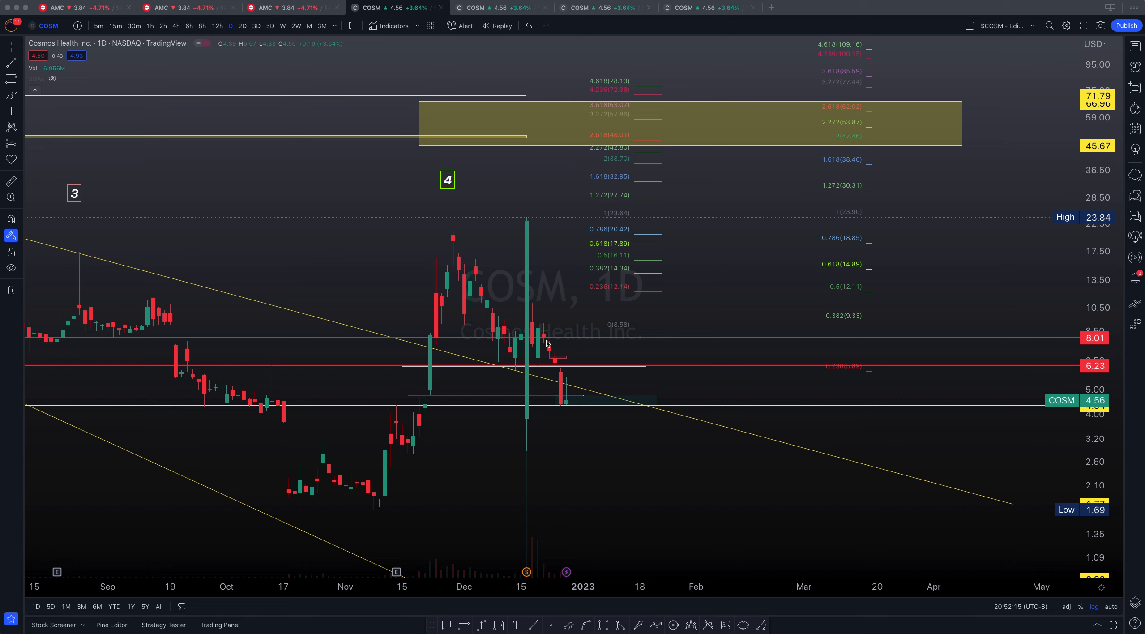
mouse_move(569, 403)
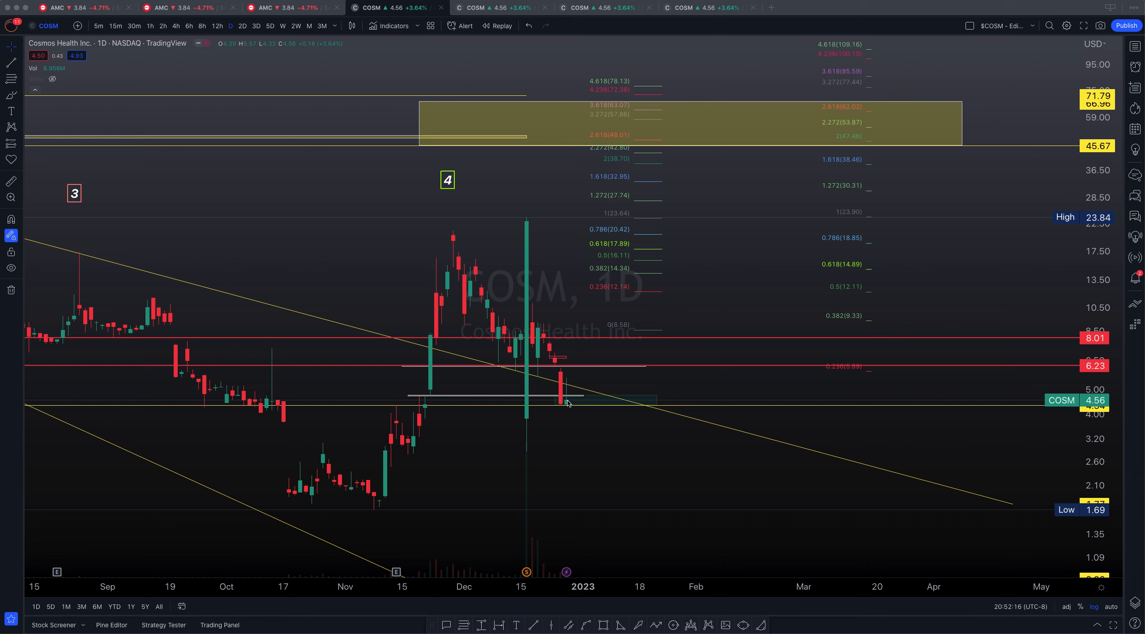
mouse_move(571, 274)
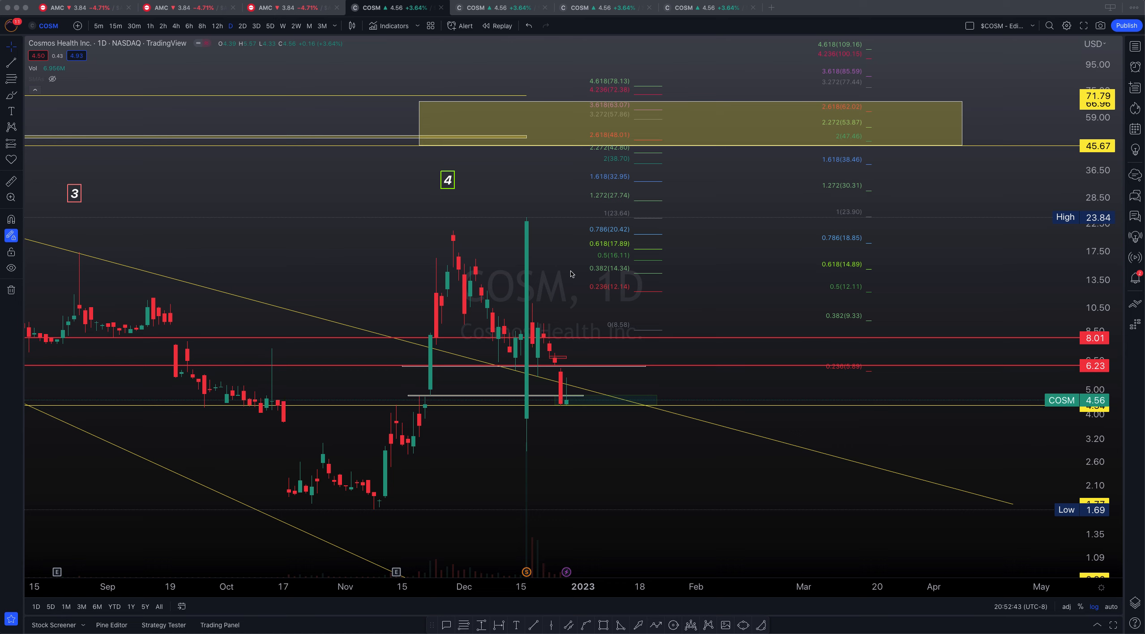
mouse_move(708, 284)
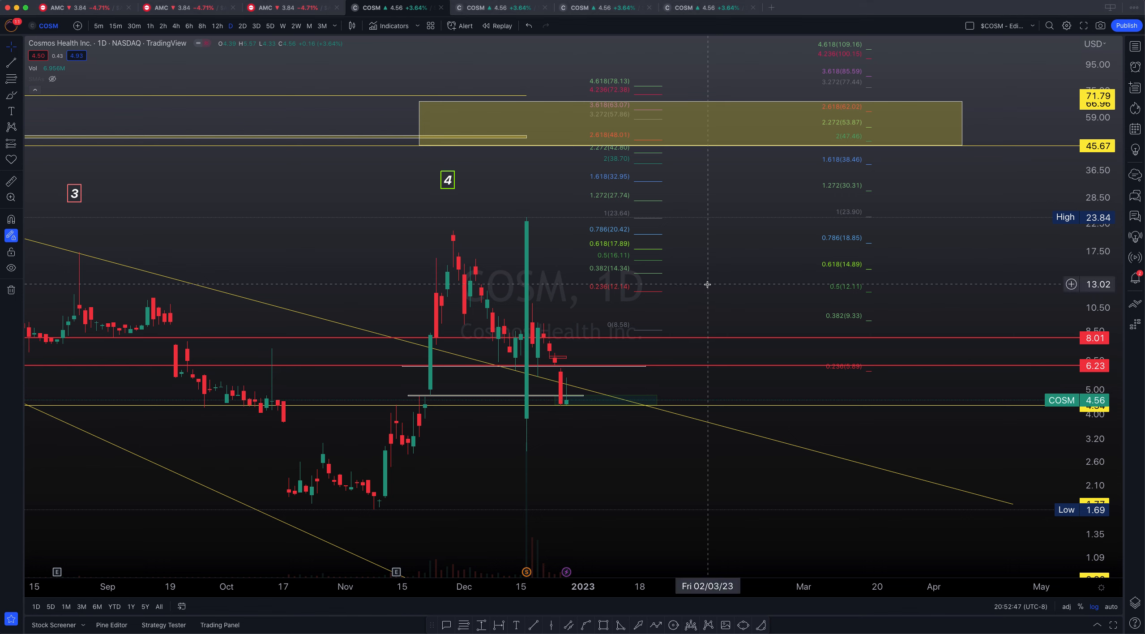
mouse_move(663, 291)
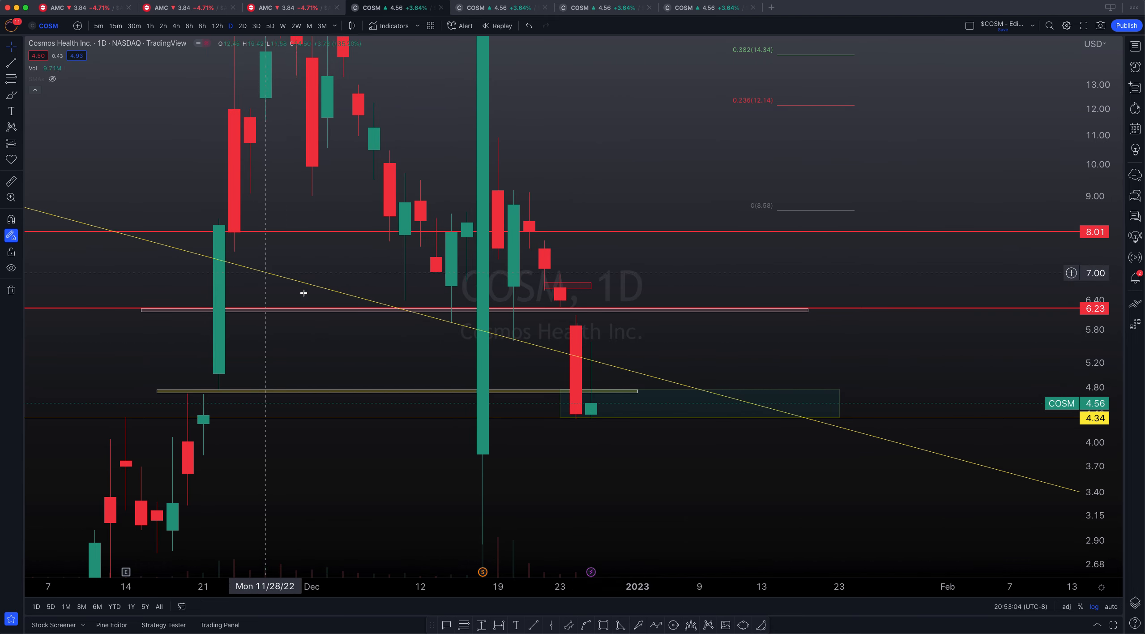
mouse_move(574, 321)
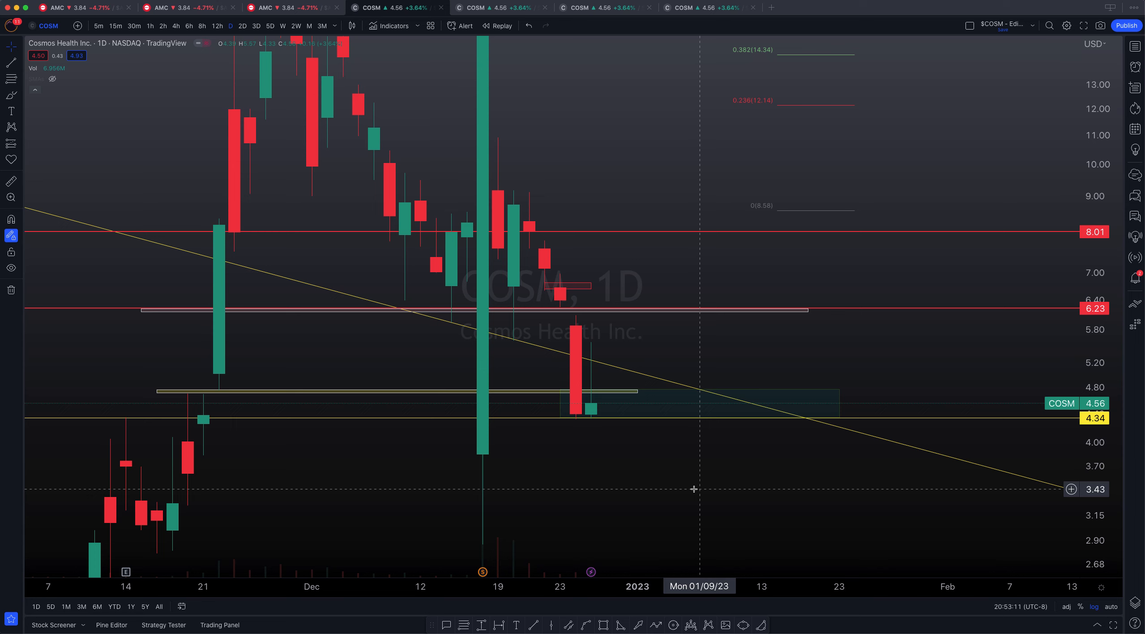
mouse_move(692, 440)
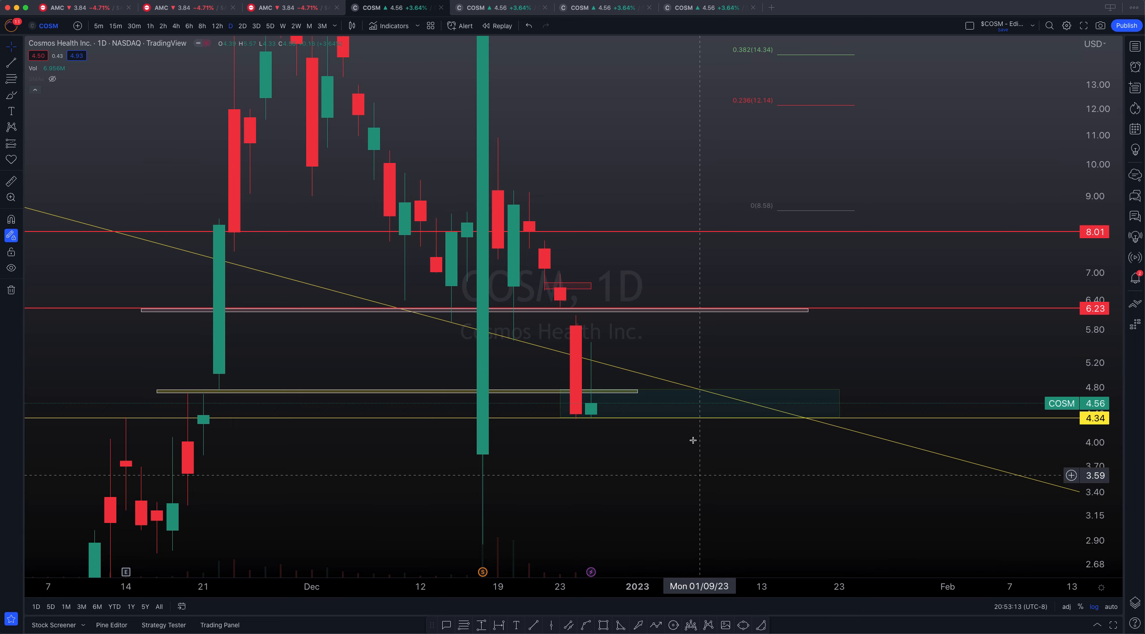
mouse_move(734, 332)
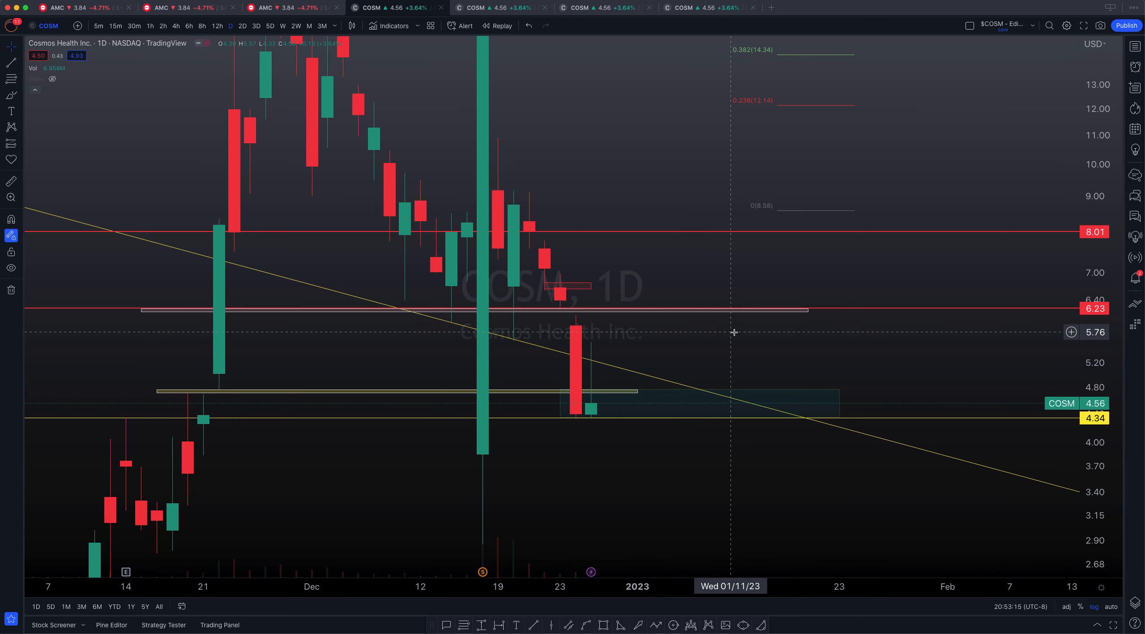
mouse_move(734, 330)
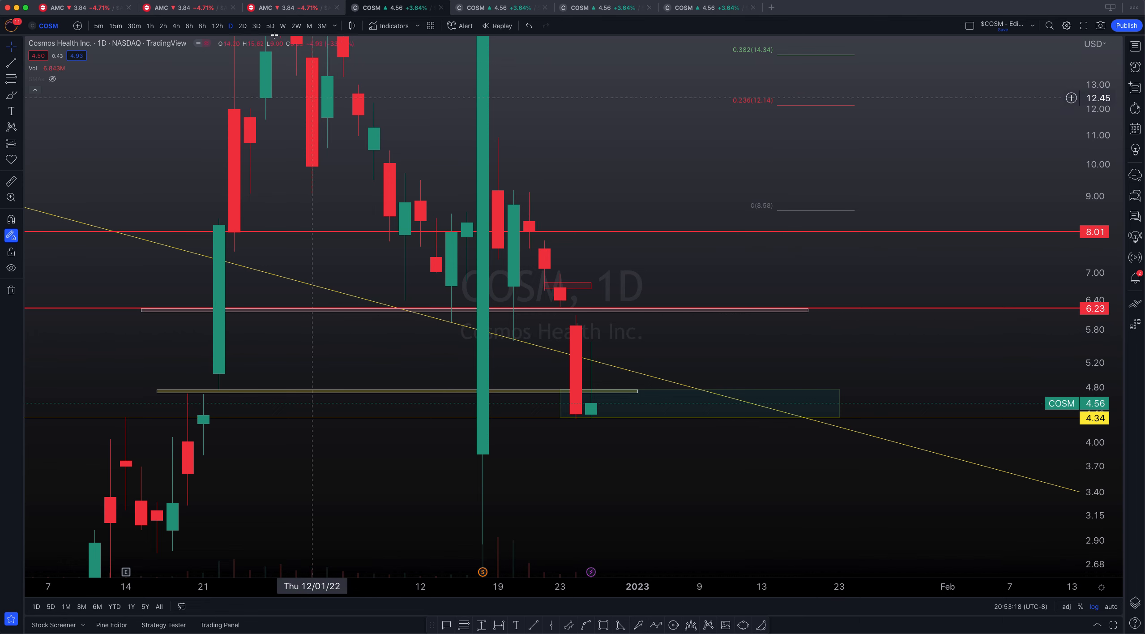
click(217, 26)
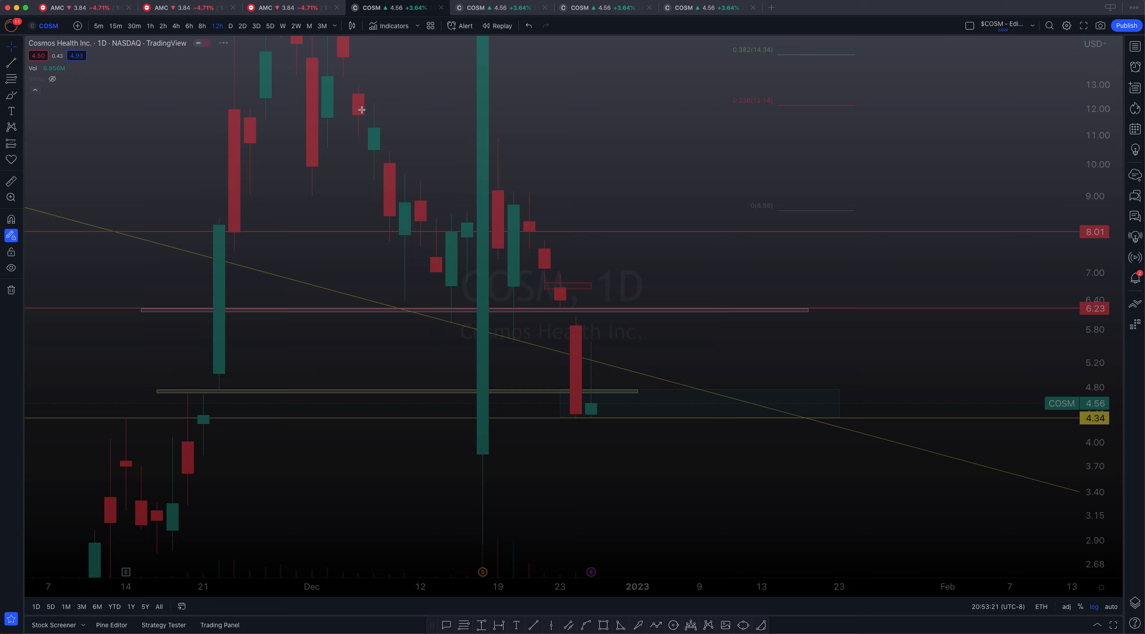
click(217, 26)
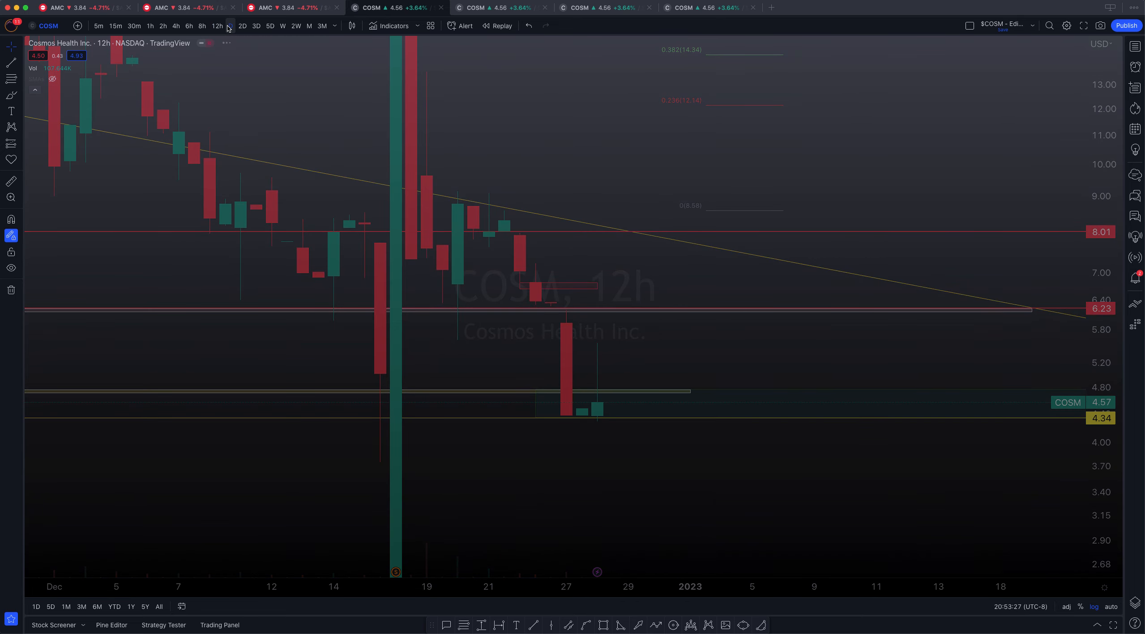
click(229, 26)
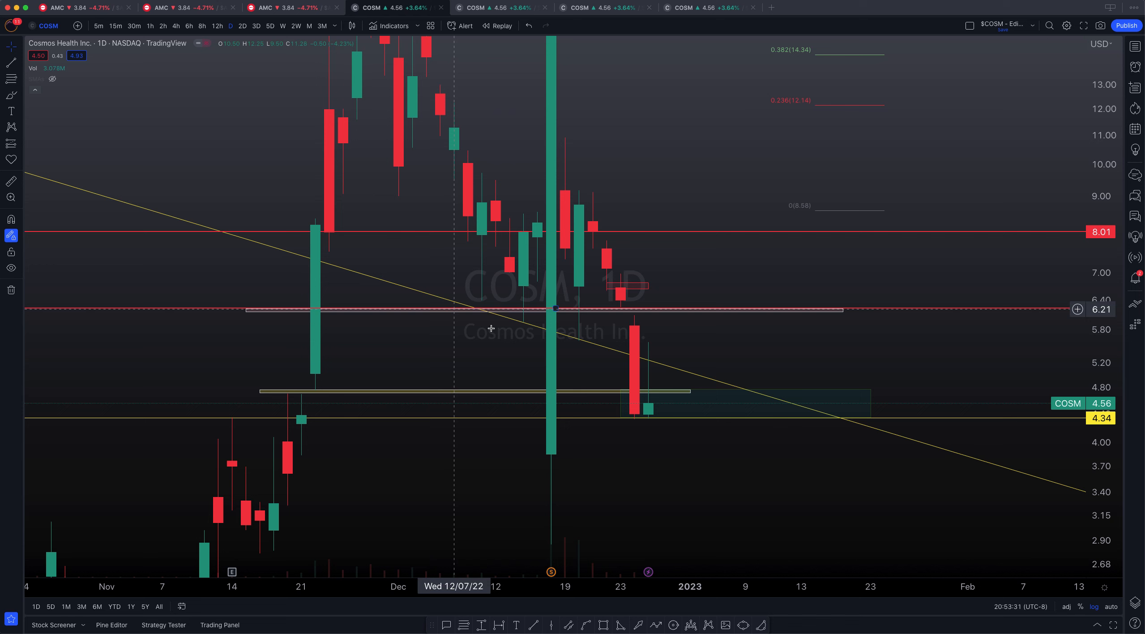
mouse_move(652, 368)
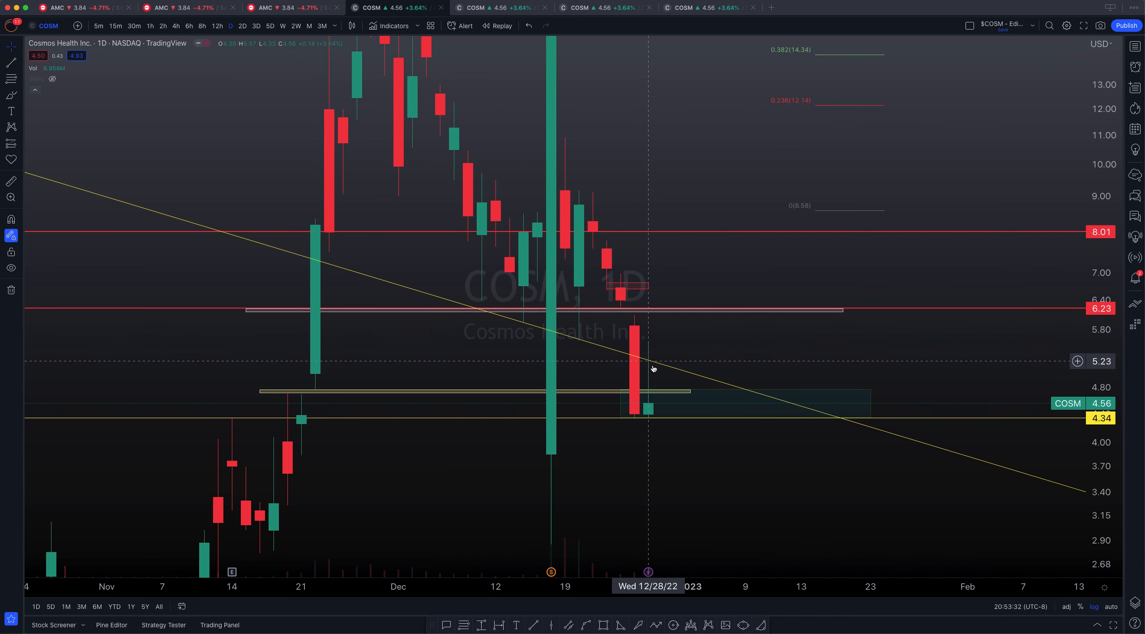
mouse_move(667, 339)
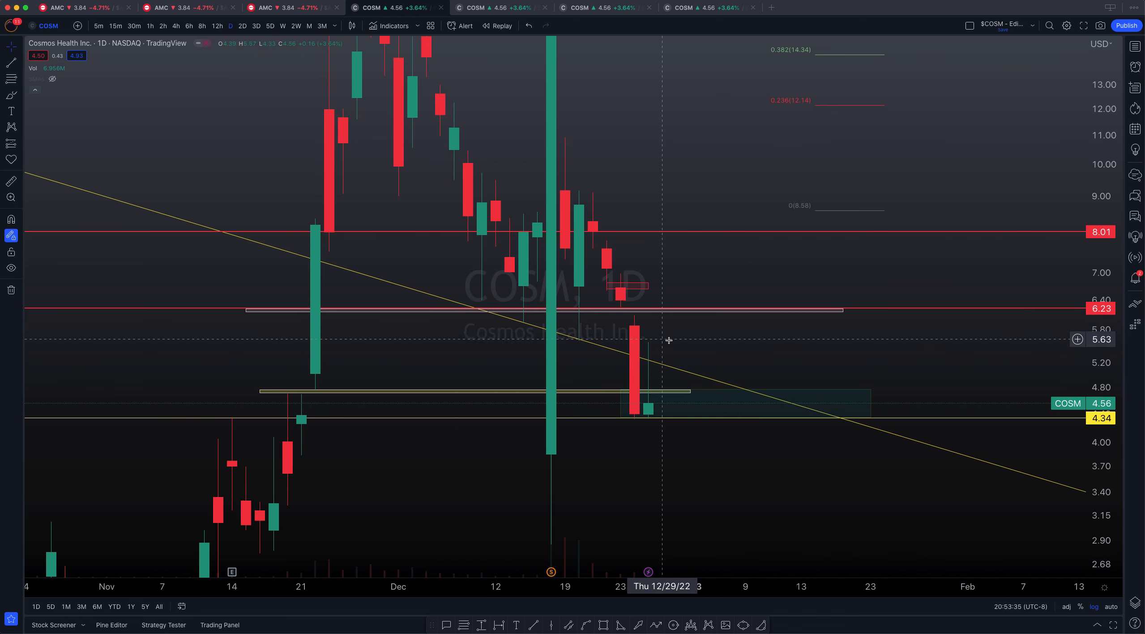
mouse_move(555, 255)
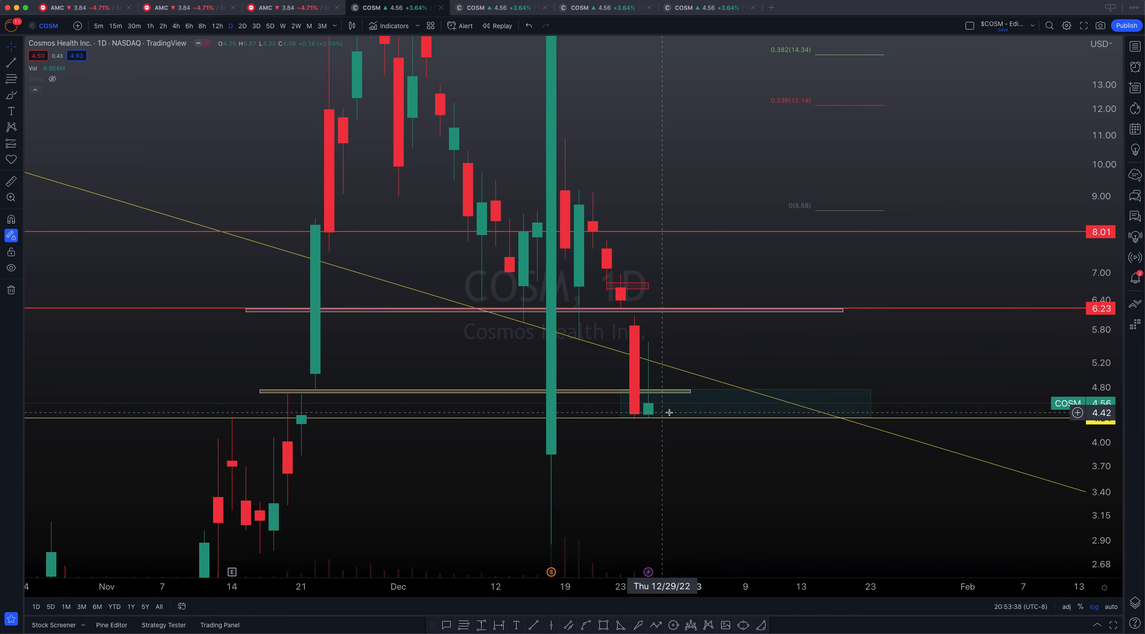
mouse_move(736, 220)
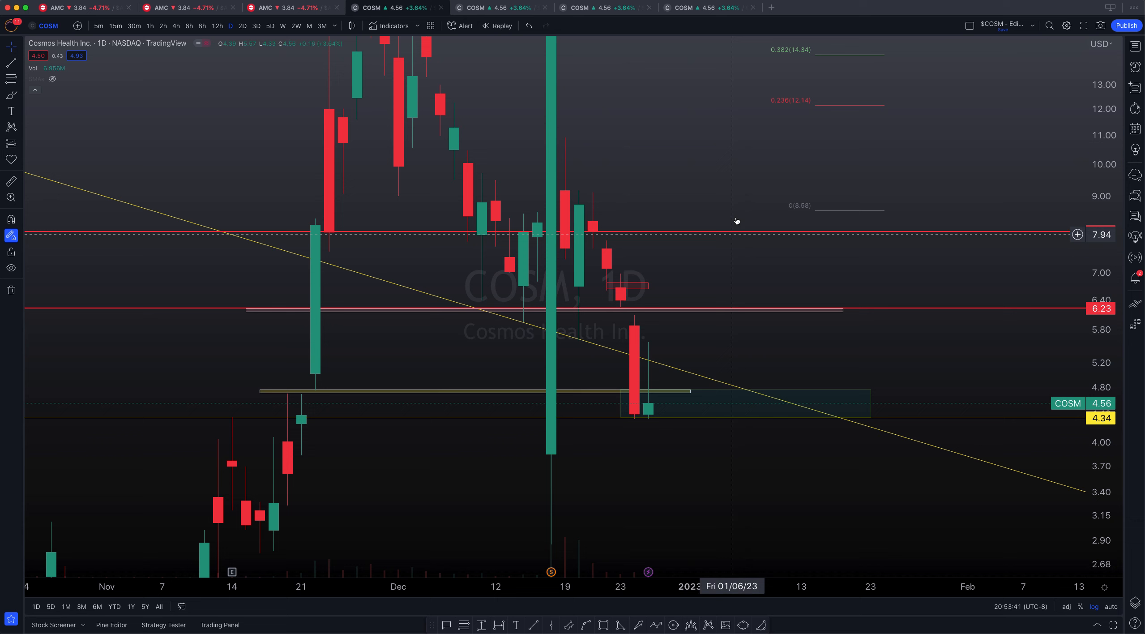
mouse_move(603, 231)
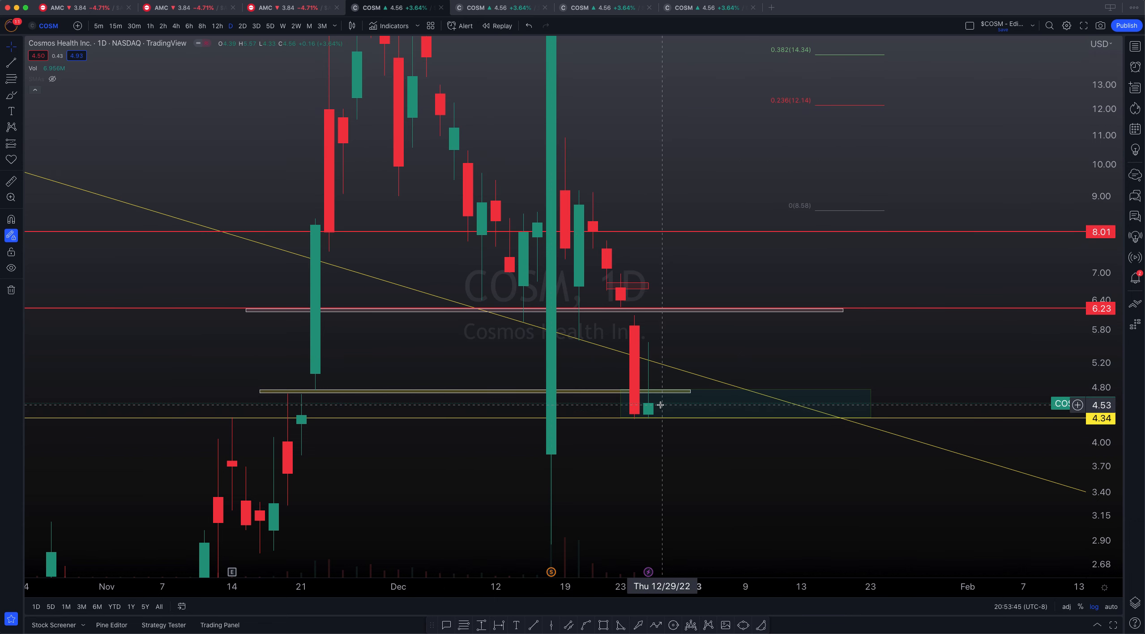
mouse_move(679, 338)
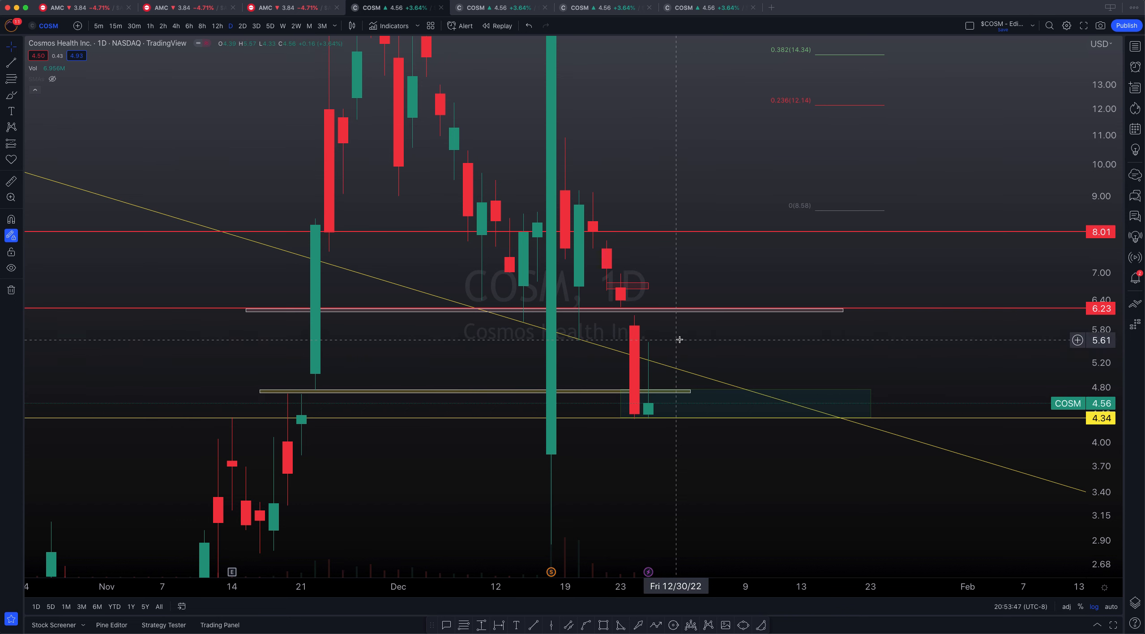
mouse_move(658, 347)
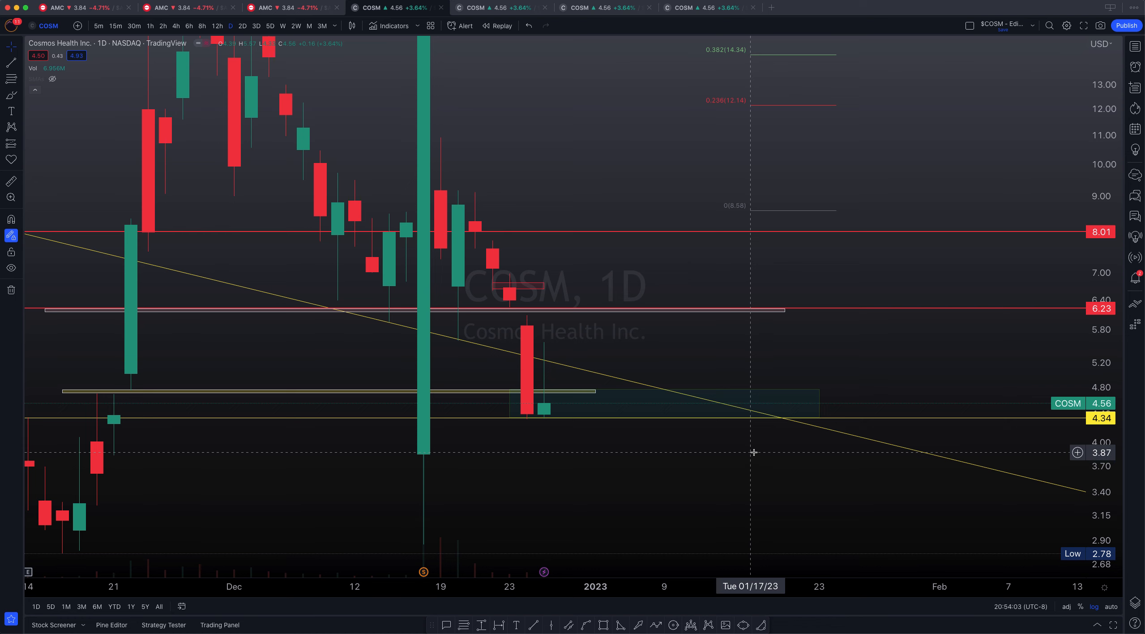
mouse_move(544, 407)
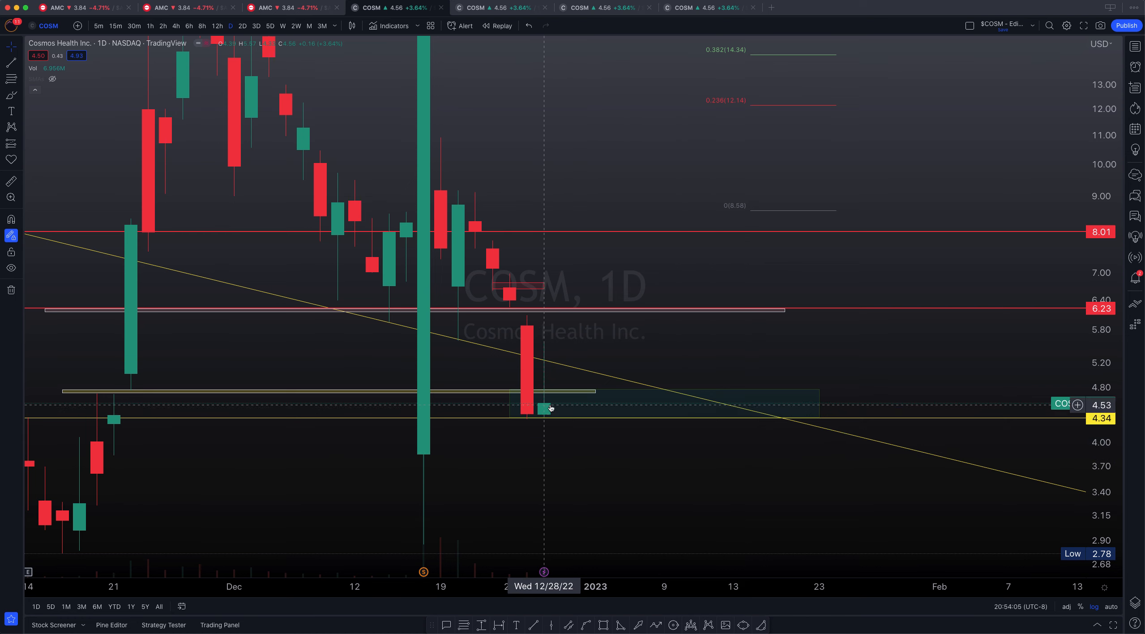
mouse_move(544, 329)
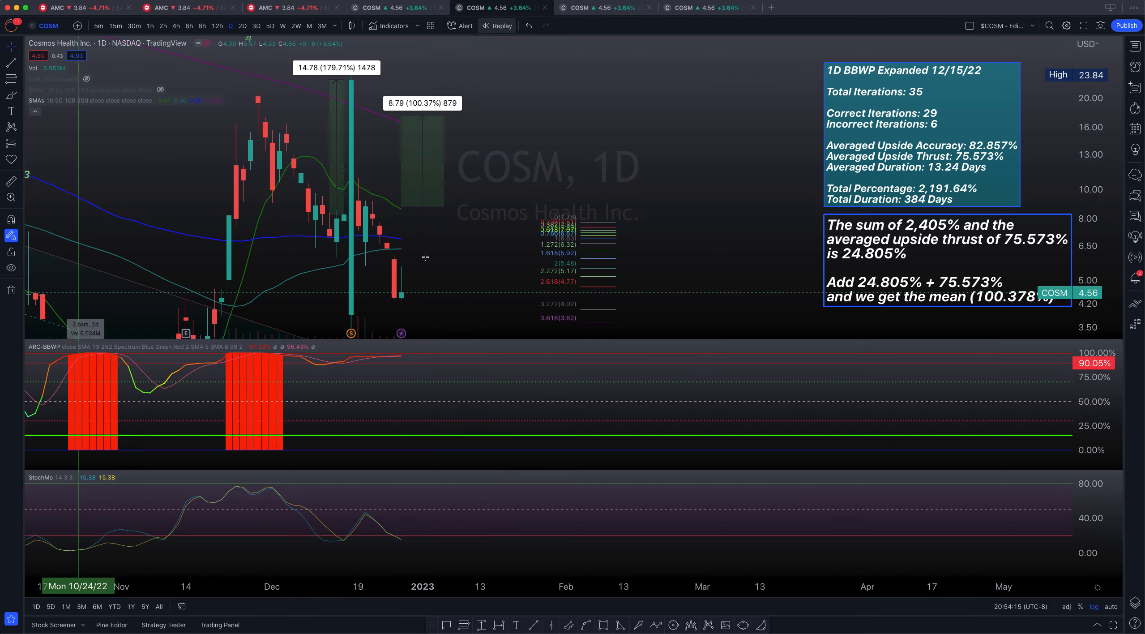
mouse_move(544, 152)
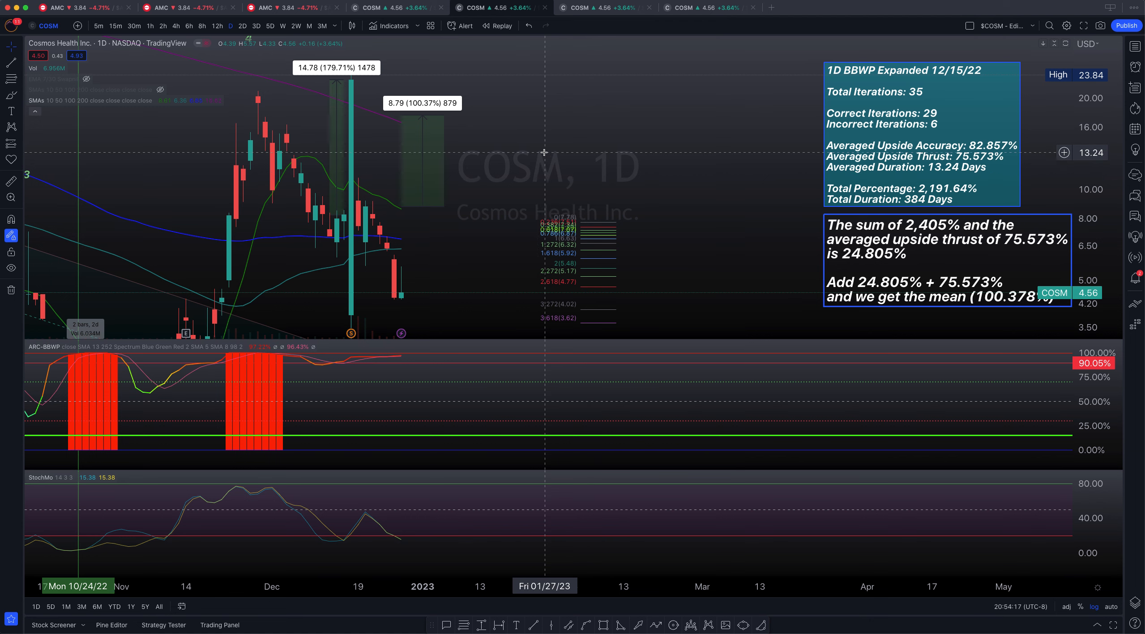
mouse_move(359, 398)
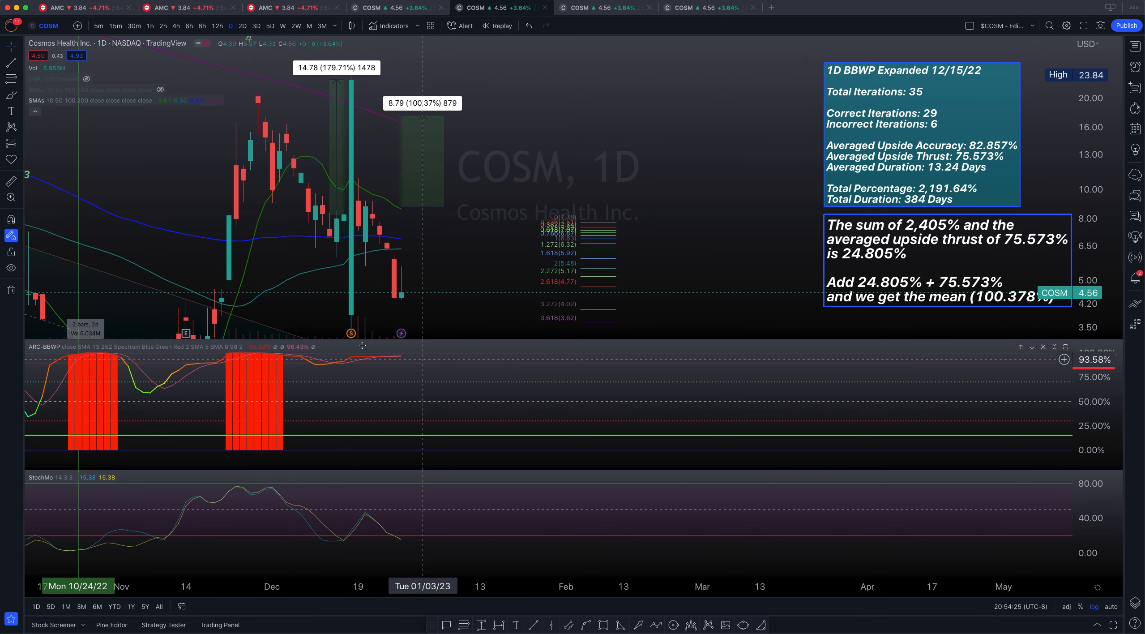
mouse_move(414, 354)
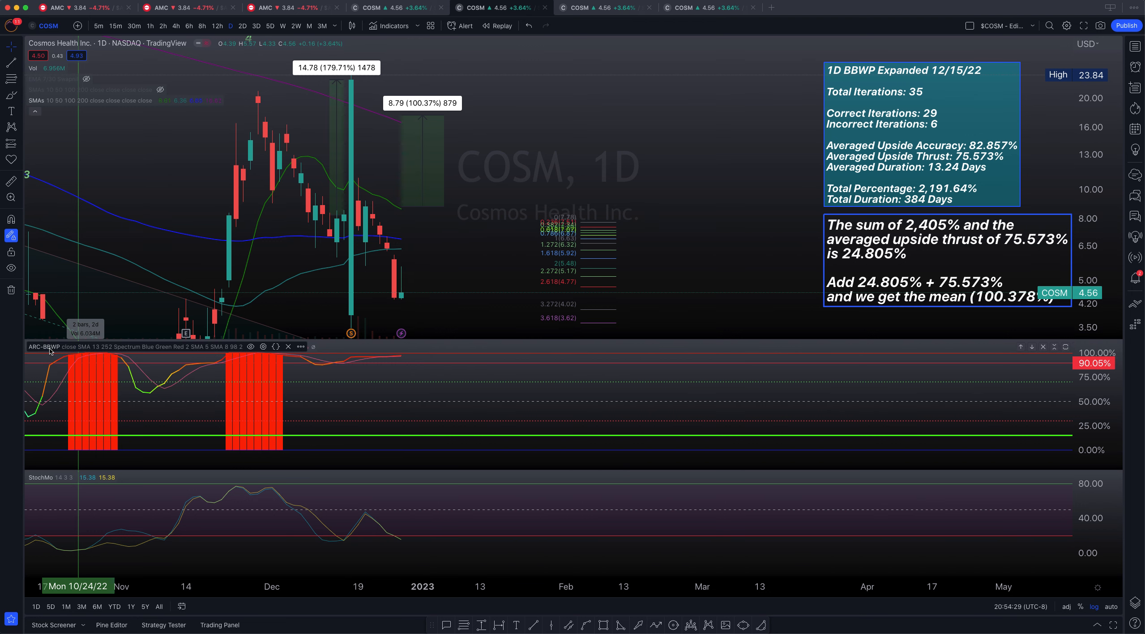
mouse_move(400, 407)
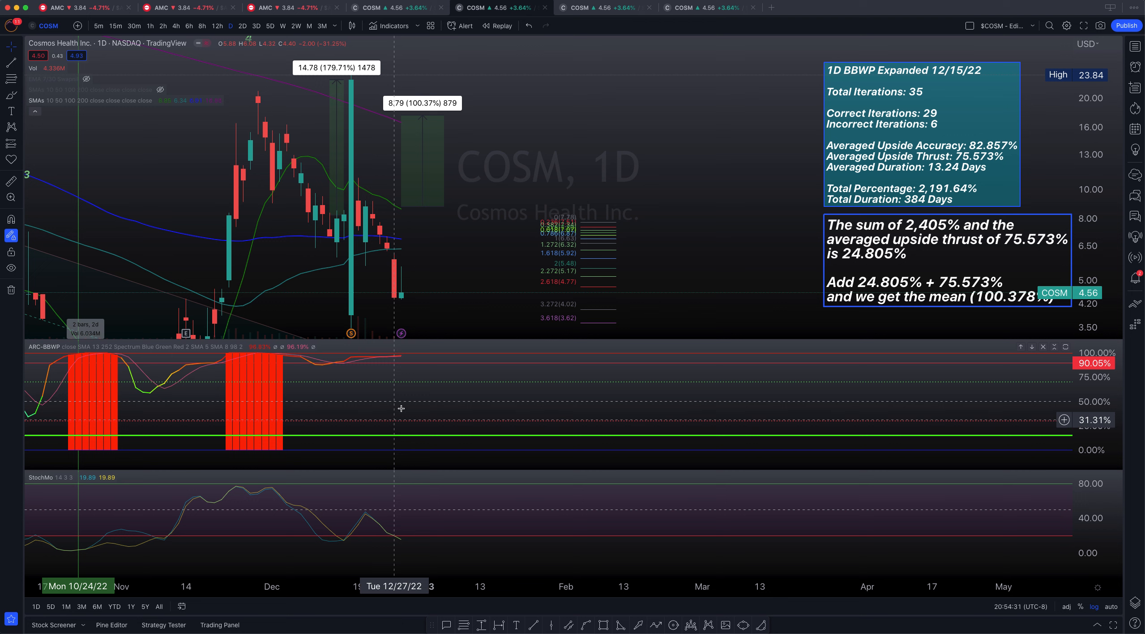
mouse_move(426, 514)
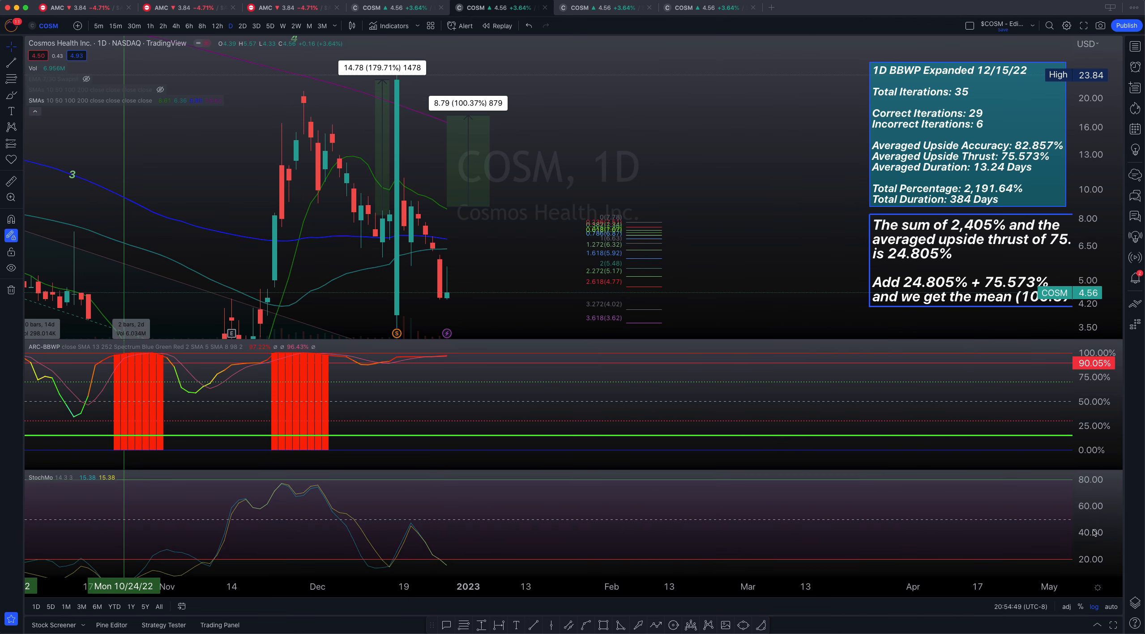
mouse_move(600, 523)
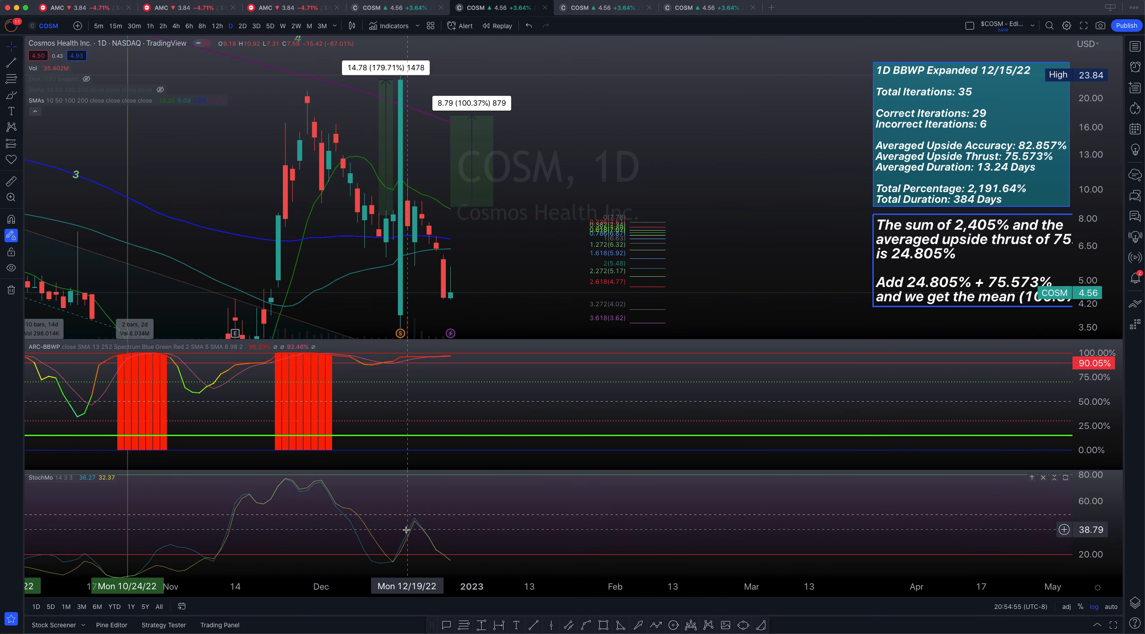
mouse_move(465, 560)
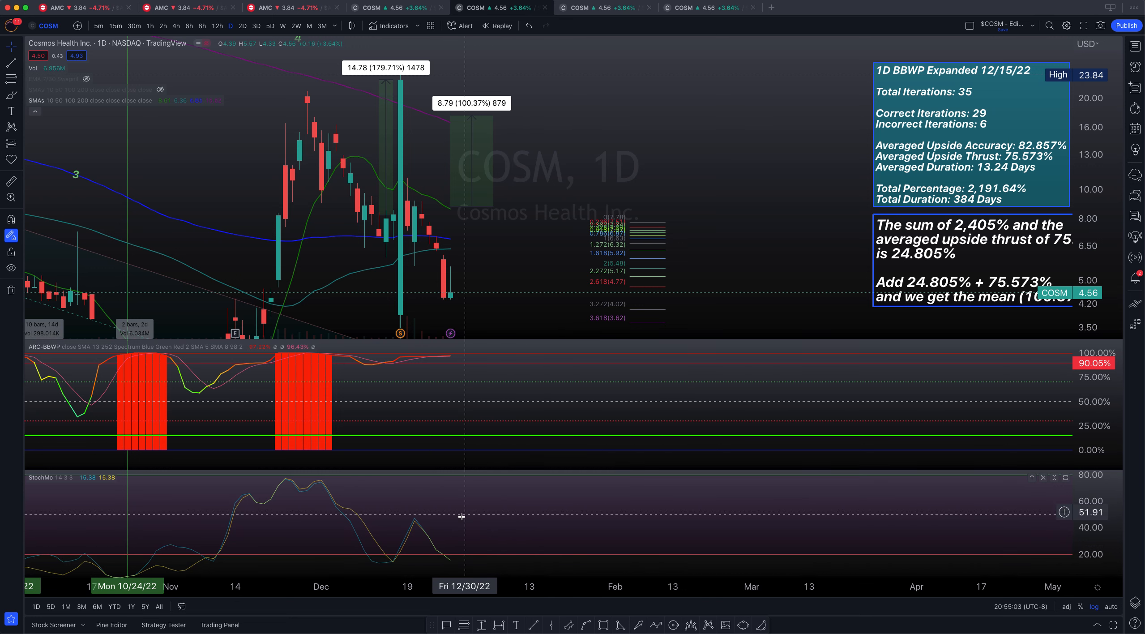
mouse_move(445, 559)
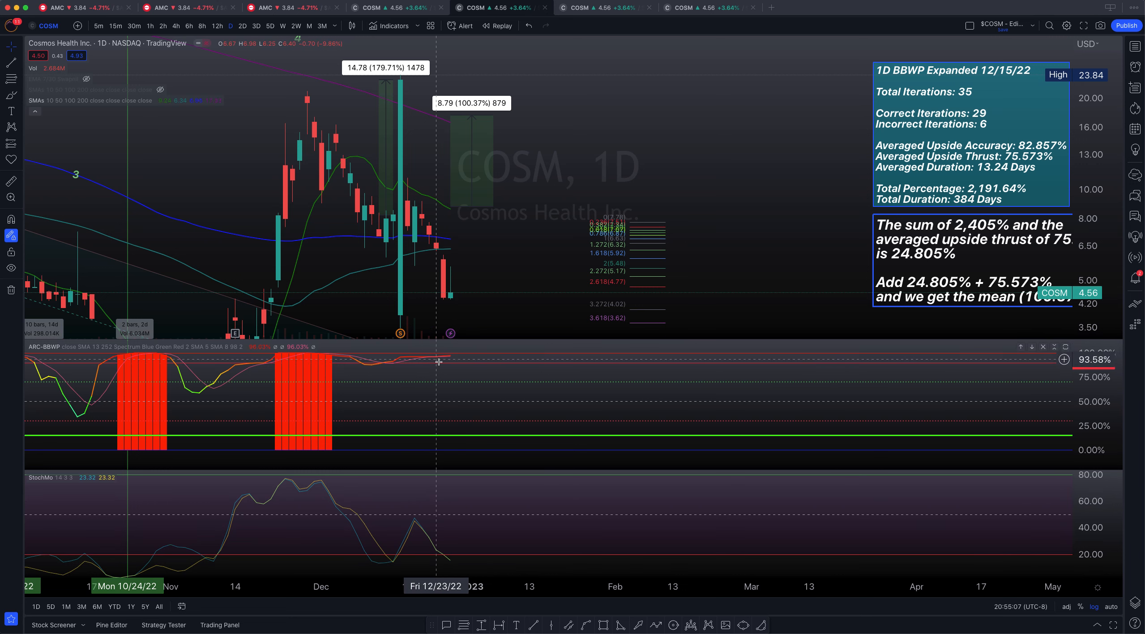
mouse_move(440, 359)
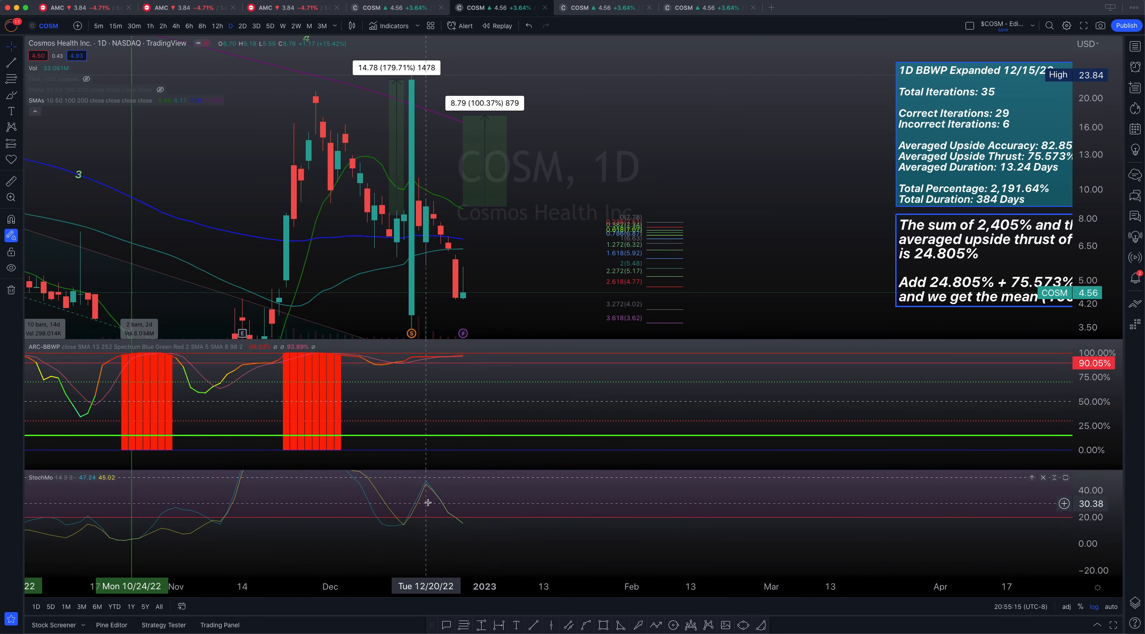
mouse_move(467, 527)
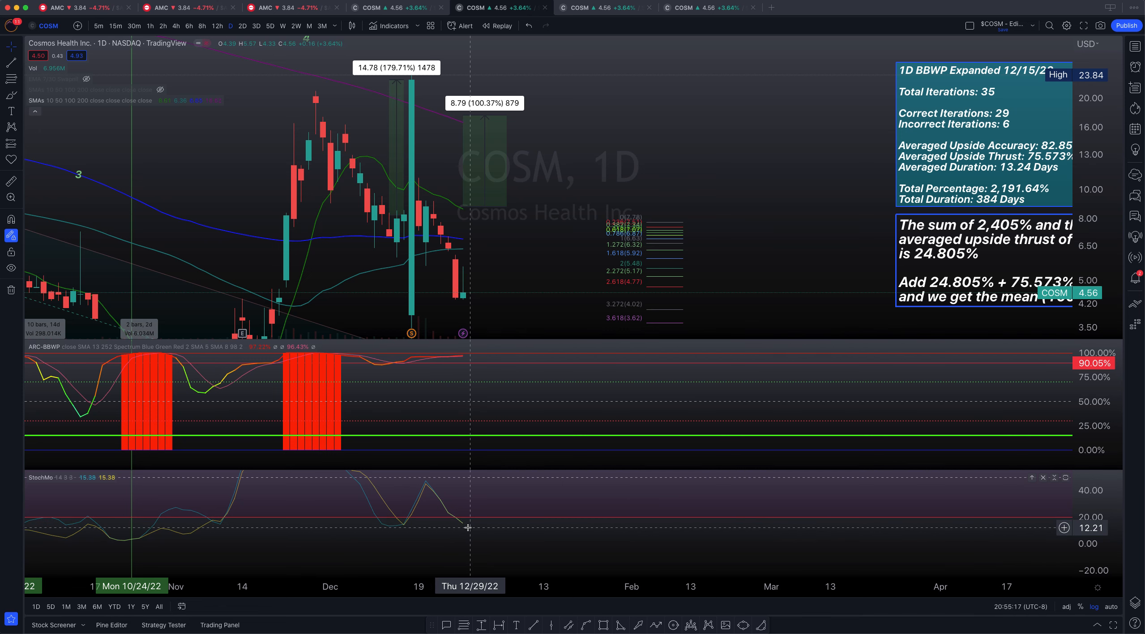
mouse_move(490, 519)
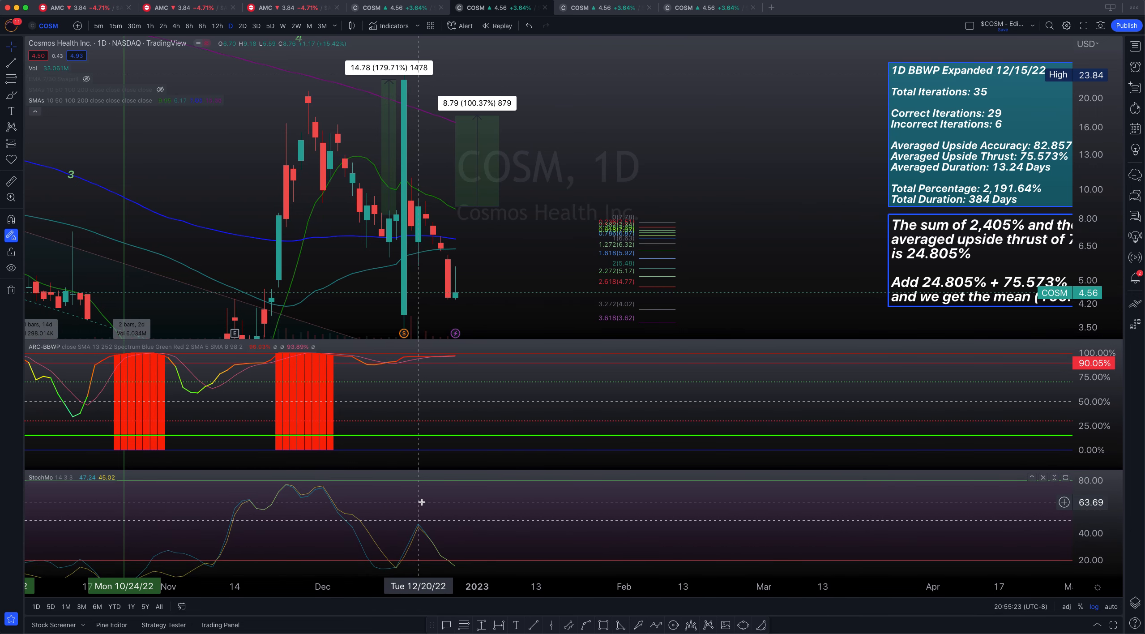
mouse_move(441, 512)
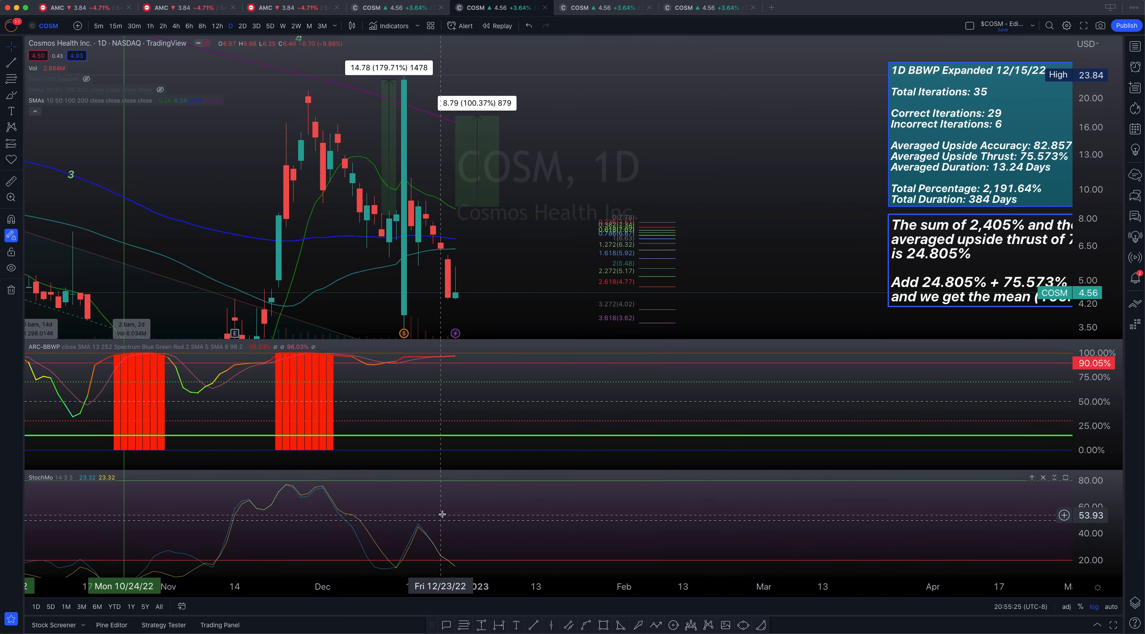
mouse_move(418, 503)
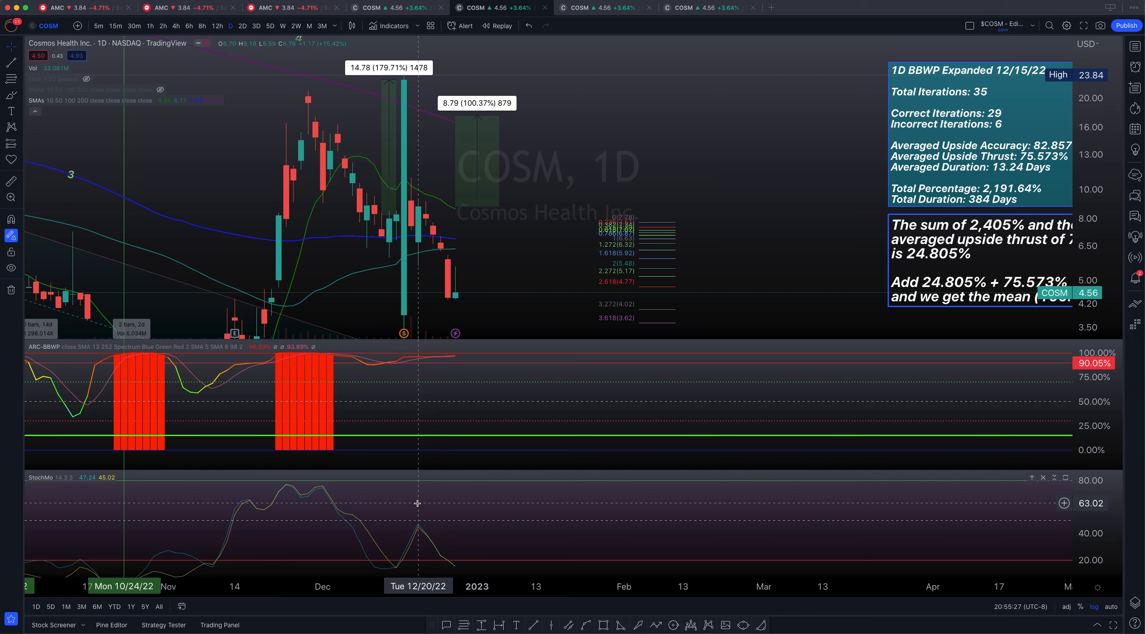
mouse_move(499, 516)
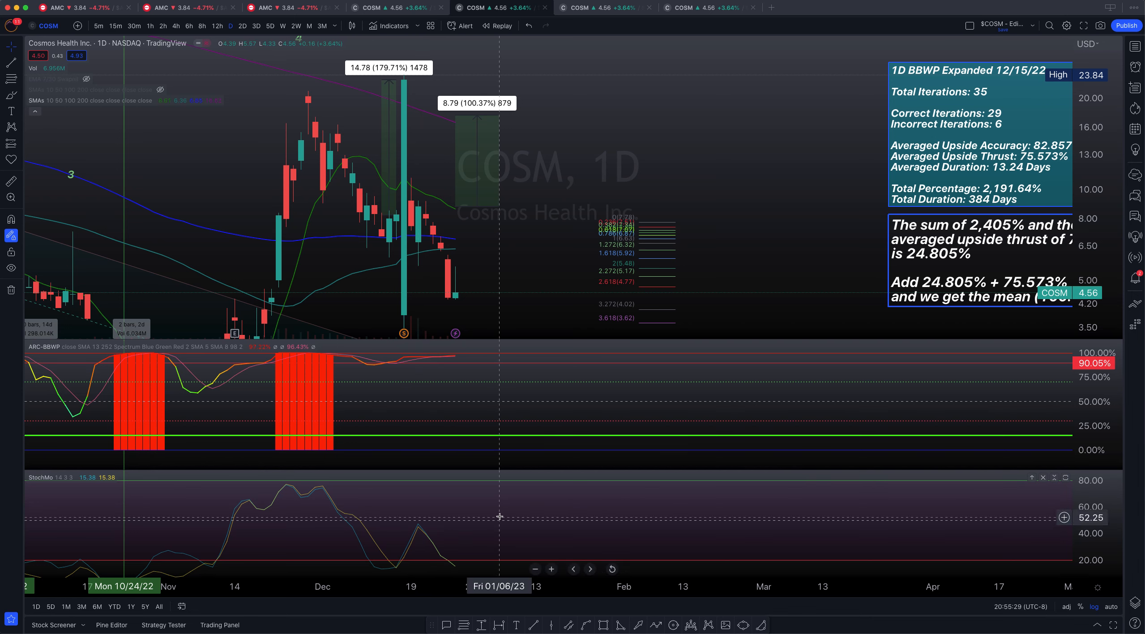
mouse_move(438, 502)
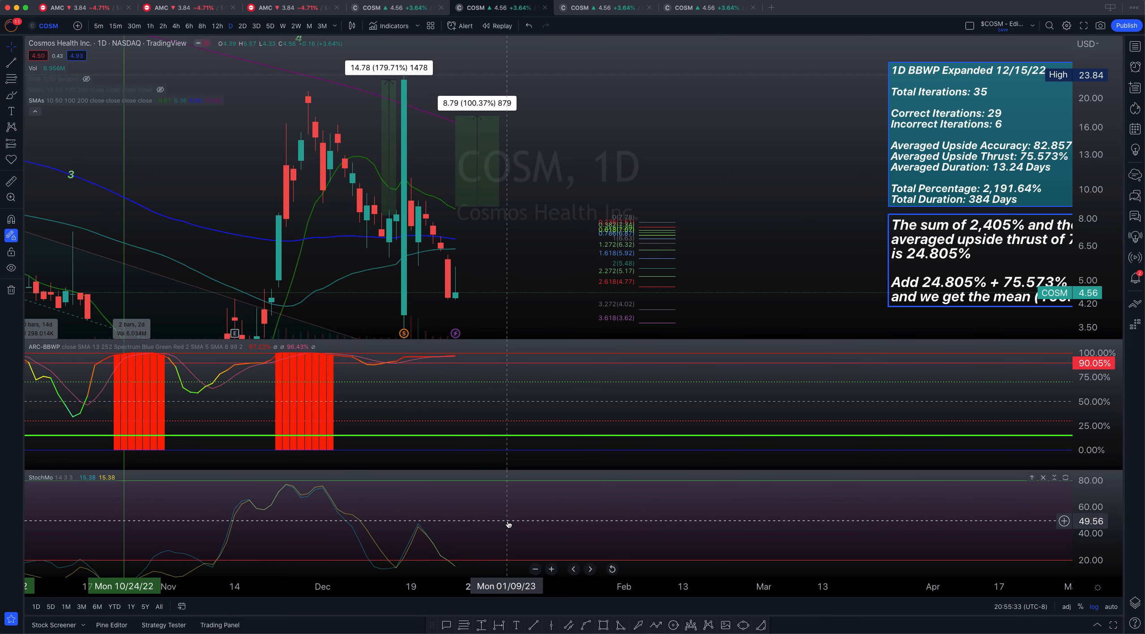
mouse_move(481, 507)
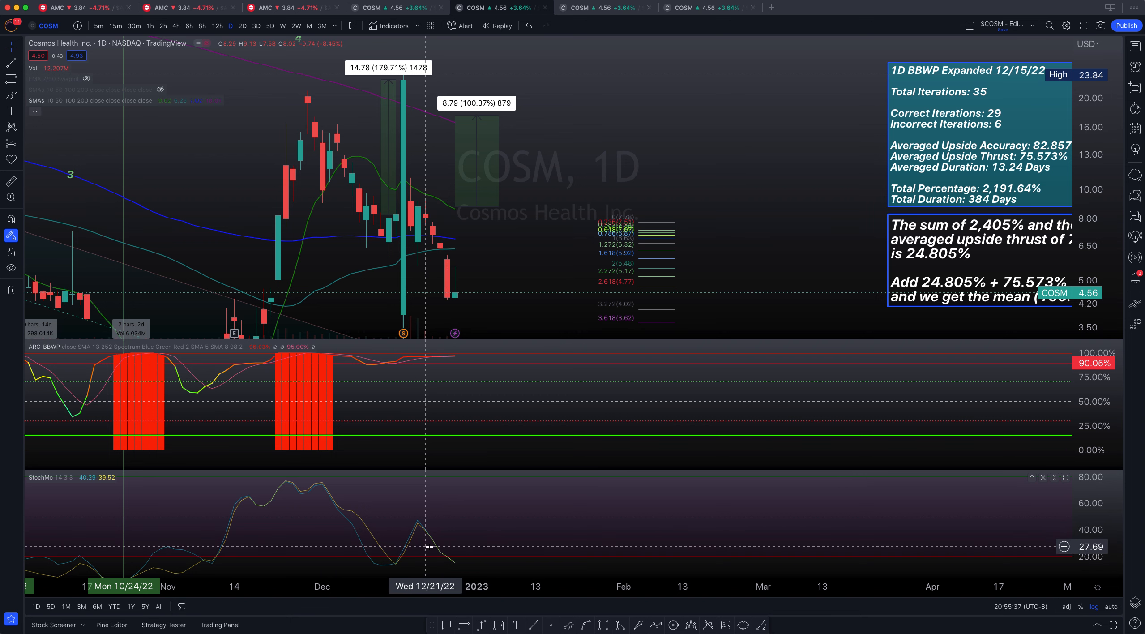
mouse_move(441, 551)
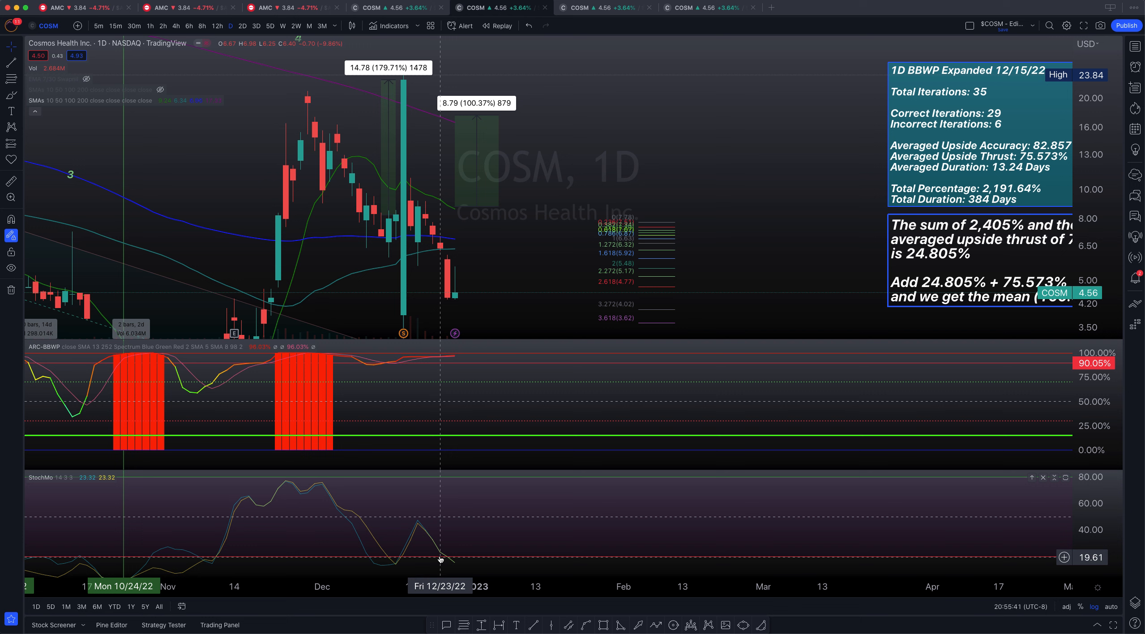
mouse_move(459, 562)
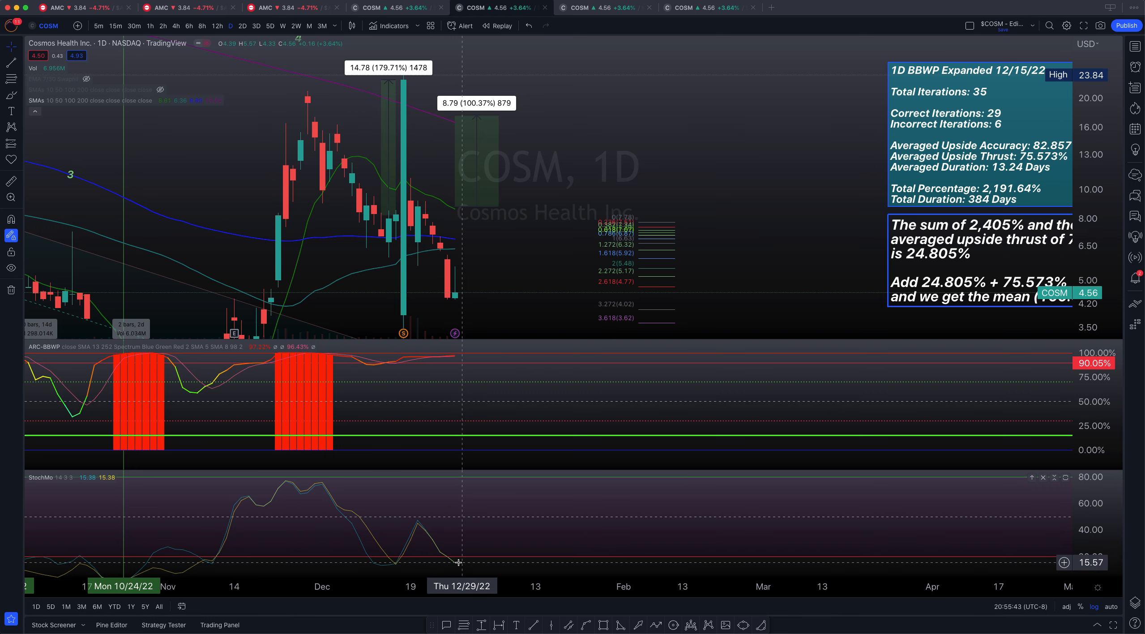
mouse_move(438, 562)
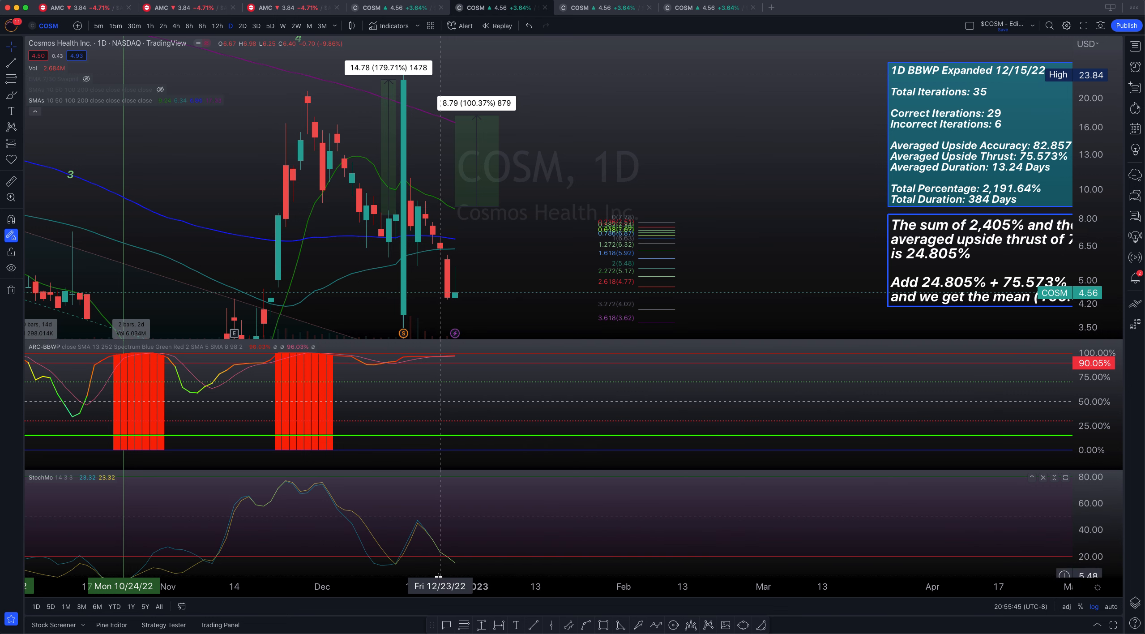
mouse_move(478, 553)
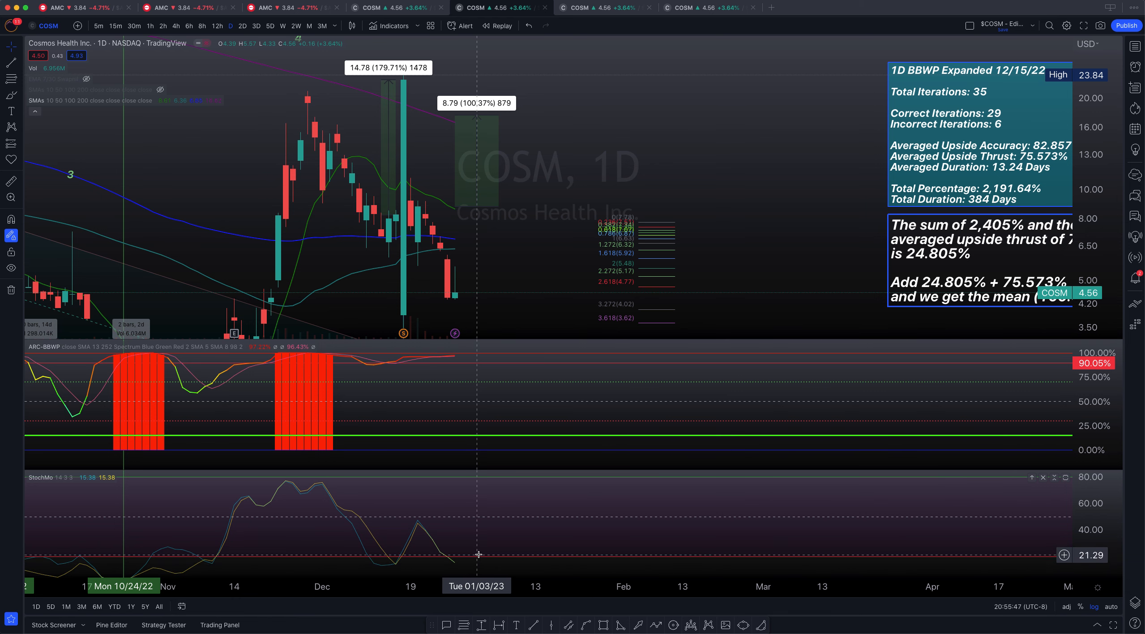
mouse_move(521, 300)
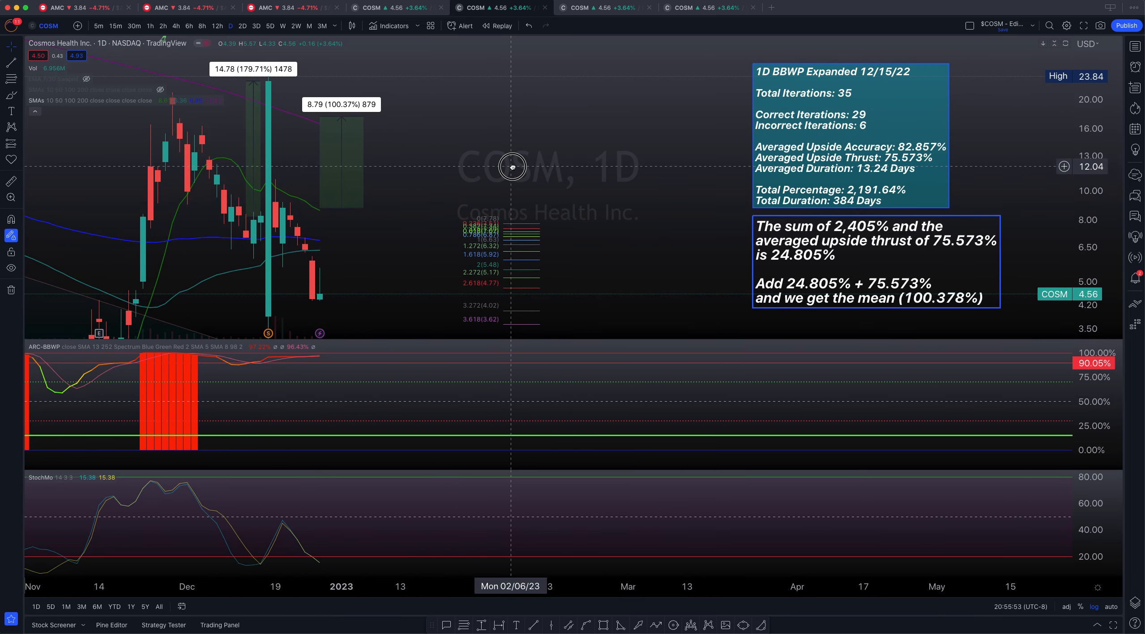
mouse_move(757, 298)
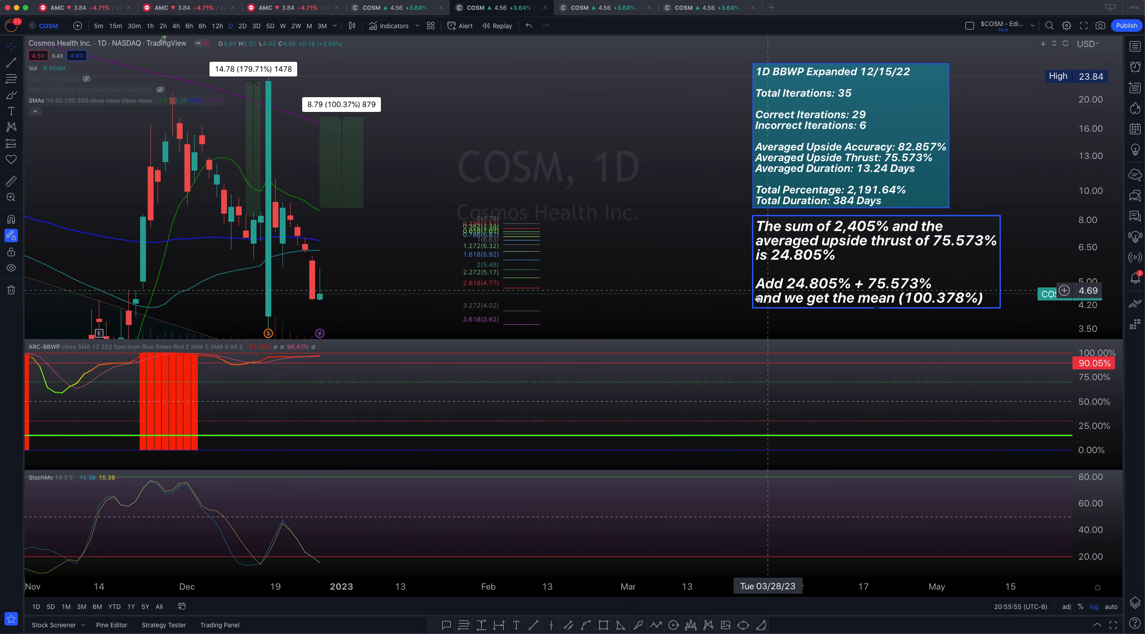
mouse_move(980, 299)
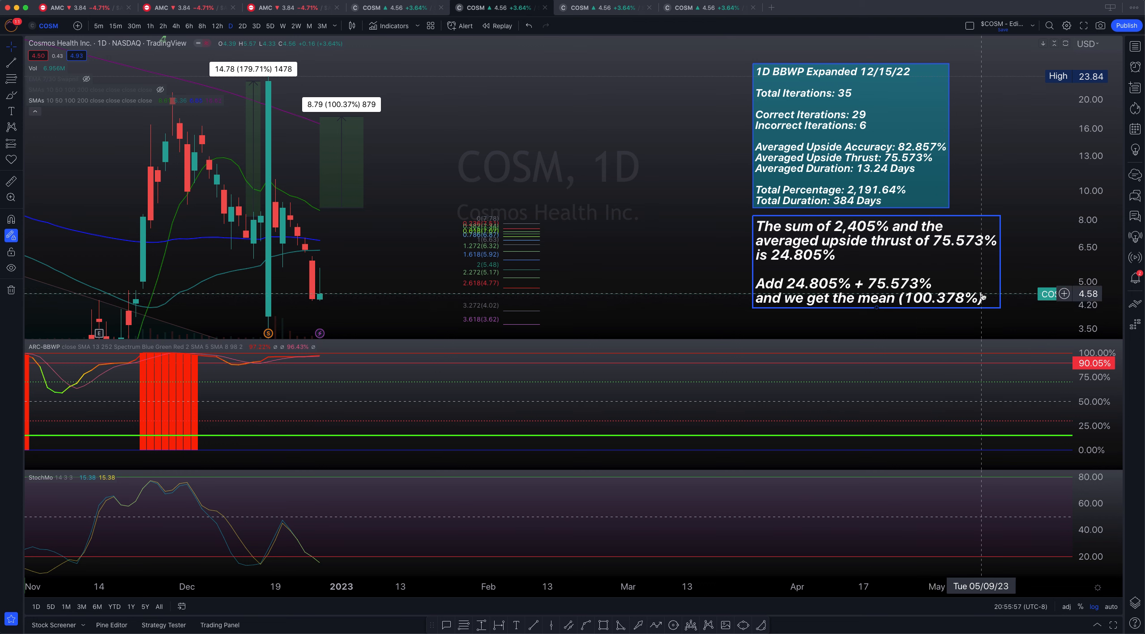
mouse_move(889, 306)
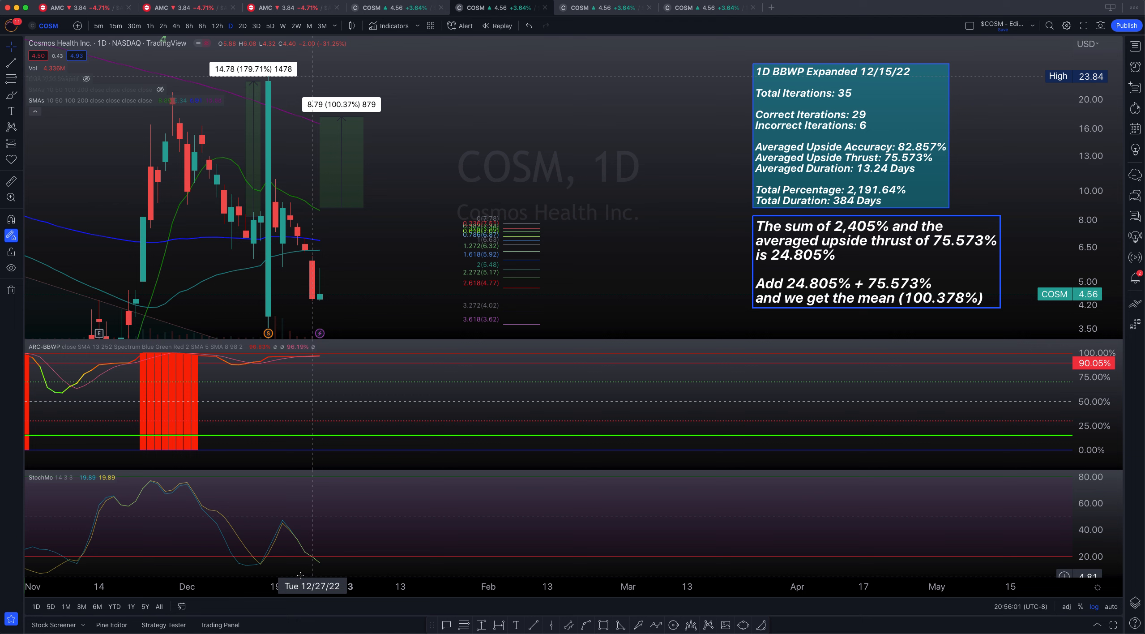
mouse_move(335, 551)
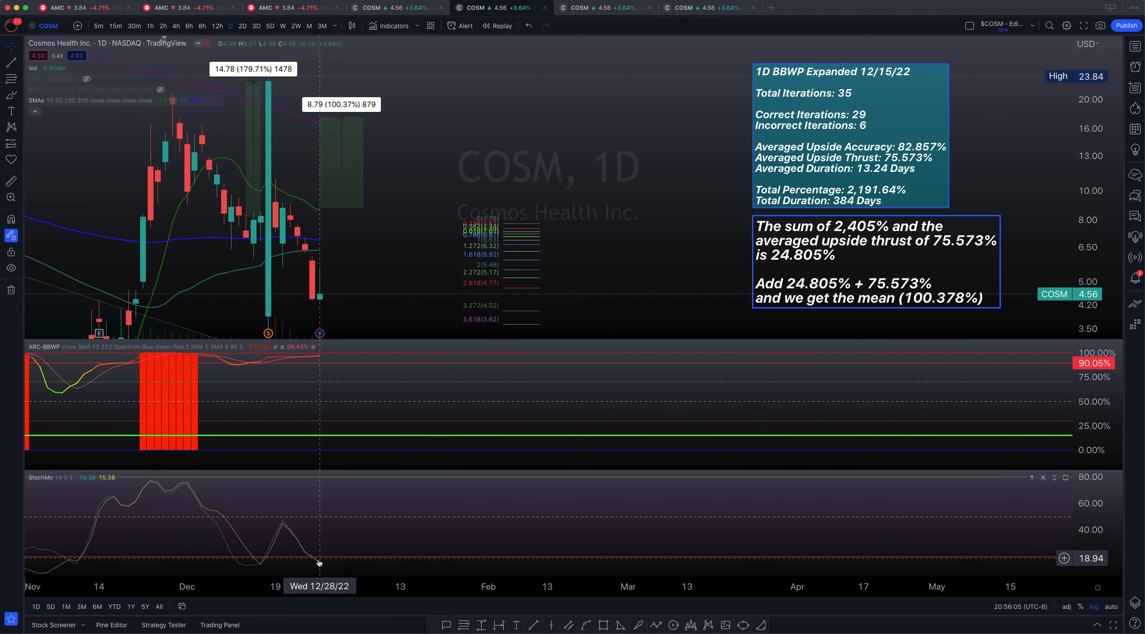
mouse_move(202, 366)
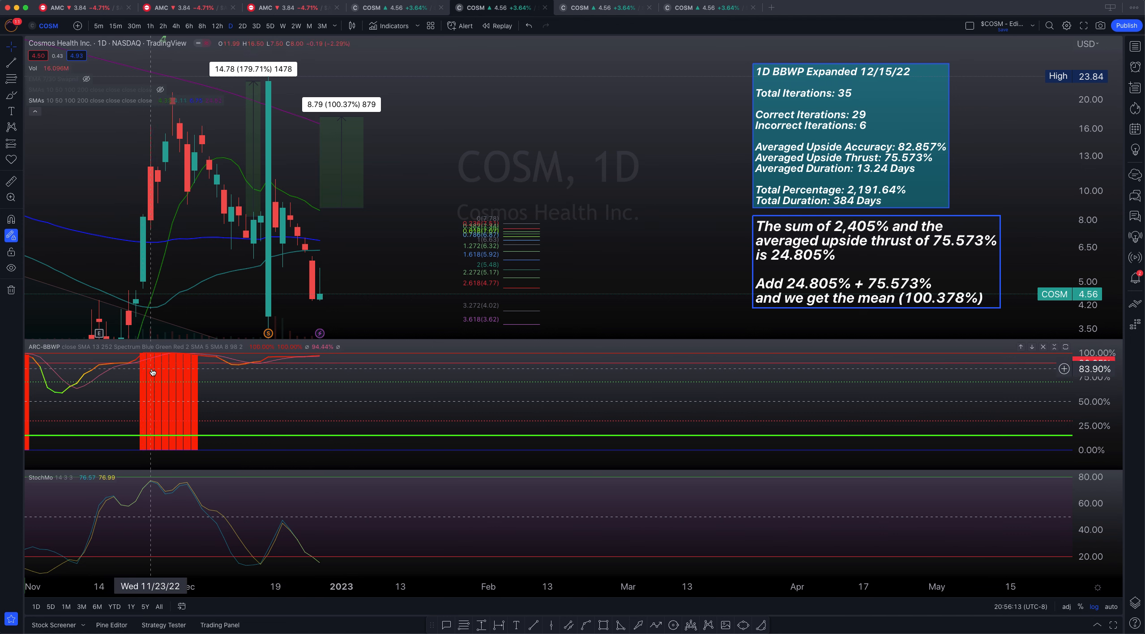
mouse_move(179, 374)
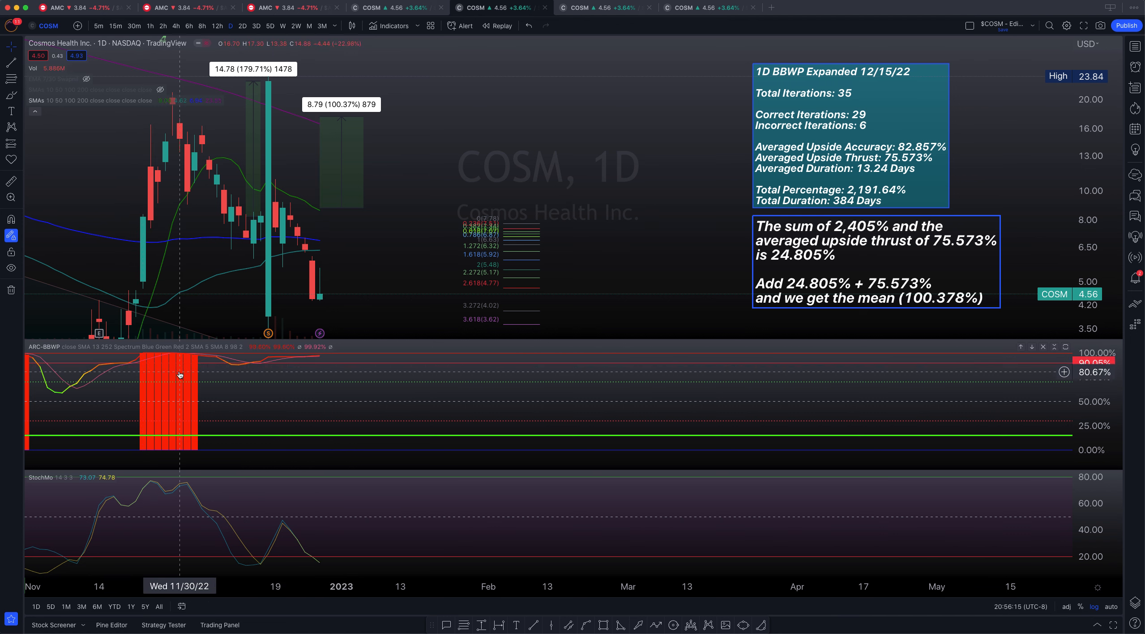
mouse_move(584, 143)
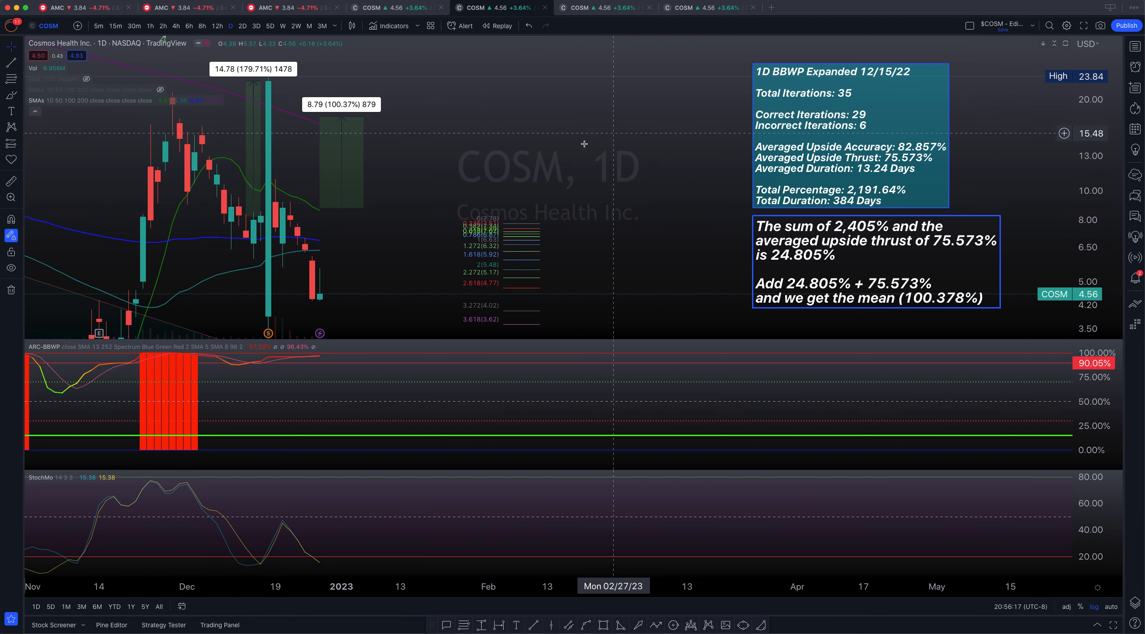
mouse_move(327, 358)
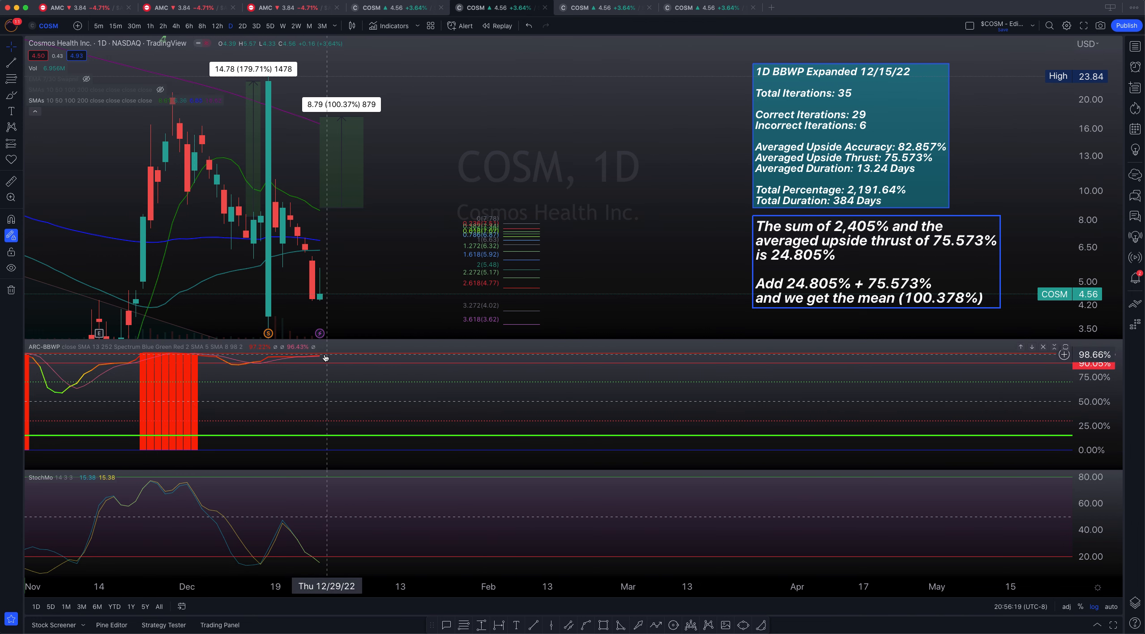
mouse_move(343, 379)
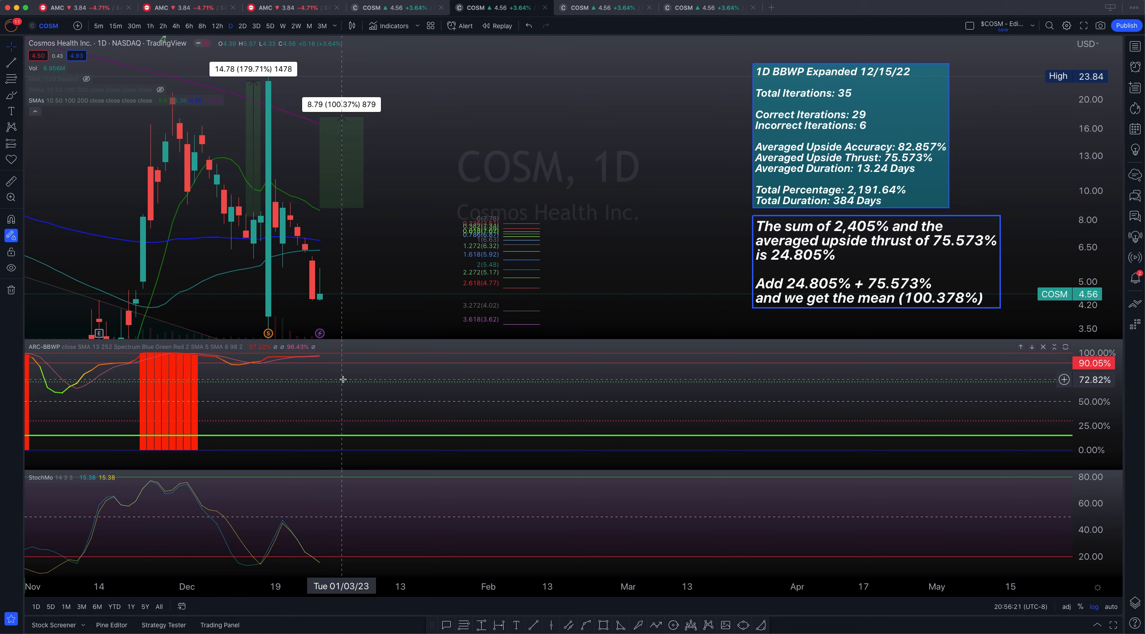
mouse_move(336, 559)
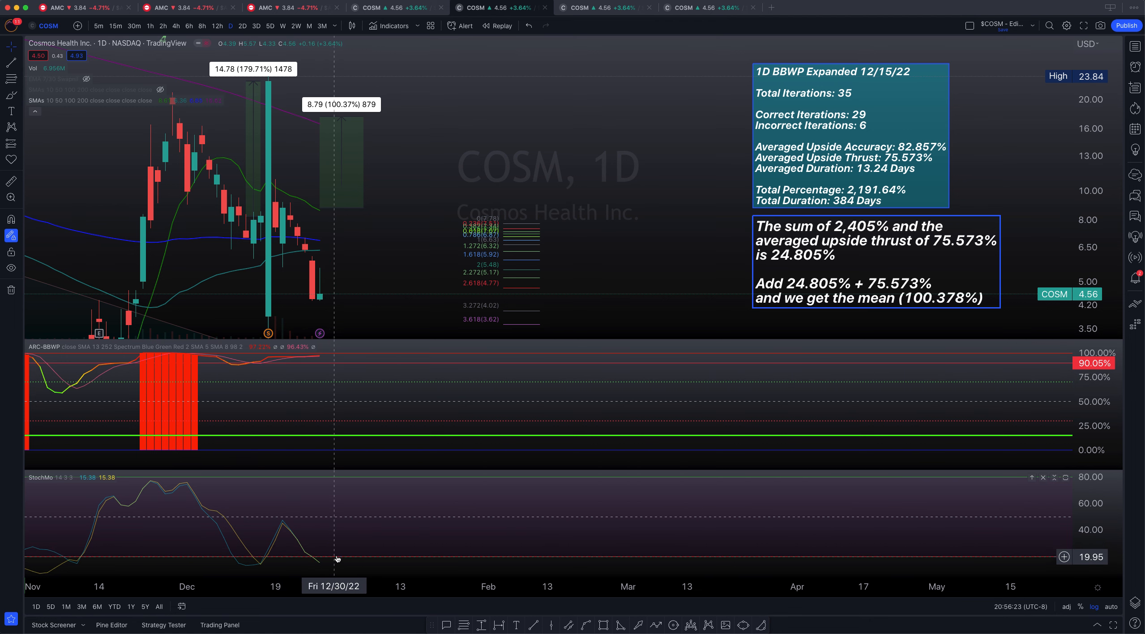
mouse_move(336, 367)
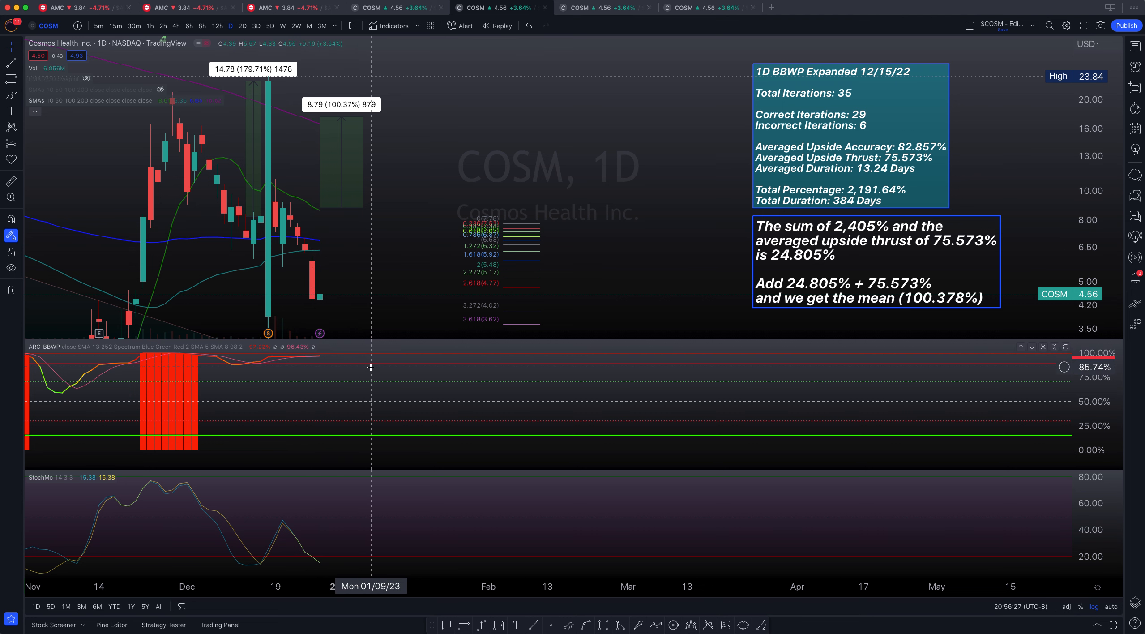
mouse_move(986, 290)
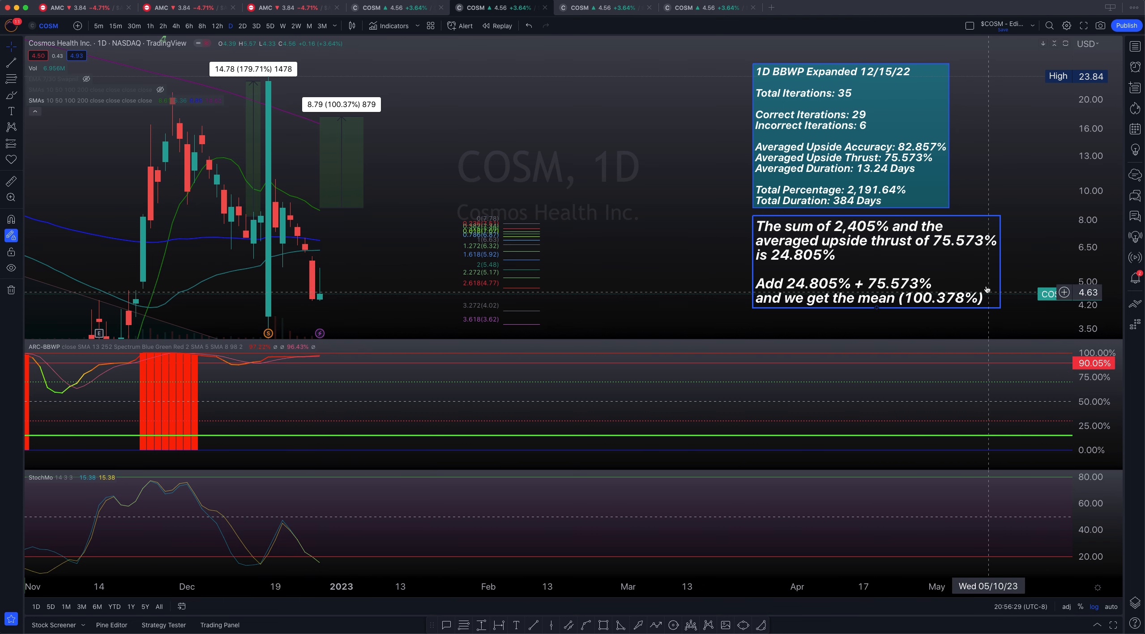
mouse_move(901, 291)
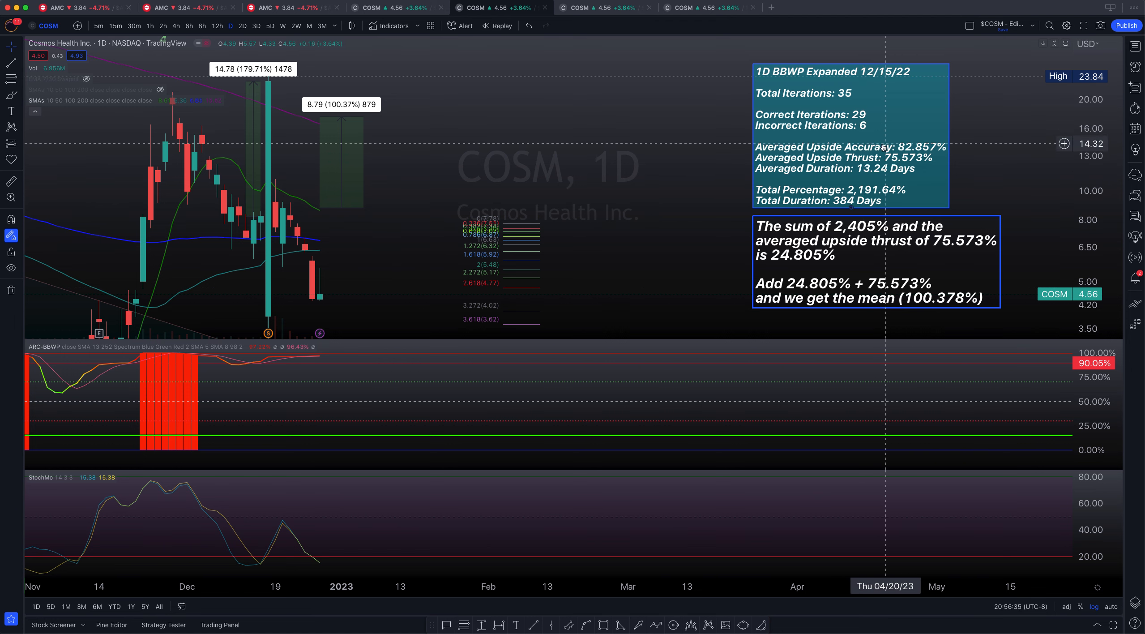
mouse_move(943, 148)
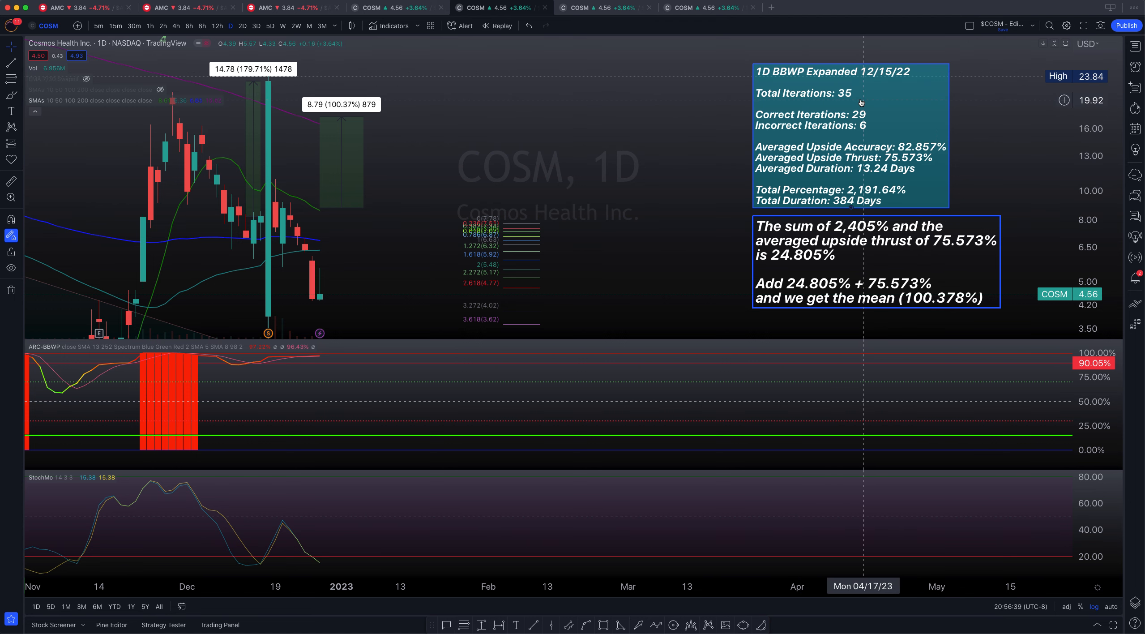
mouse_move(574, 181)
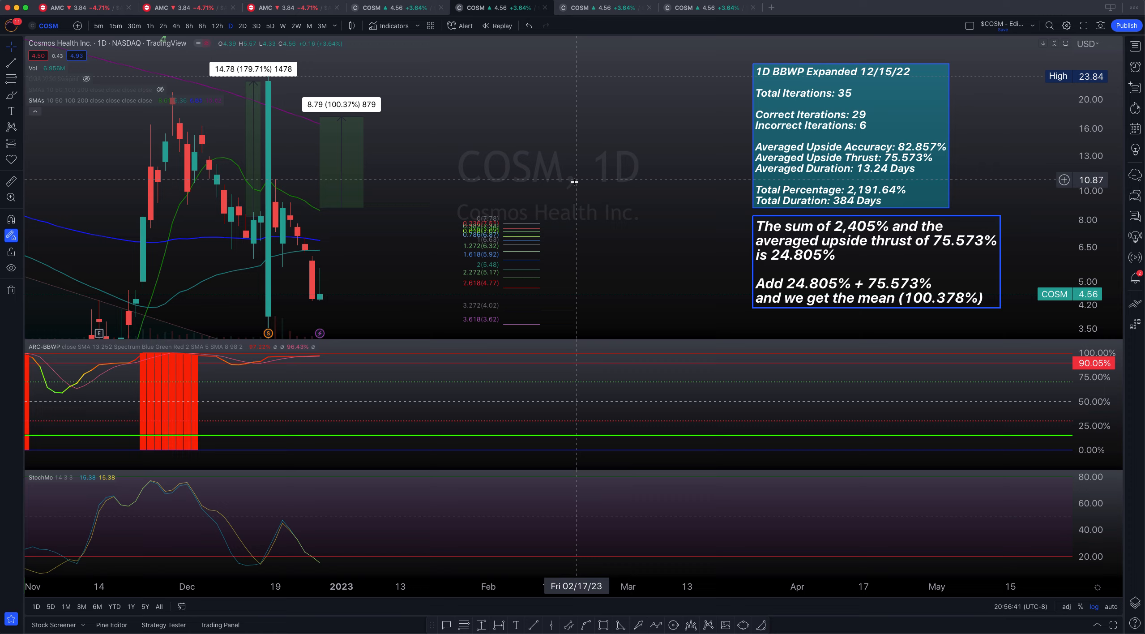
Scroll down to the second note deriving the 100.378% mean and 8.79 projection.
scroll(down, 3)
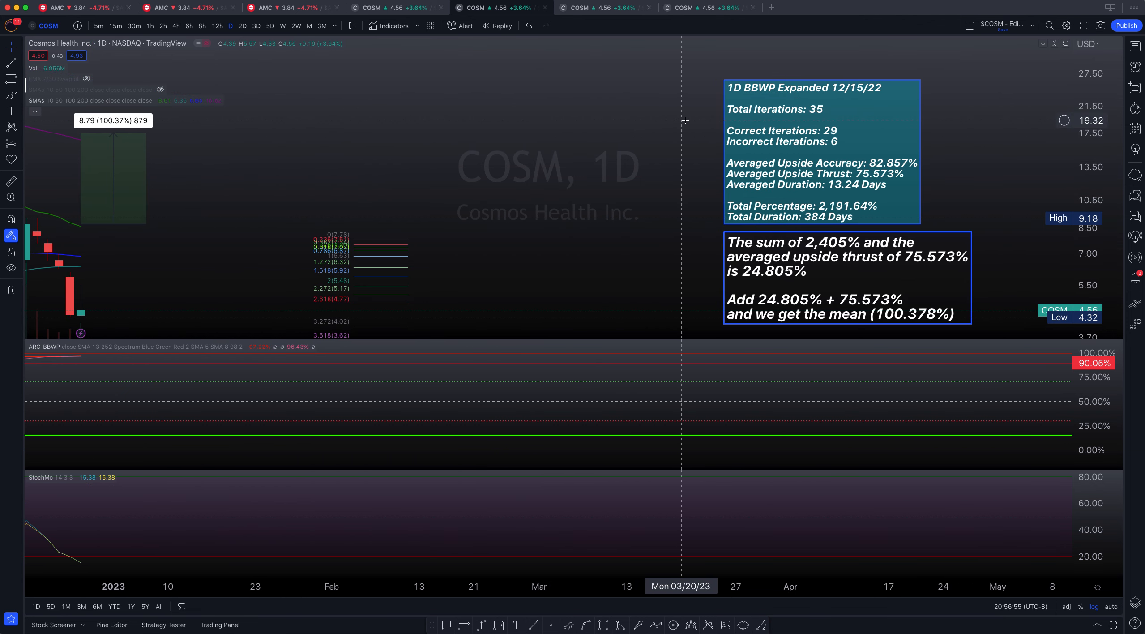
mouse_move(812, 108)
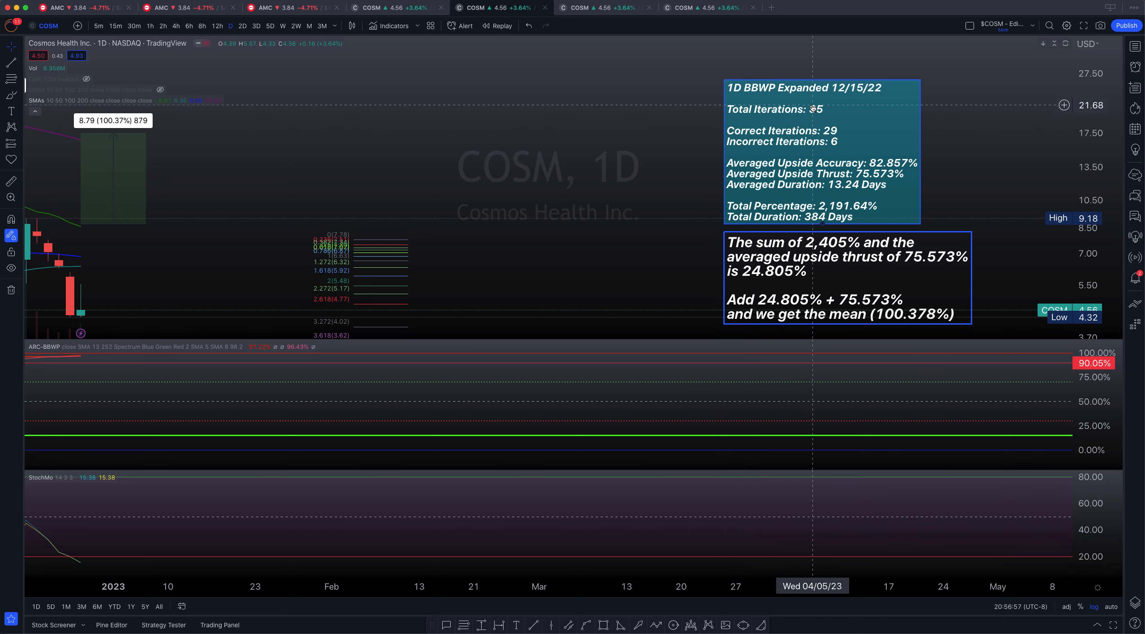
mouse_move(782, 118)
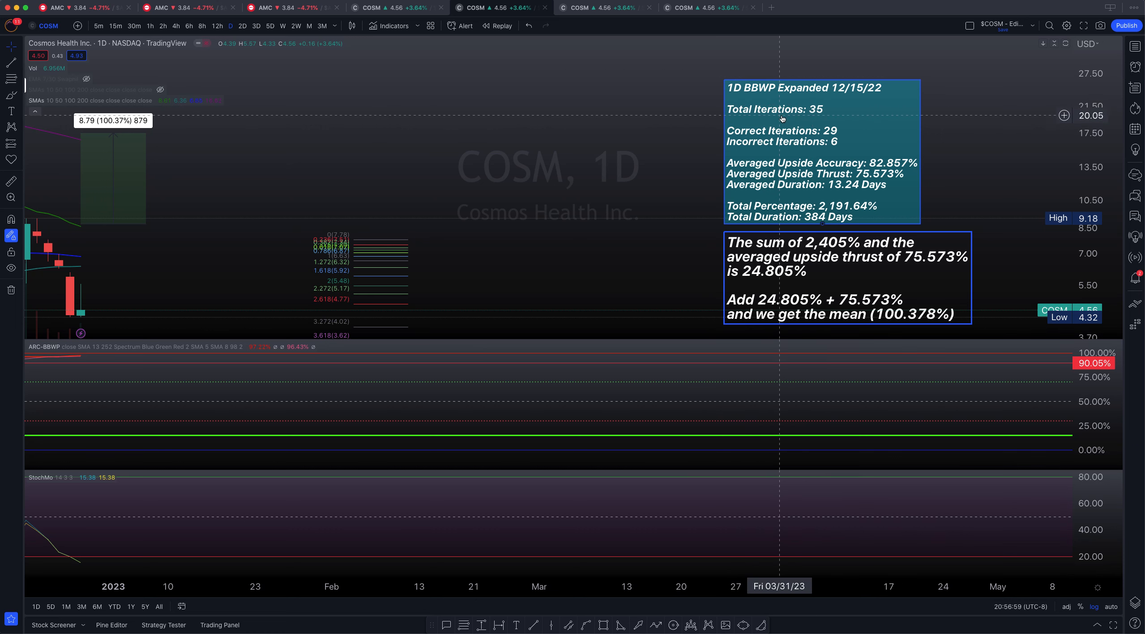
mouse_move(799, 105)
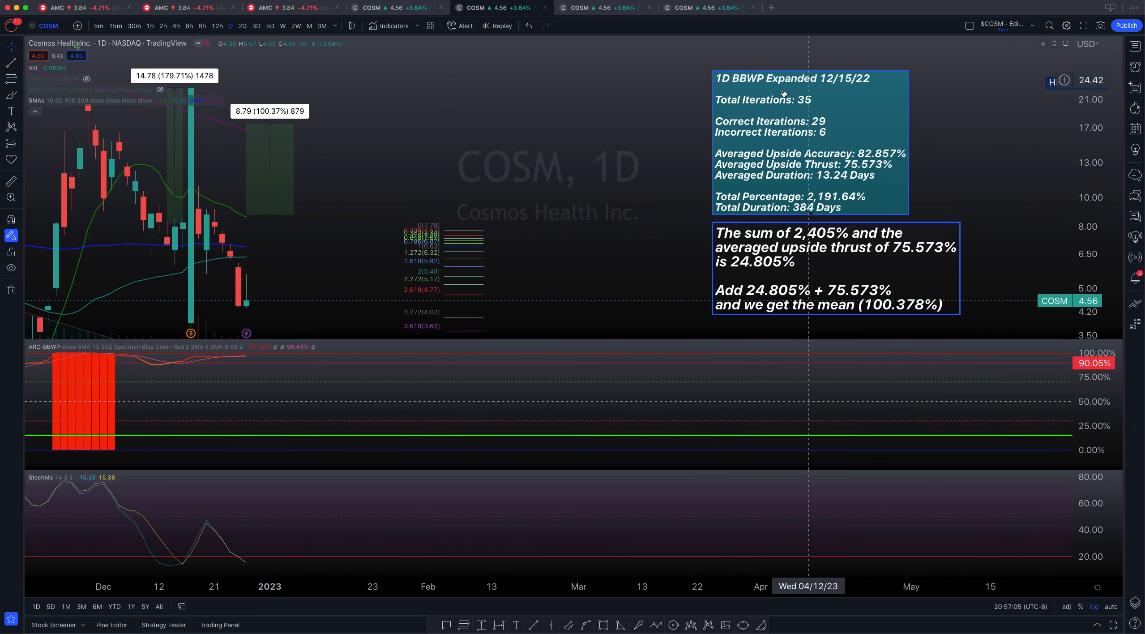
mouse_move(850, 152)
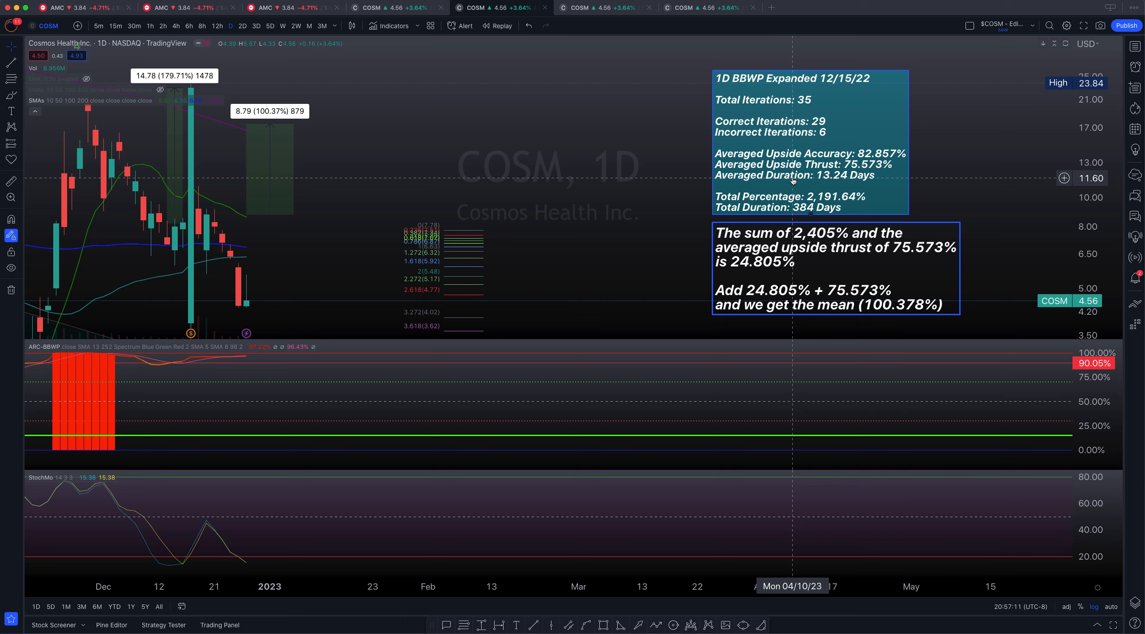
mouse_move(478, 123)
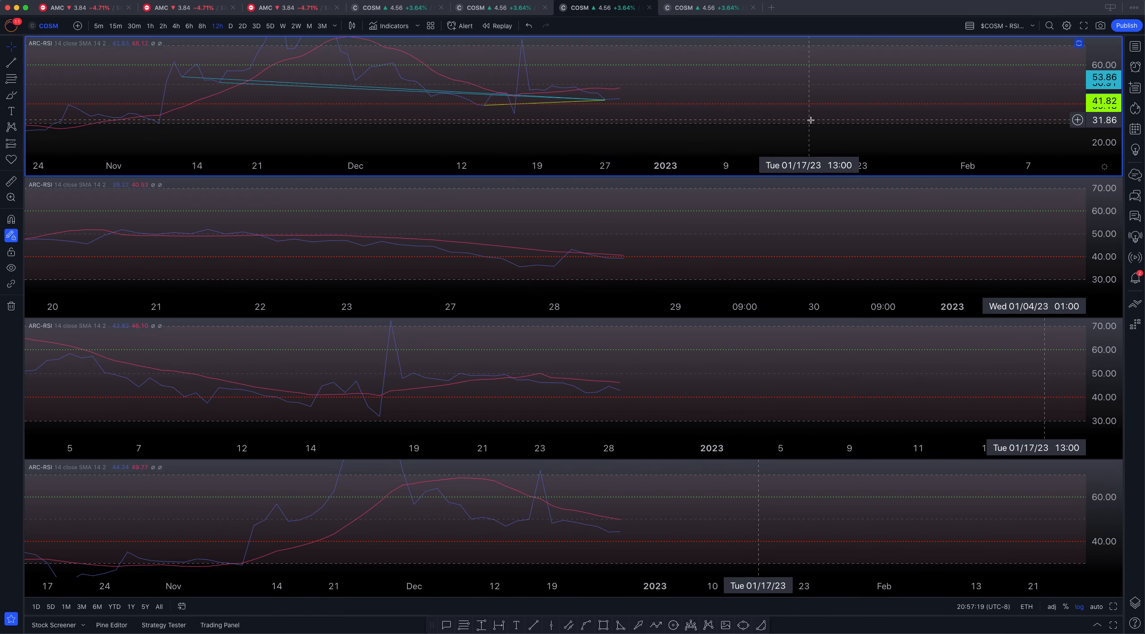
Bring up the 12h COSM chart with RSI divergence trendlines and the divergence reference graphic.
click(969, 26)
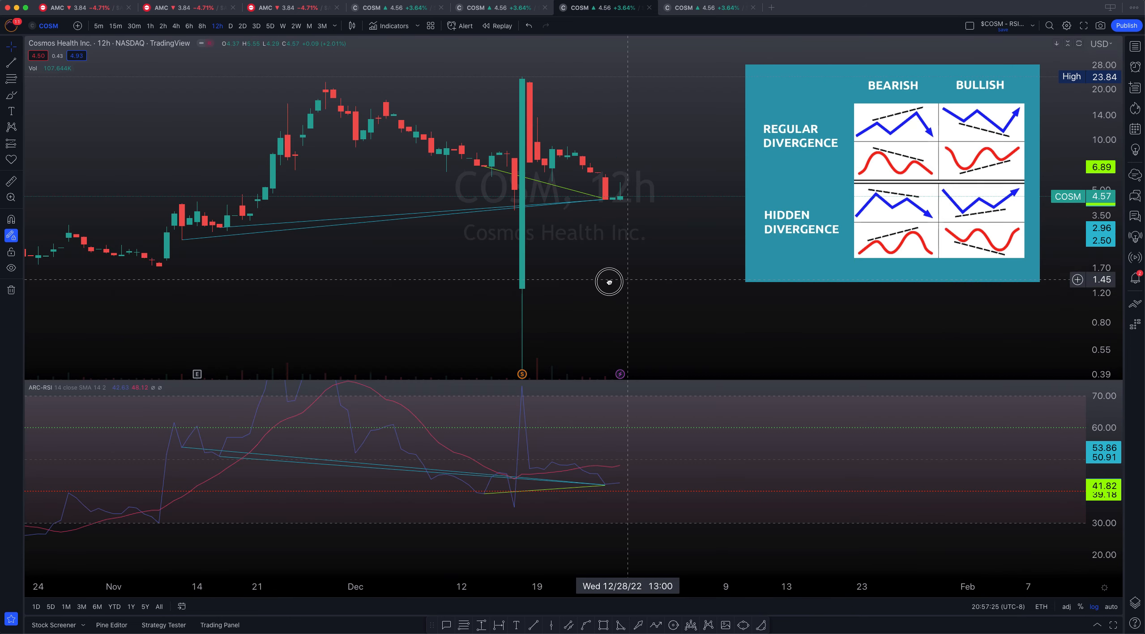
drag(608, 281, 595, 276)
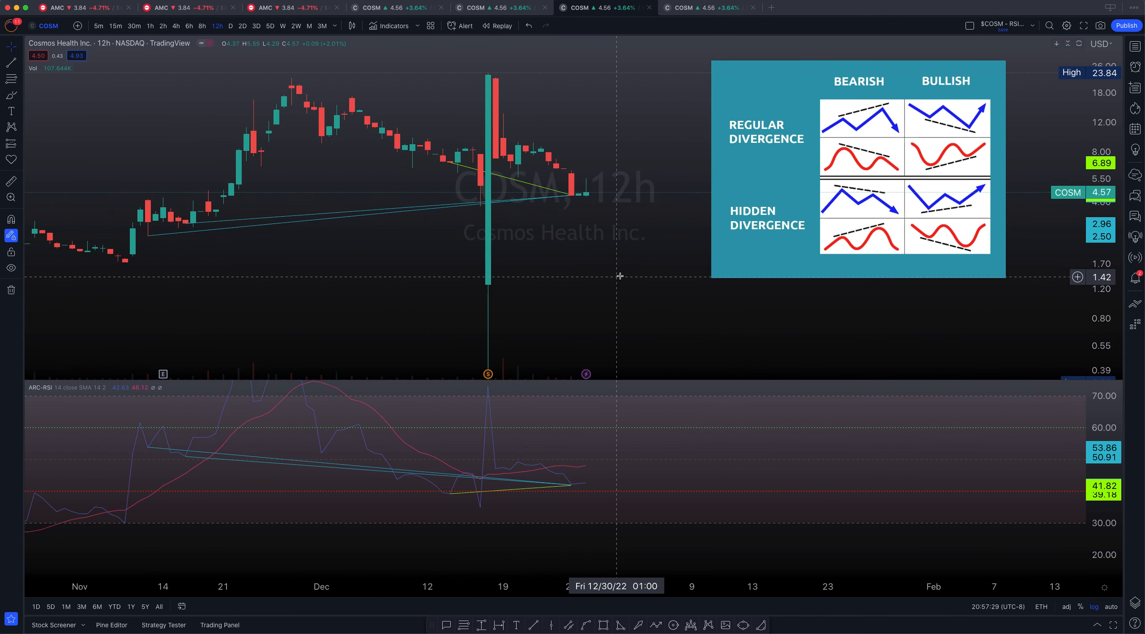
mouse_move(671, 232)
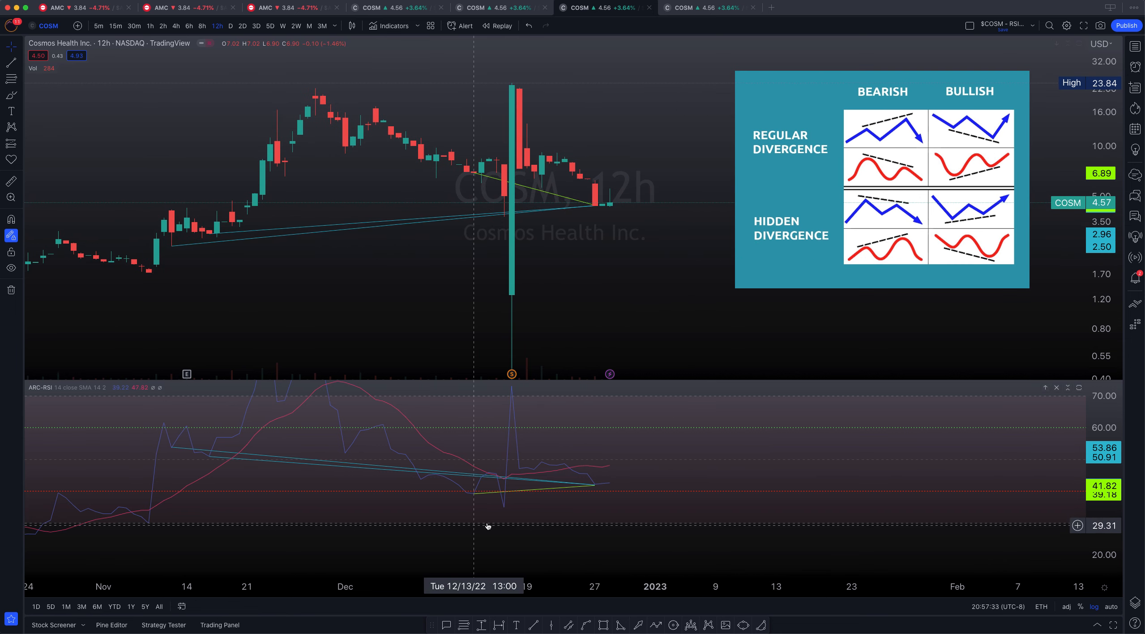
mouse_move(572, 473)
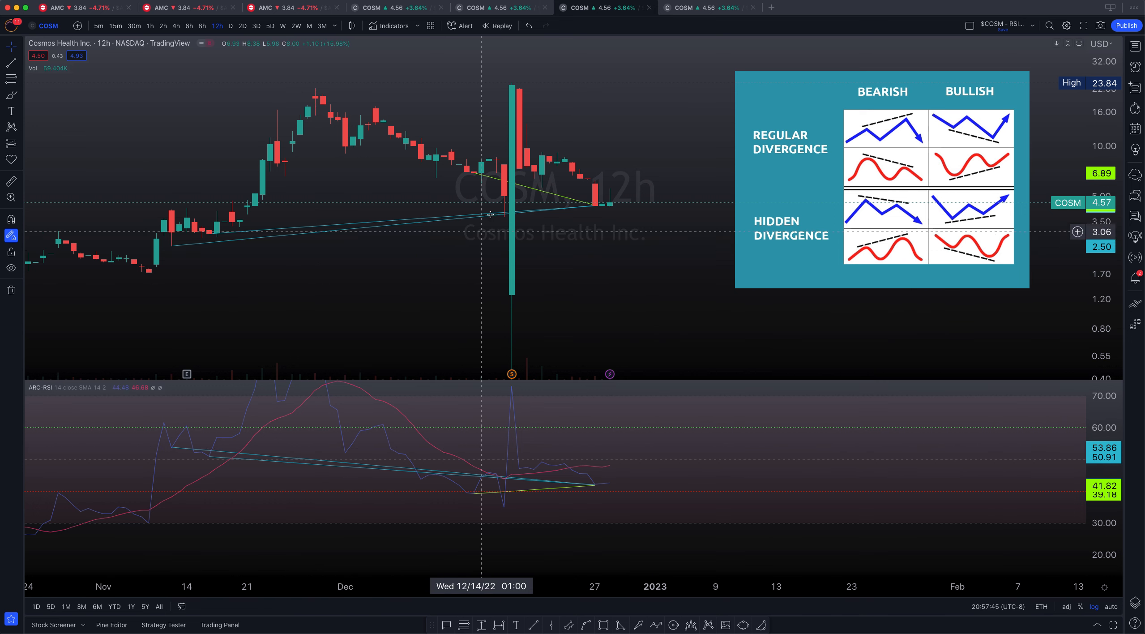
mouse_move(451, 218)
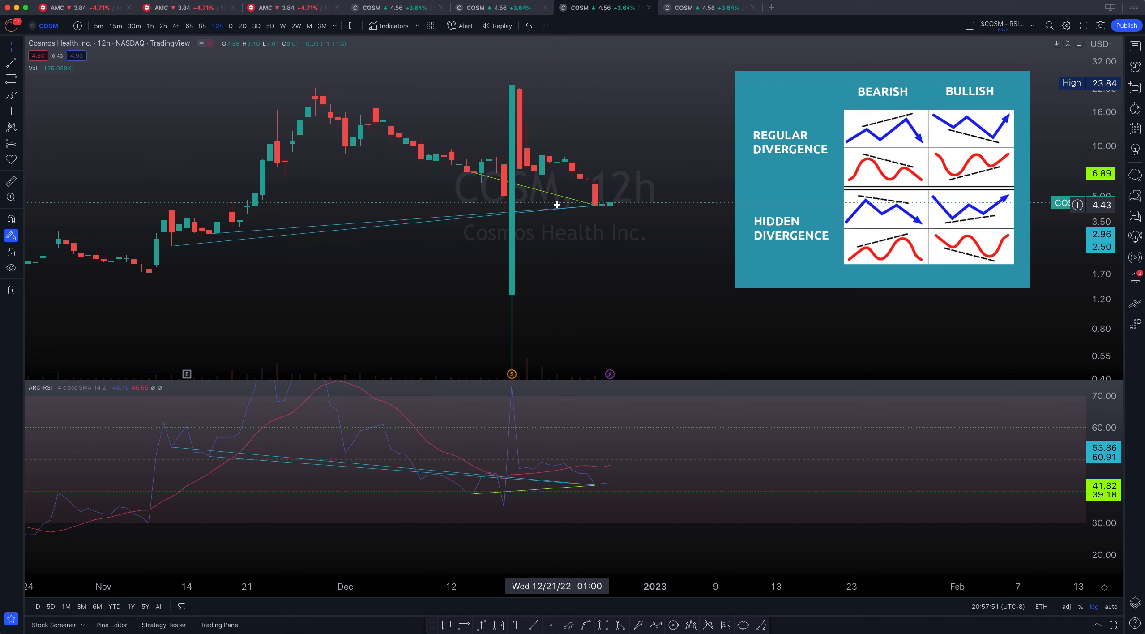
mouse_move(599, 215)
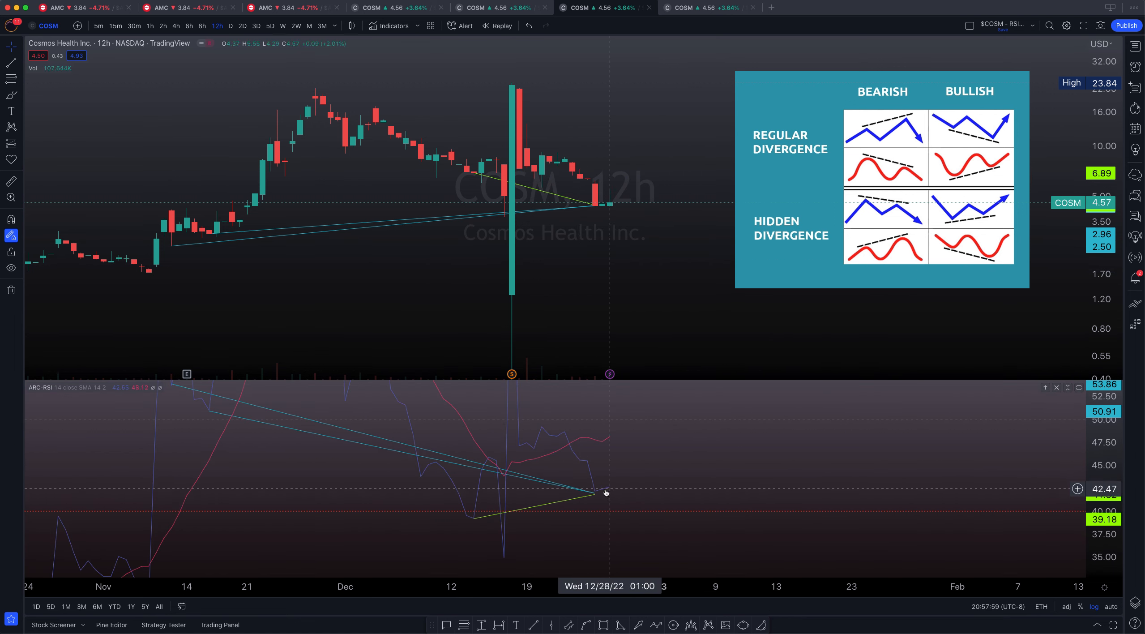
mouse_move(576, 493)
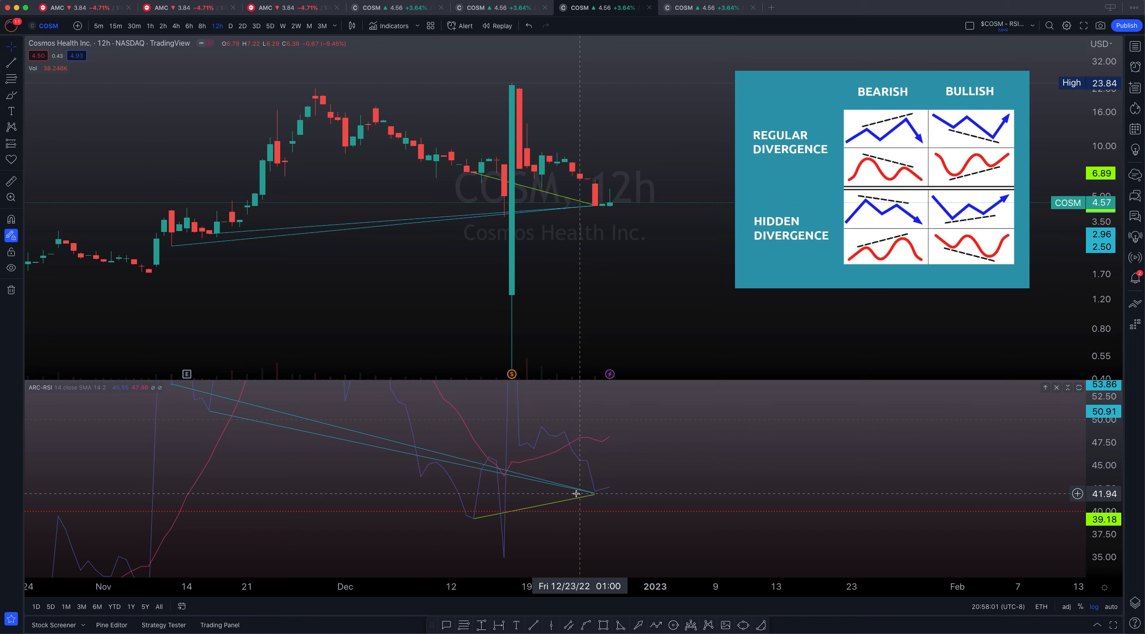
mouse_move(615, 446)
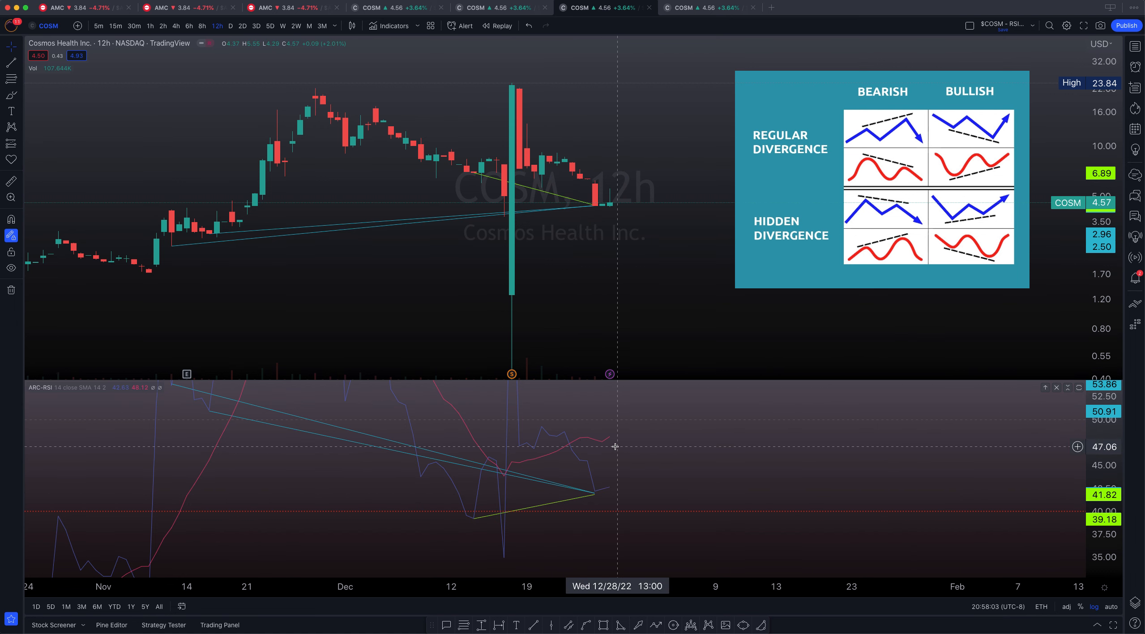
mouse_move(608, 442)
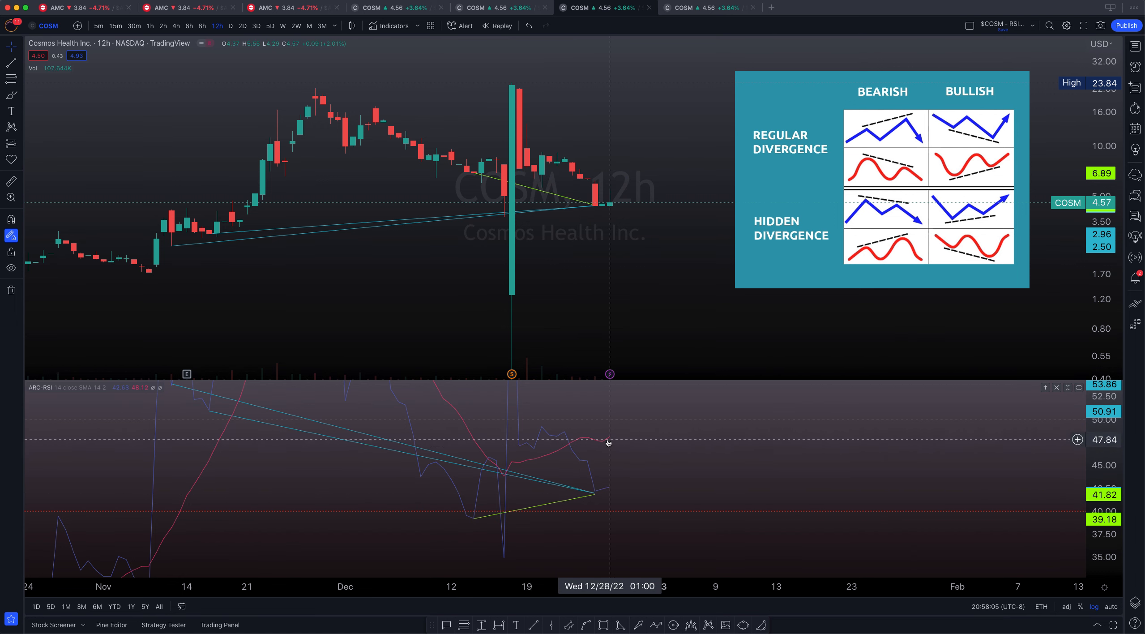
mouse_move(607, 442)
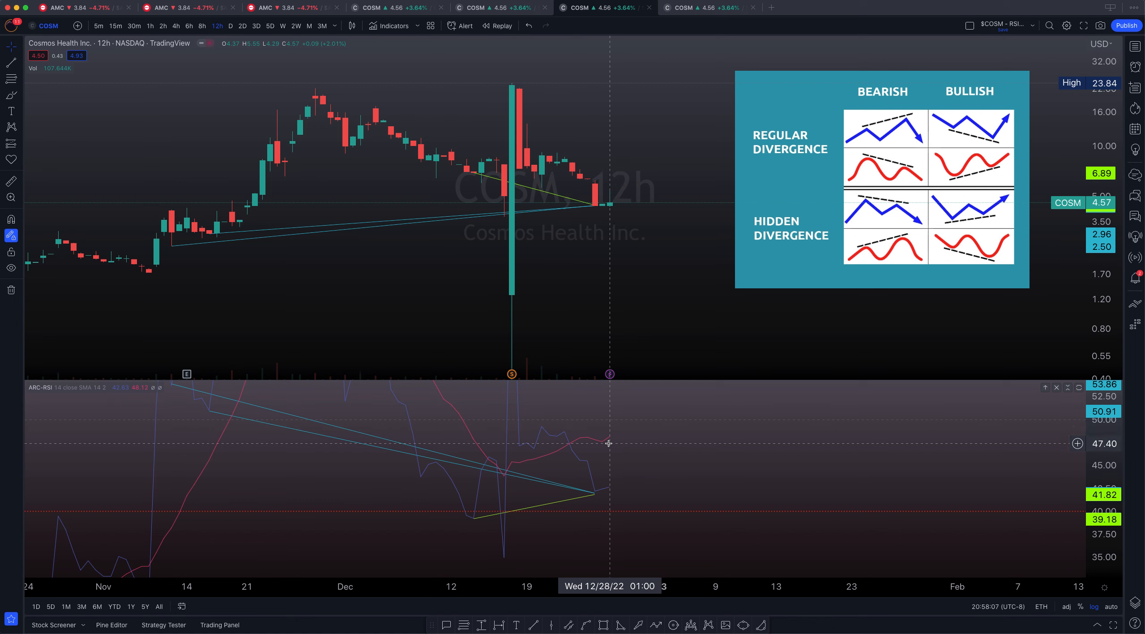
mouse_move(573, 444)
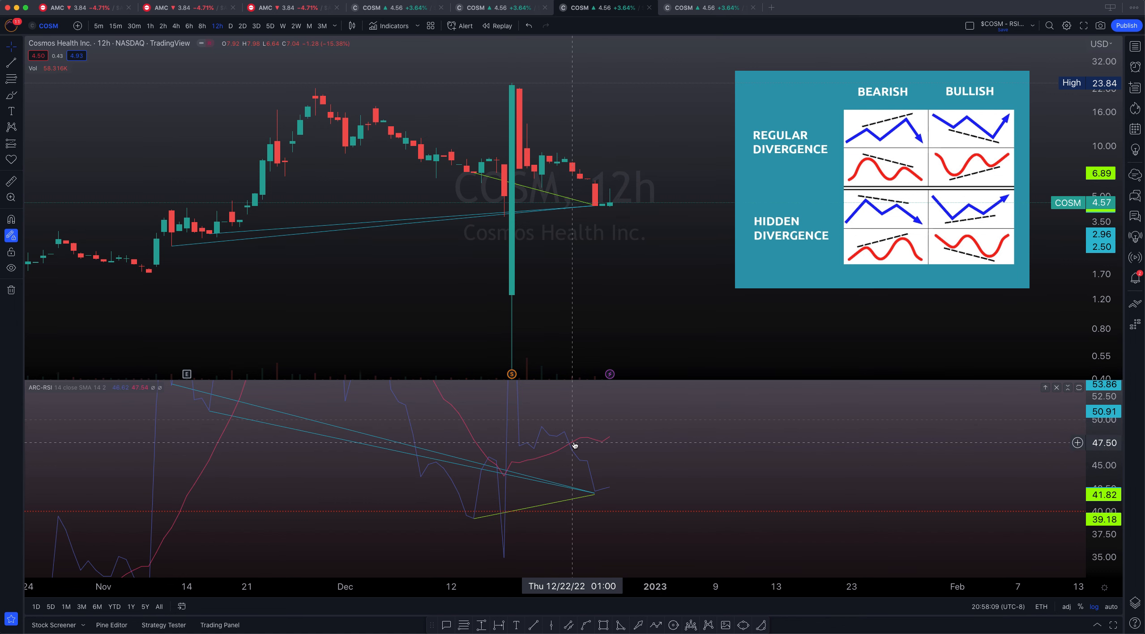
mouse_move(617, 433)
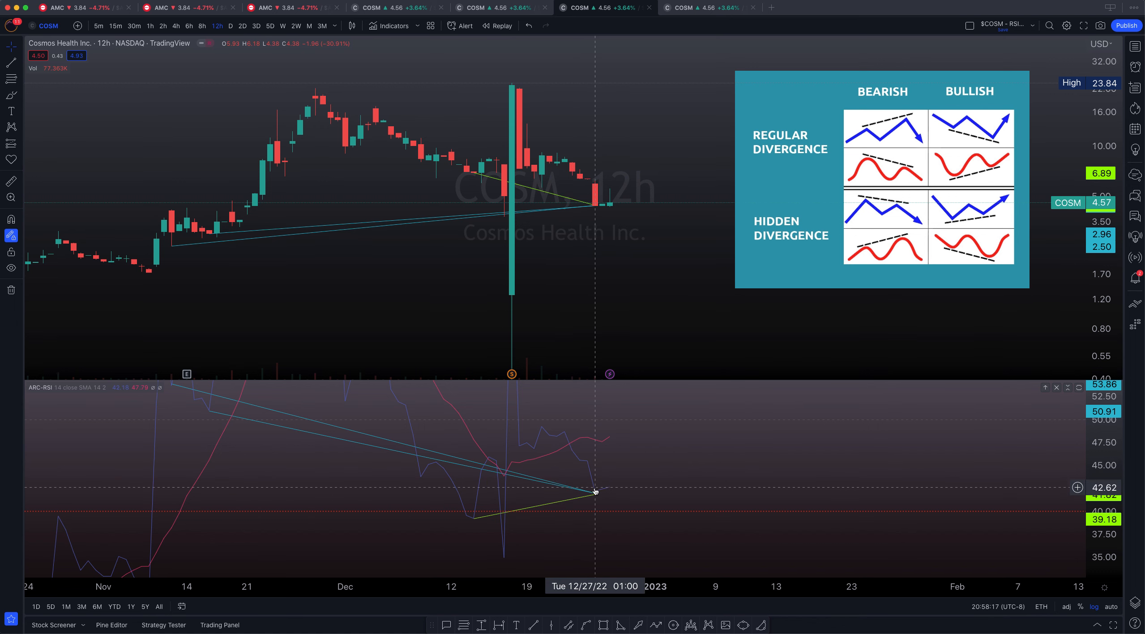
mouse_move(640, 429)
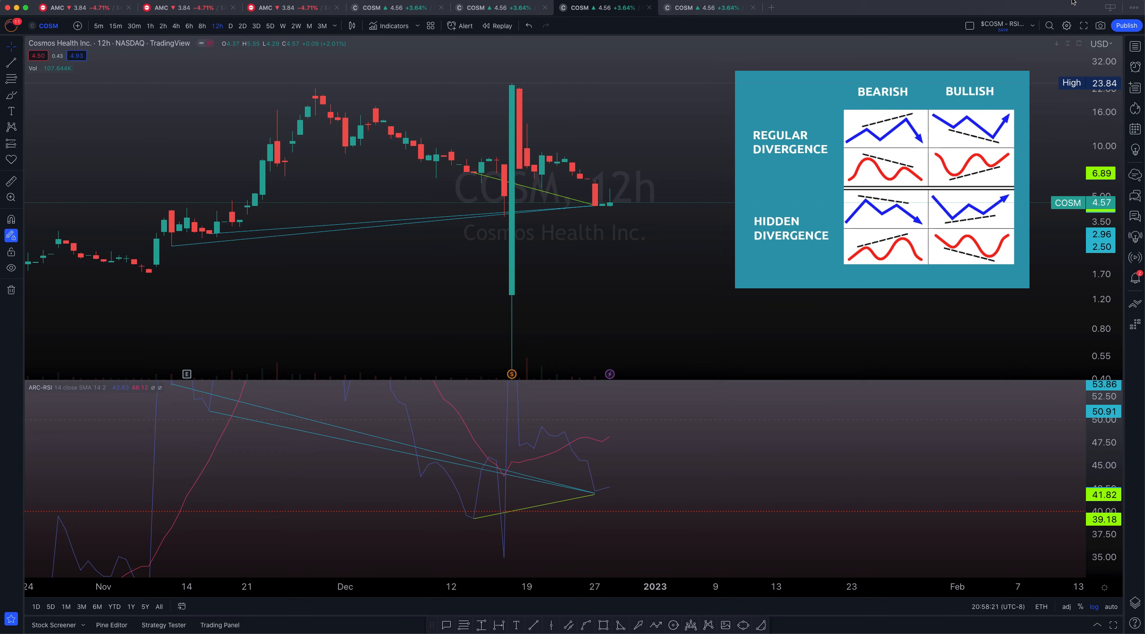
Switch to the four-pane multi-timeframe COSM RSI layout with the control-zones graphic.
click(969, 25)
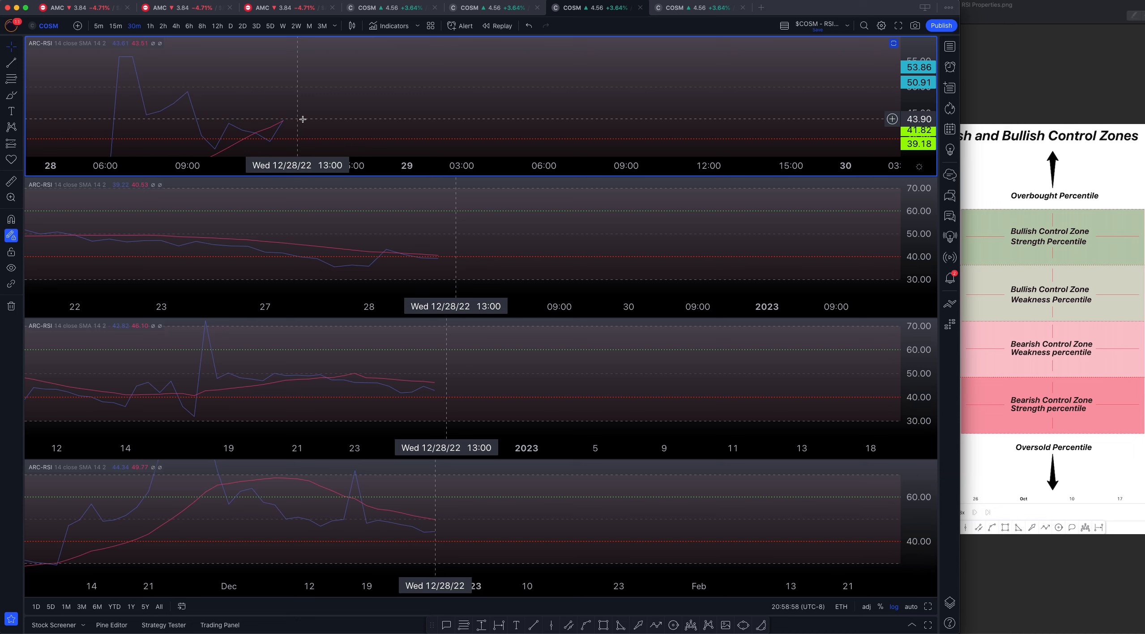
mouse_move(283, 130)
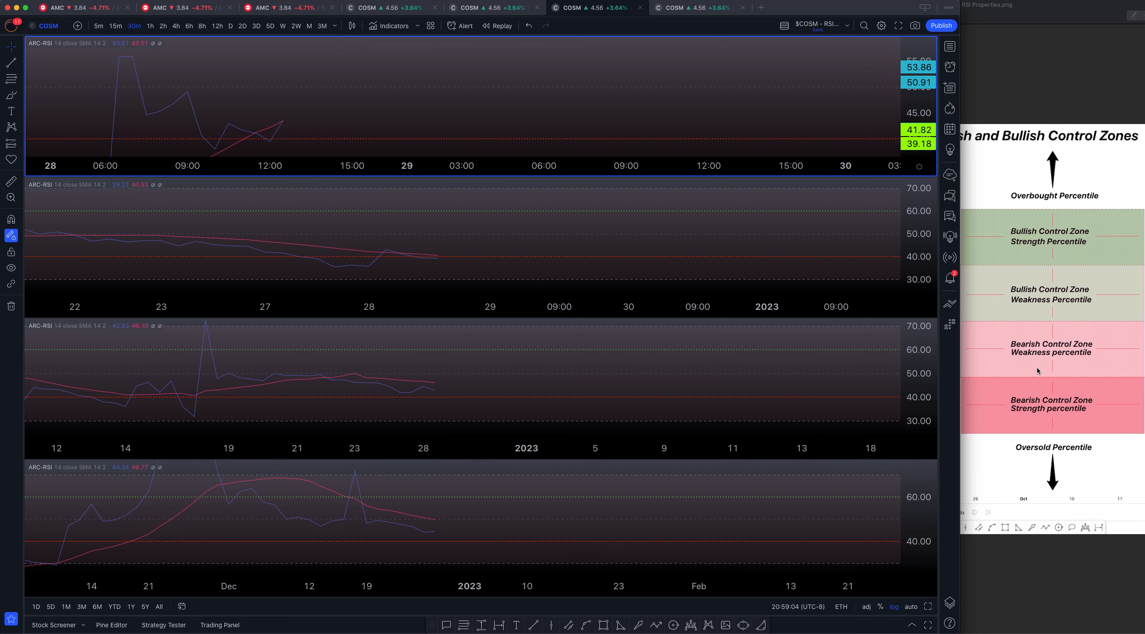
mouse_move(1035, 373)
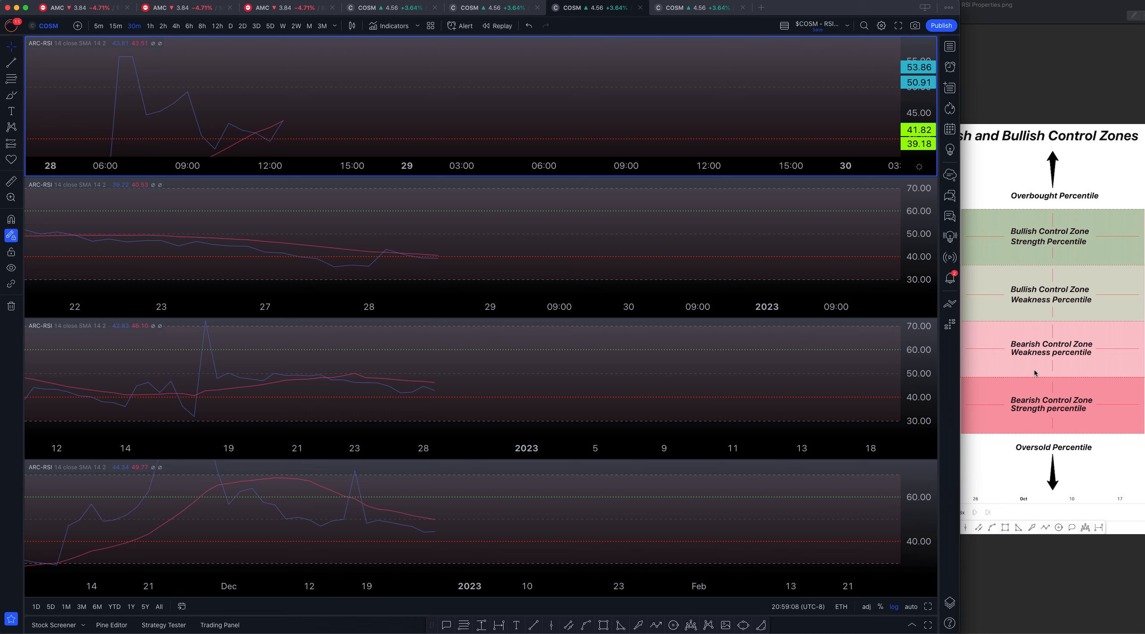
mouse_move(1052, 391)
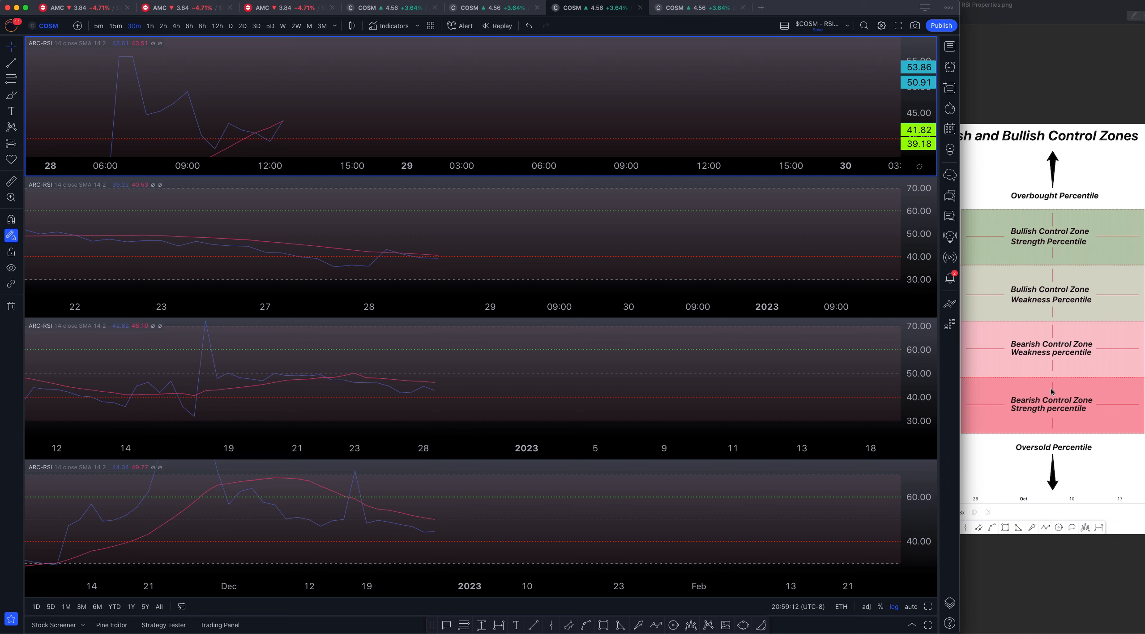
mouse_move(258, 165)
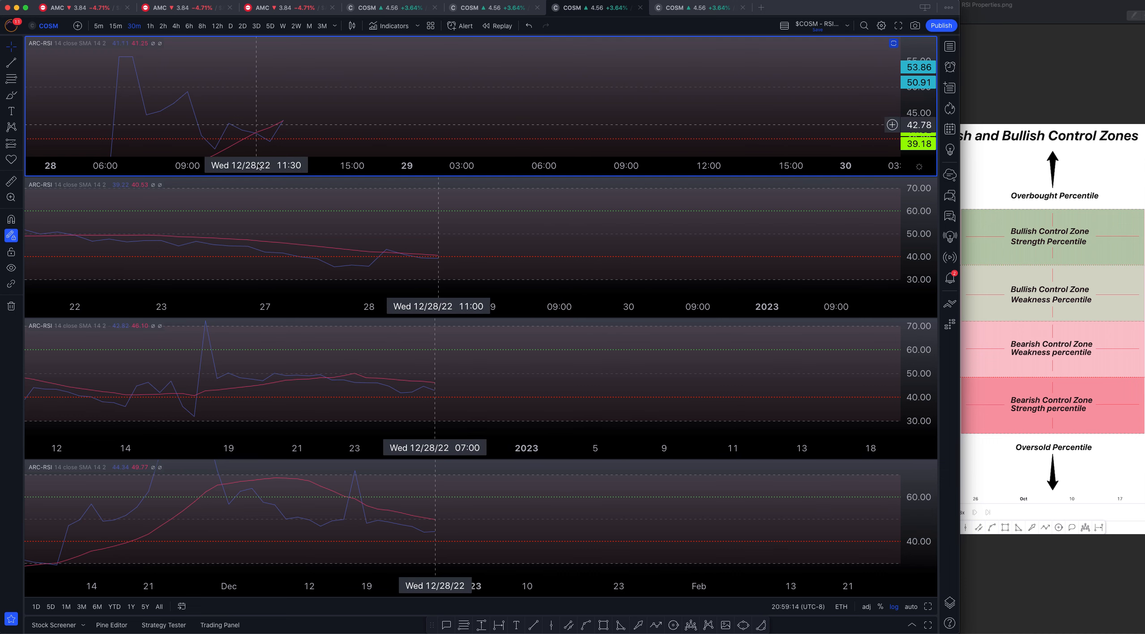
mouse_move(289, 121)
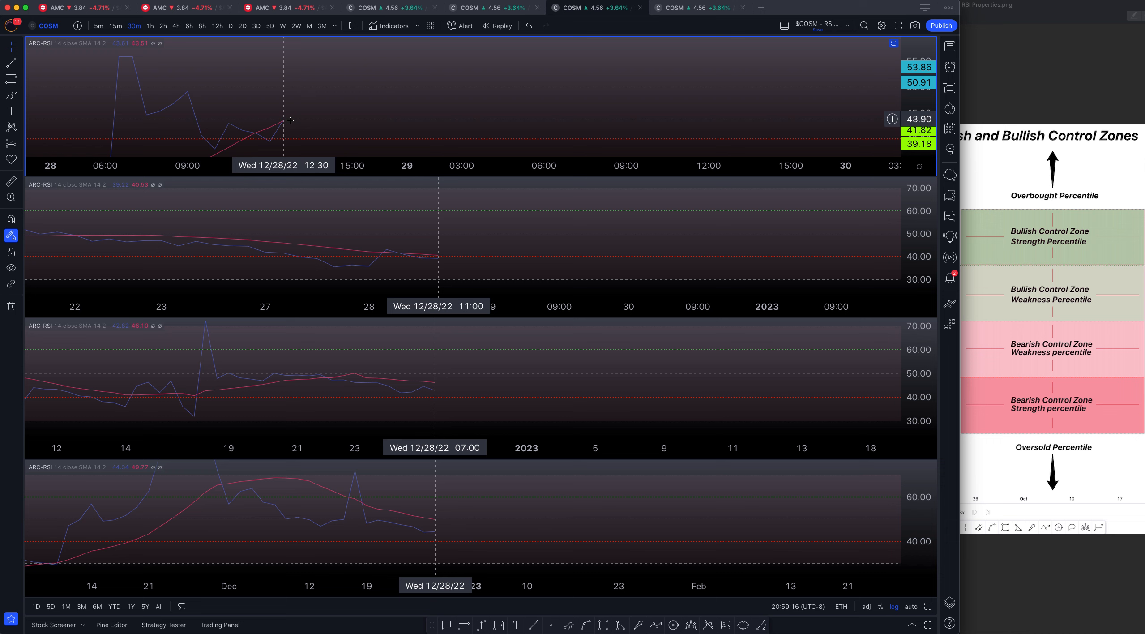
mouse_move(290, 117)
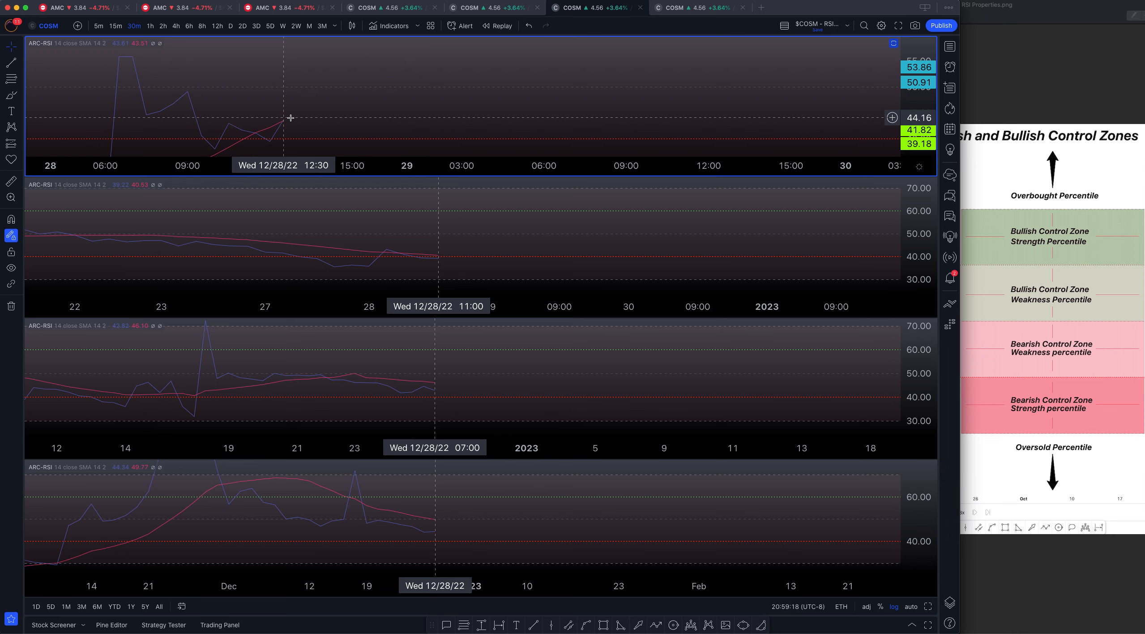
mouse_move(298, 90)
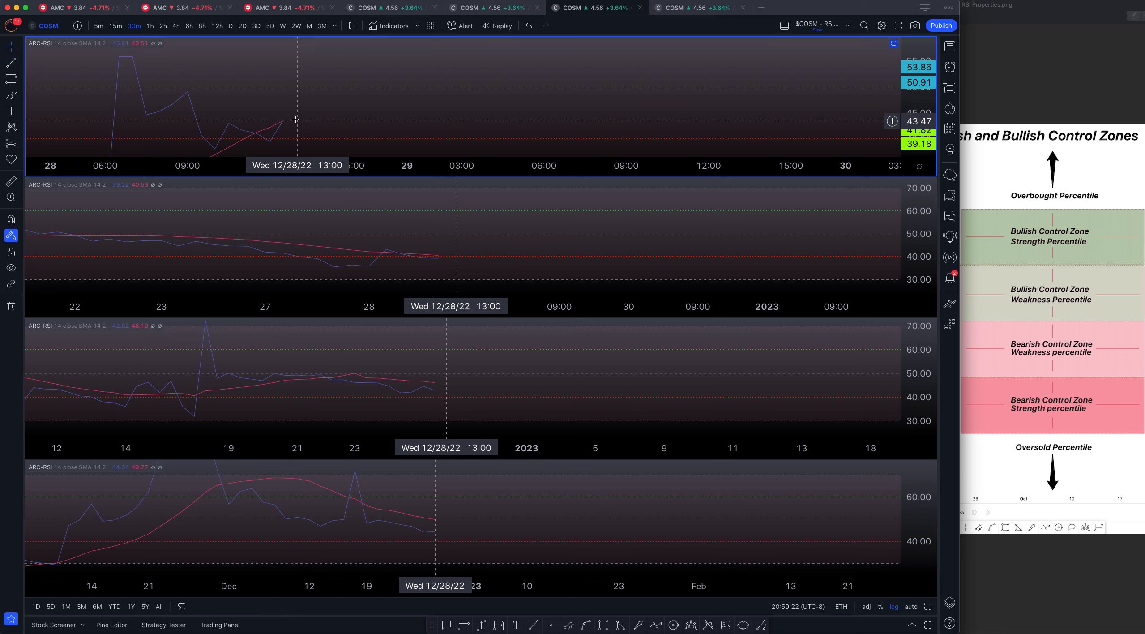
mouse_move(176, 38)
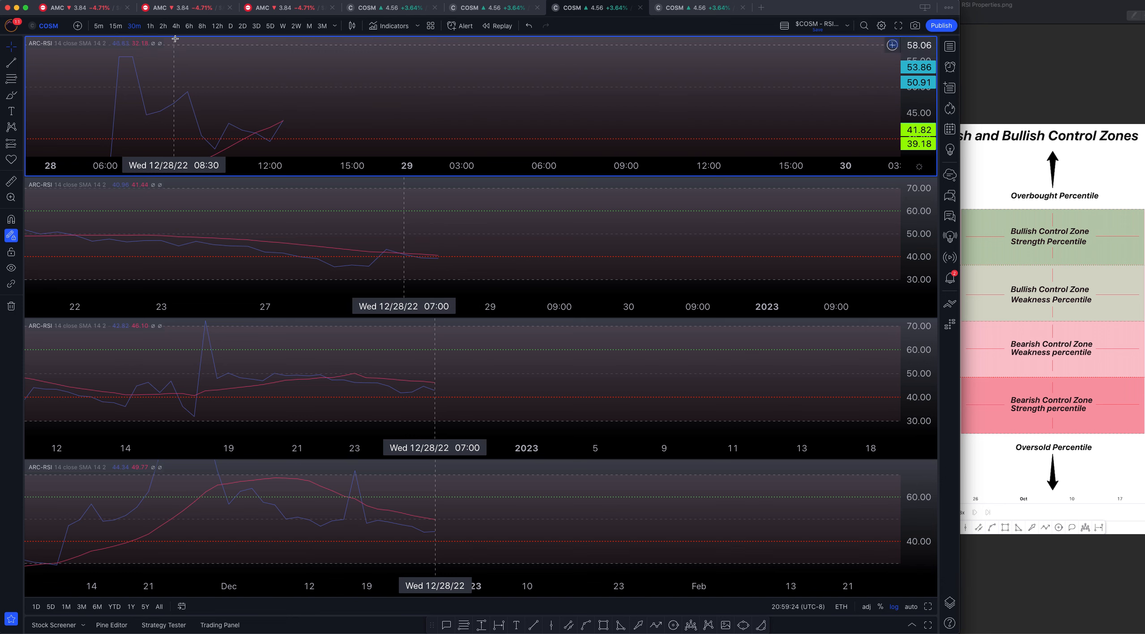
mouse_move(511, 142)
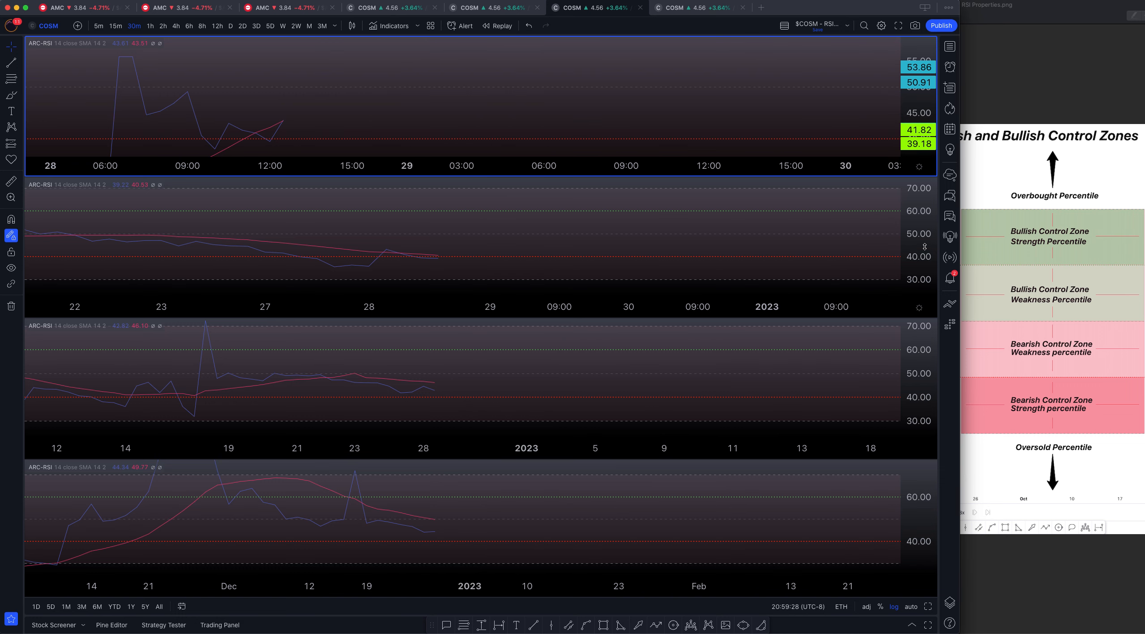
mouse_move(616, 256)
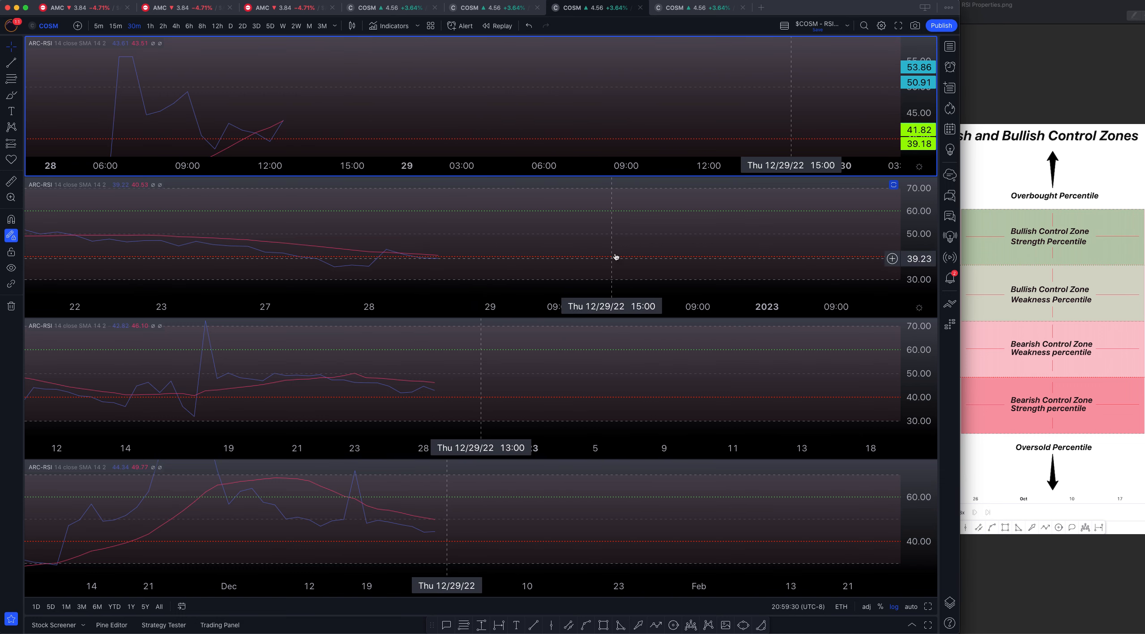
Make the second COSM RSI pane the active chart in the four-pane layout.
click(162, 26)
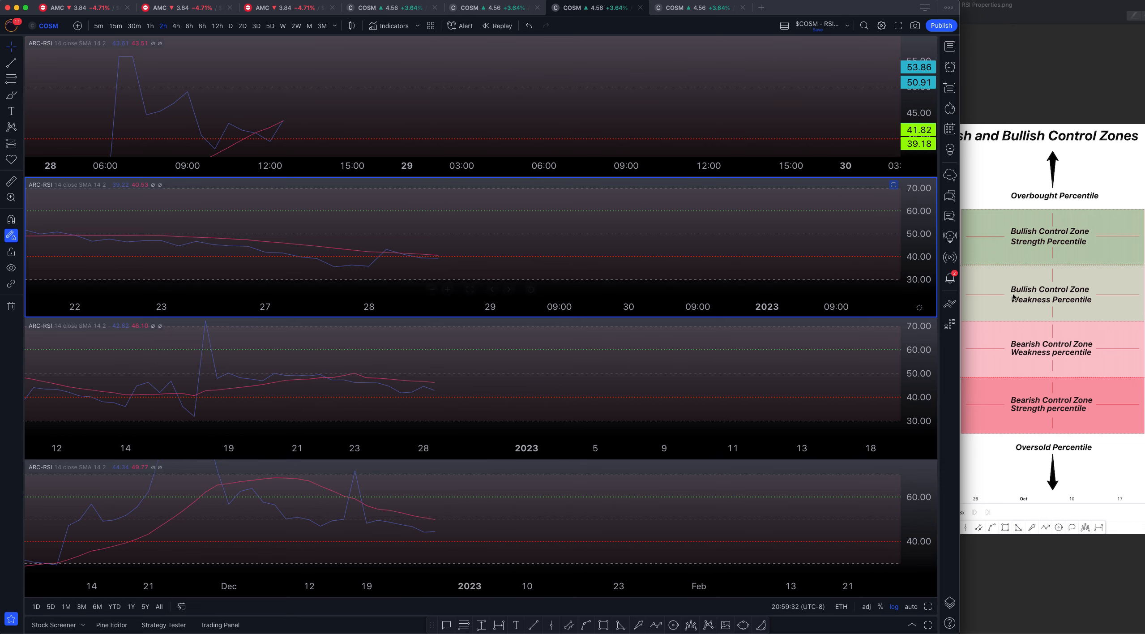
mouse_move(509, 217)
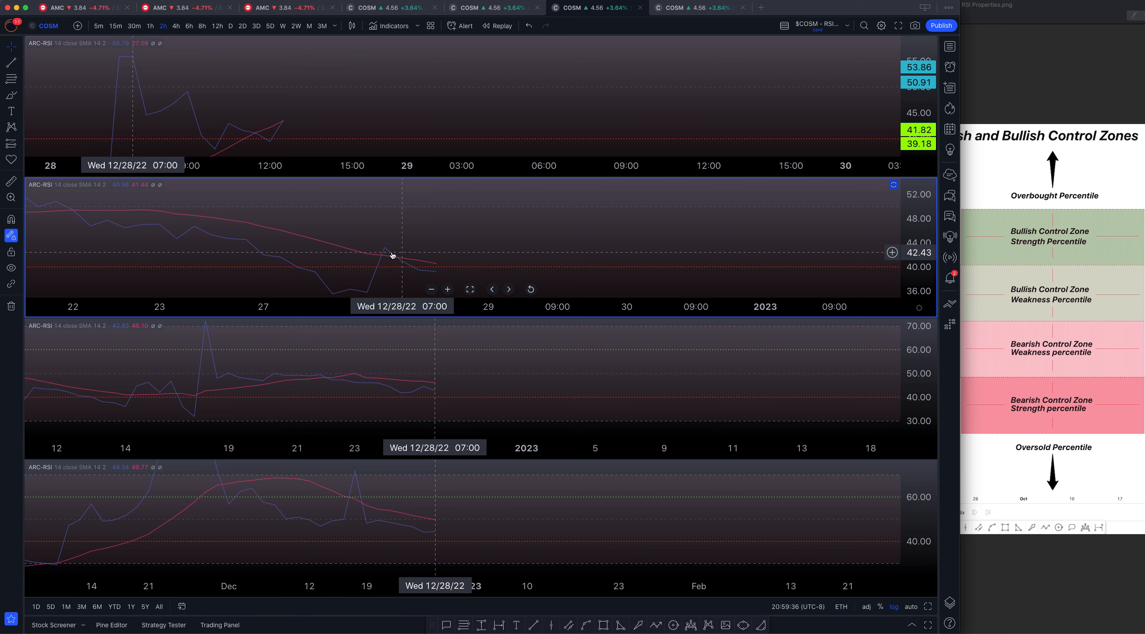
mouse_move(504, 224)
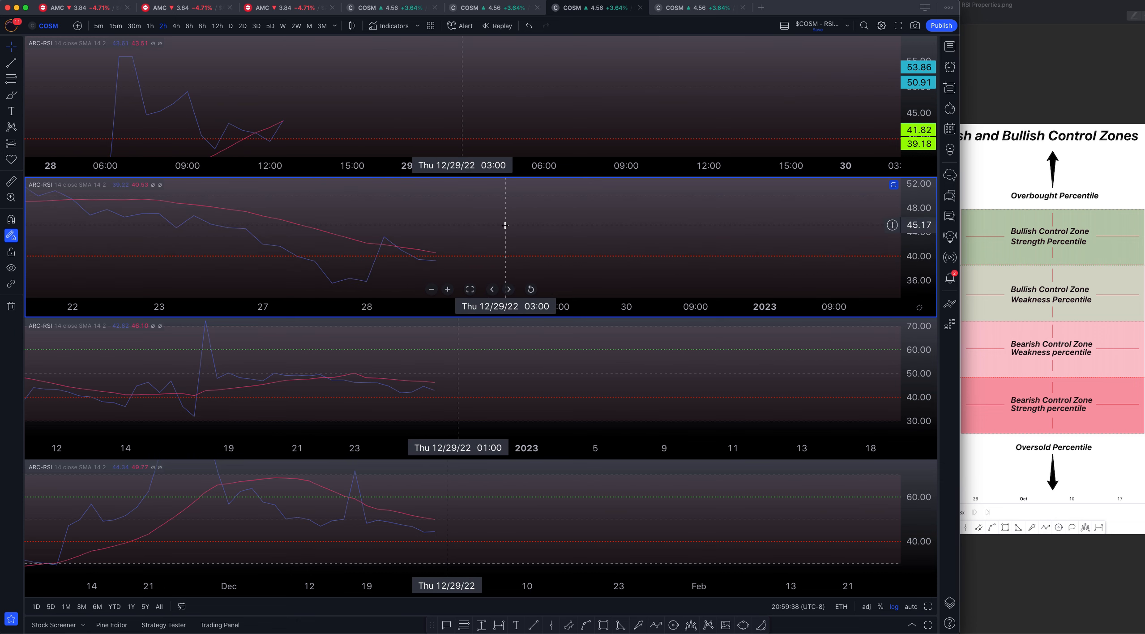
mouse_move(427, 264)
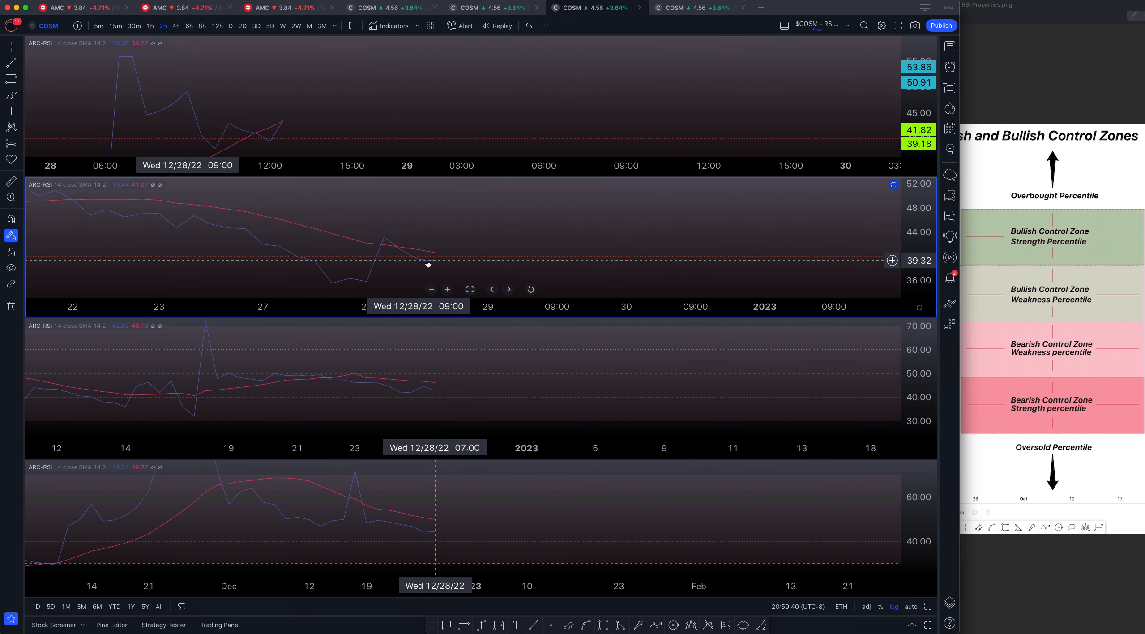
mouse_move(451, 261)
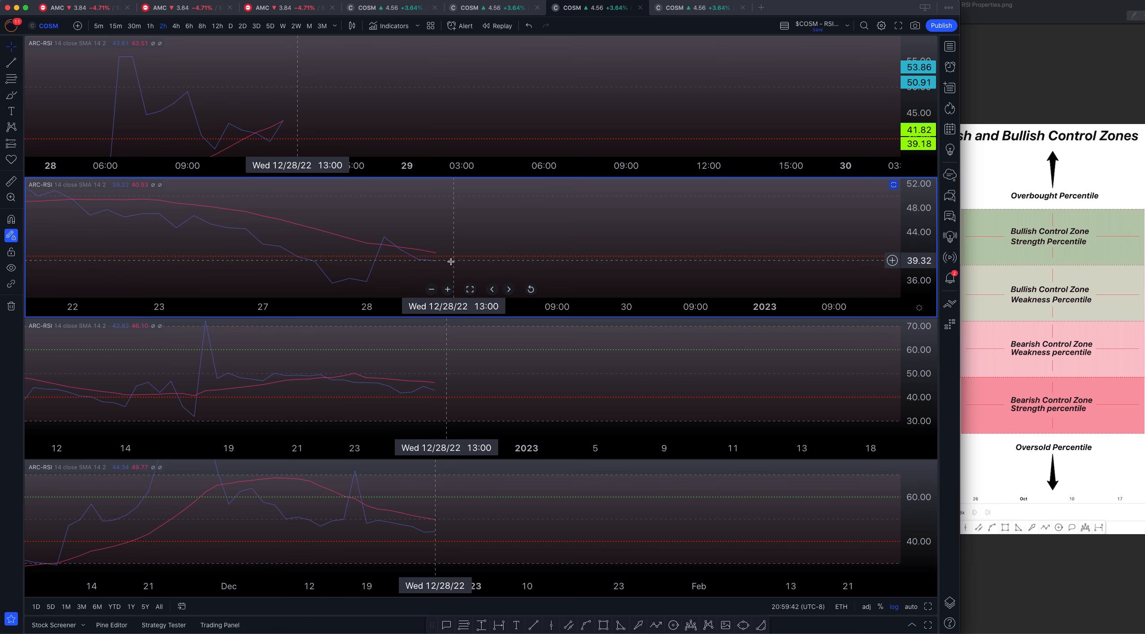
mouse_move(434, 259)
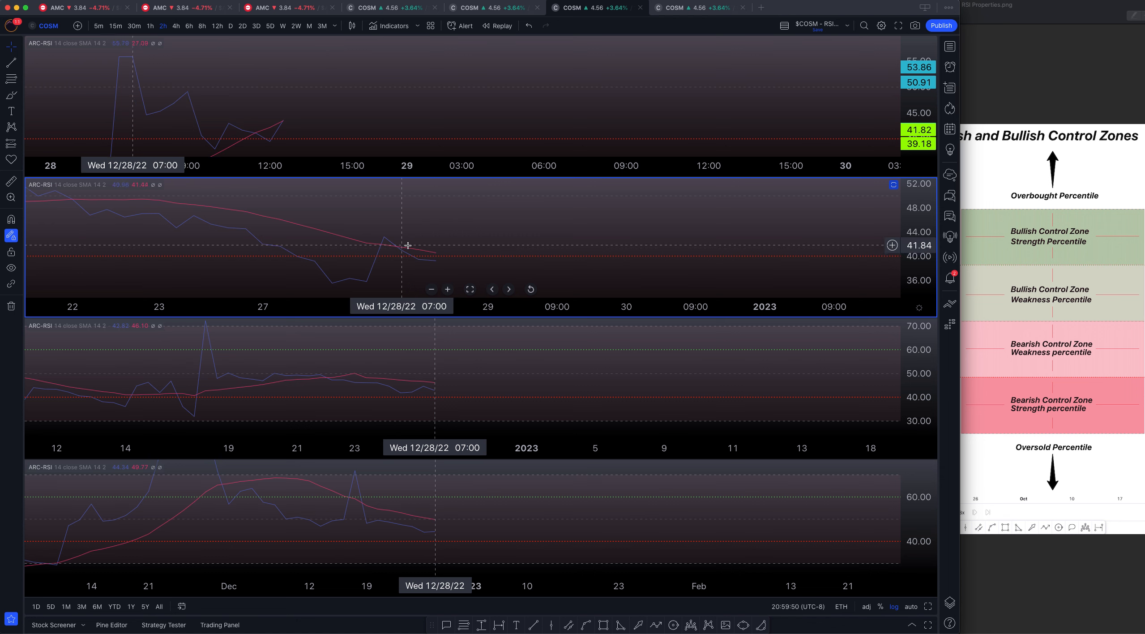
mouse_move(441, 263)
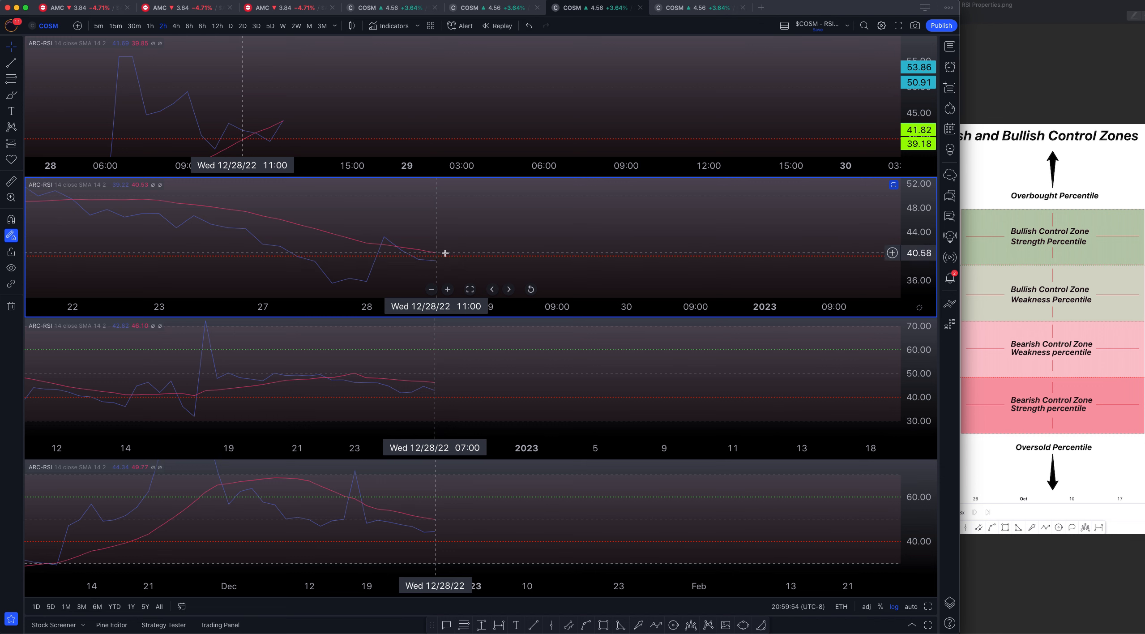
mouse_move(457, 260)
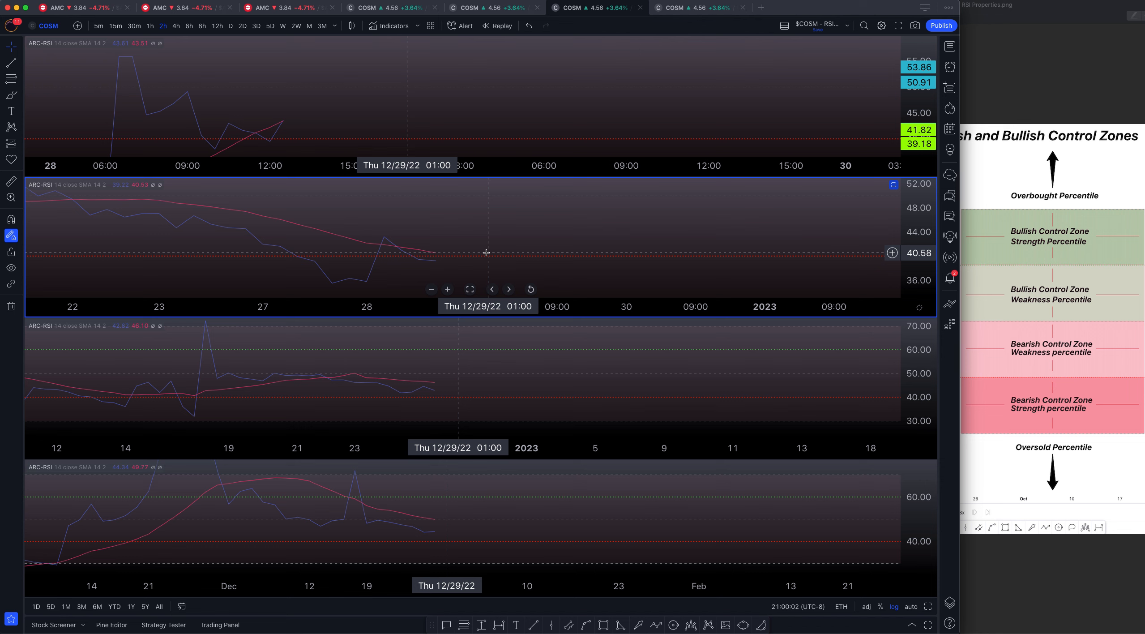
Select the bottom COSM RSI pane to prepare it for a longer multi-day interval.
click(188, 26)
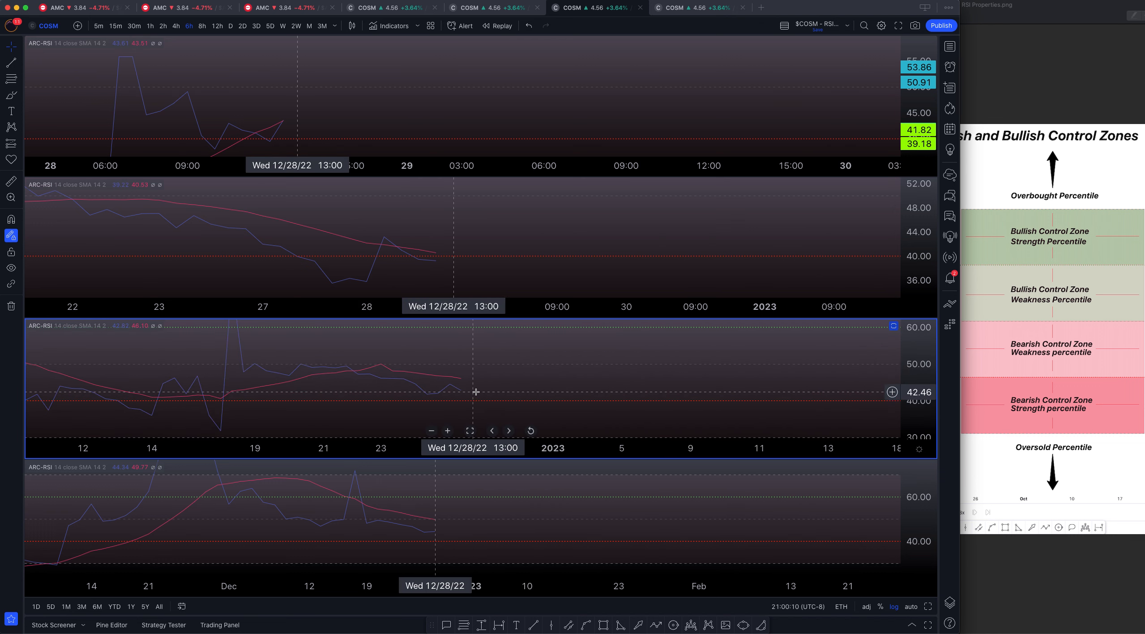
mouse_move(464, 390)
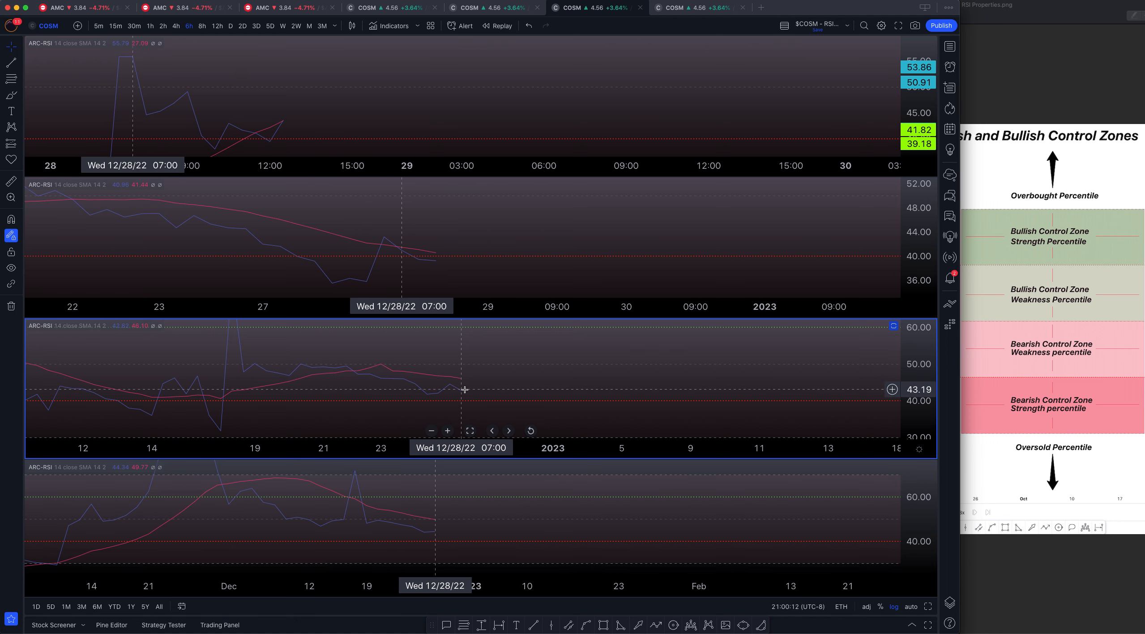
mouse_move(481, 396)
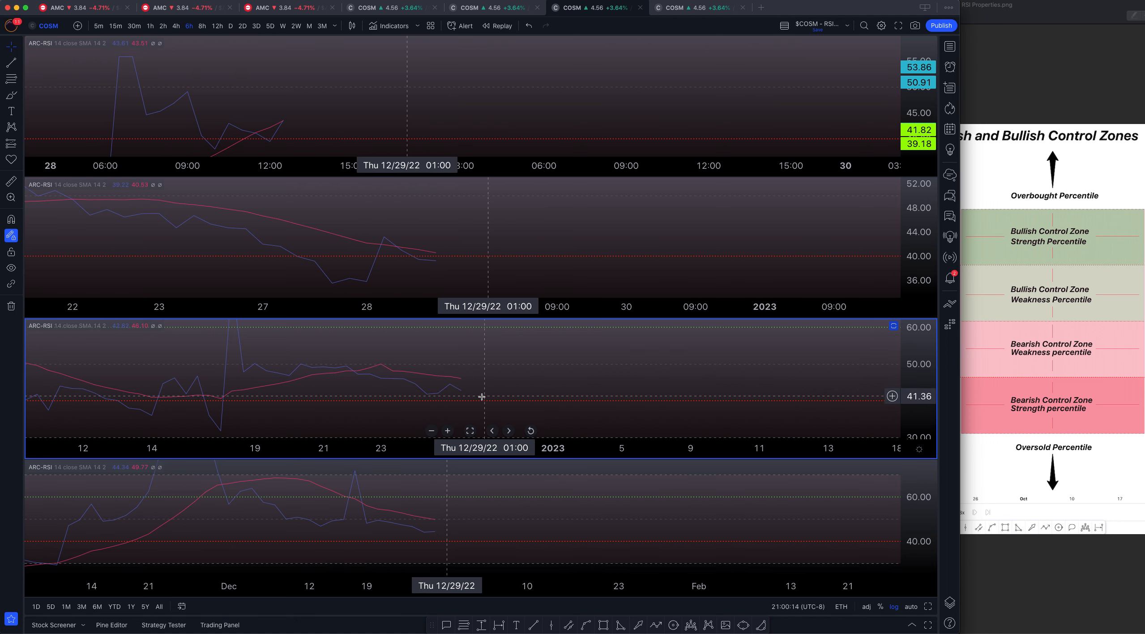
mouse_move(490, 393)
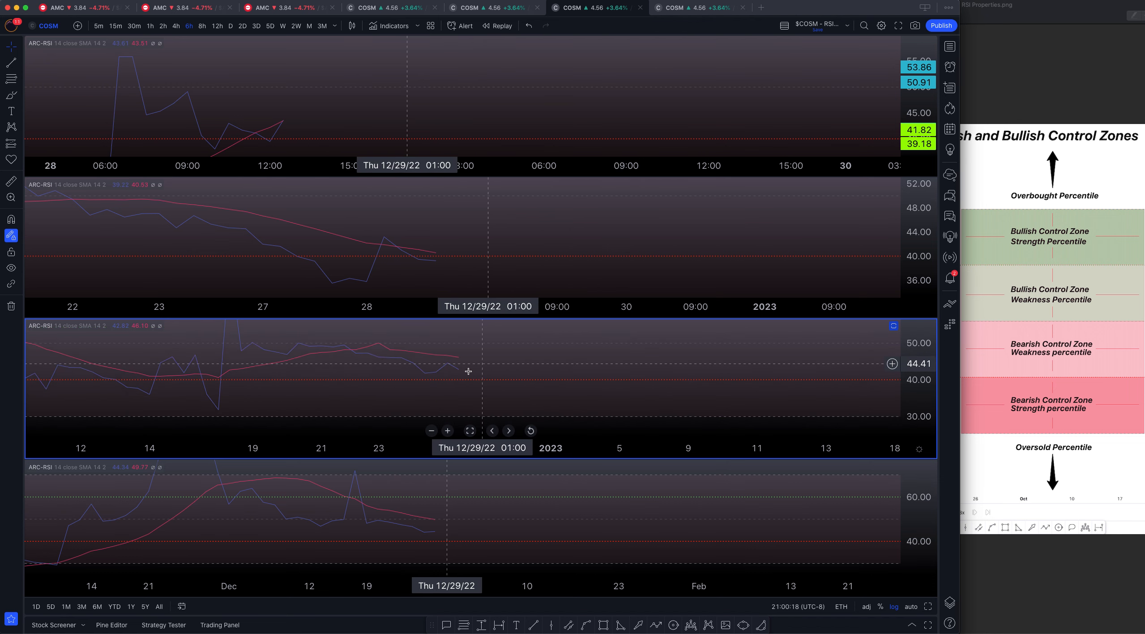
mouse_move(475, 386)
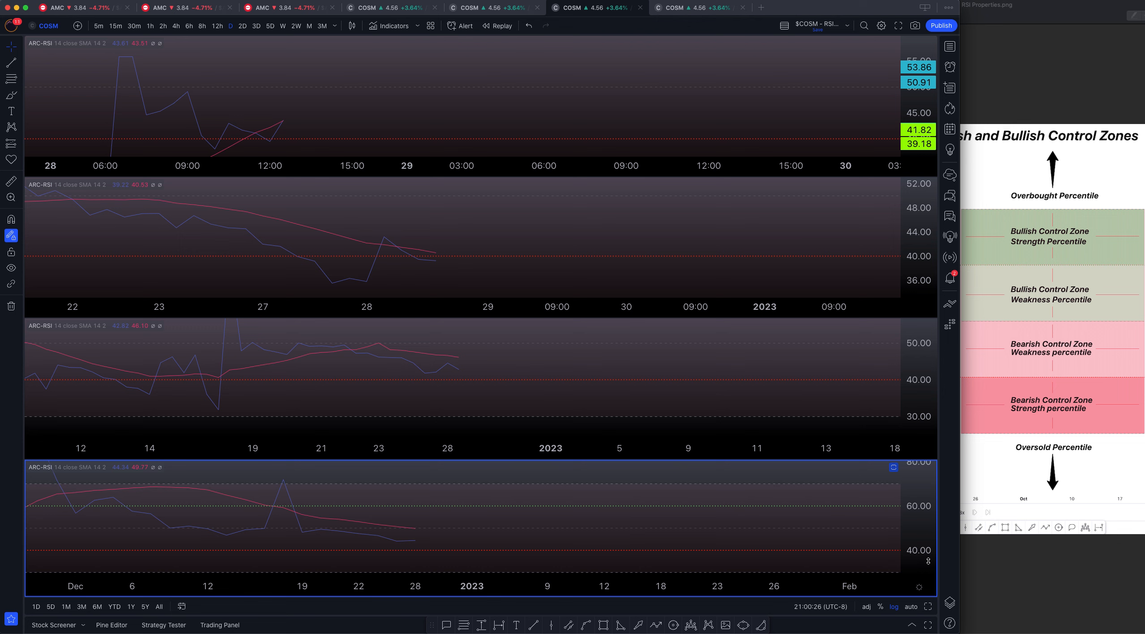
mouse_move(540, 469)
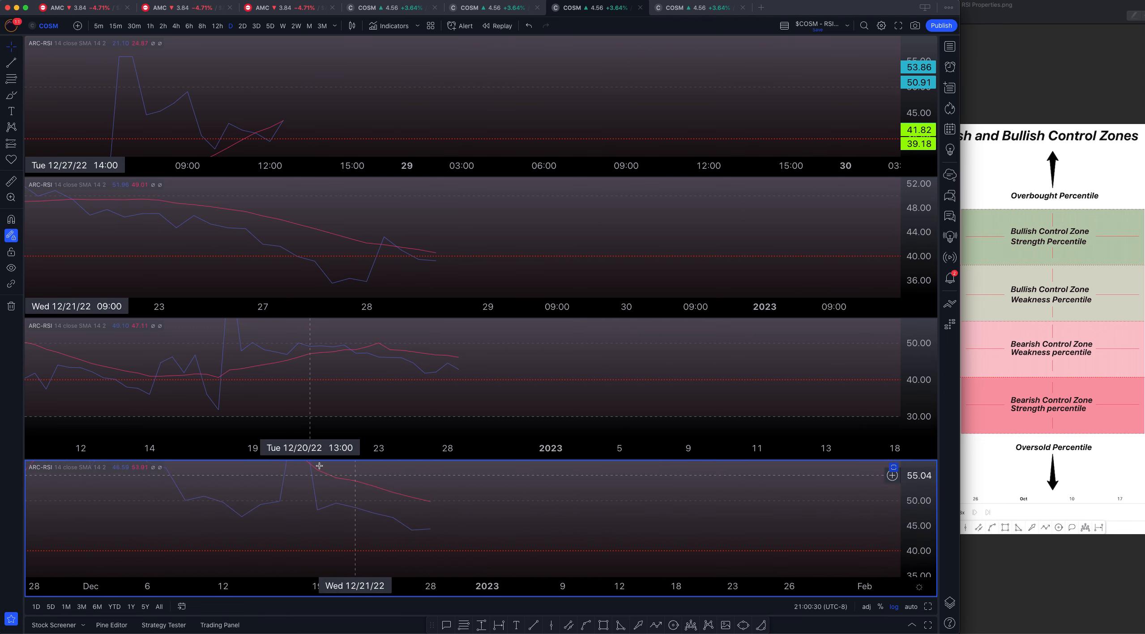
mouse_move(422, 531)
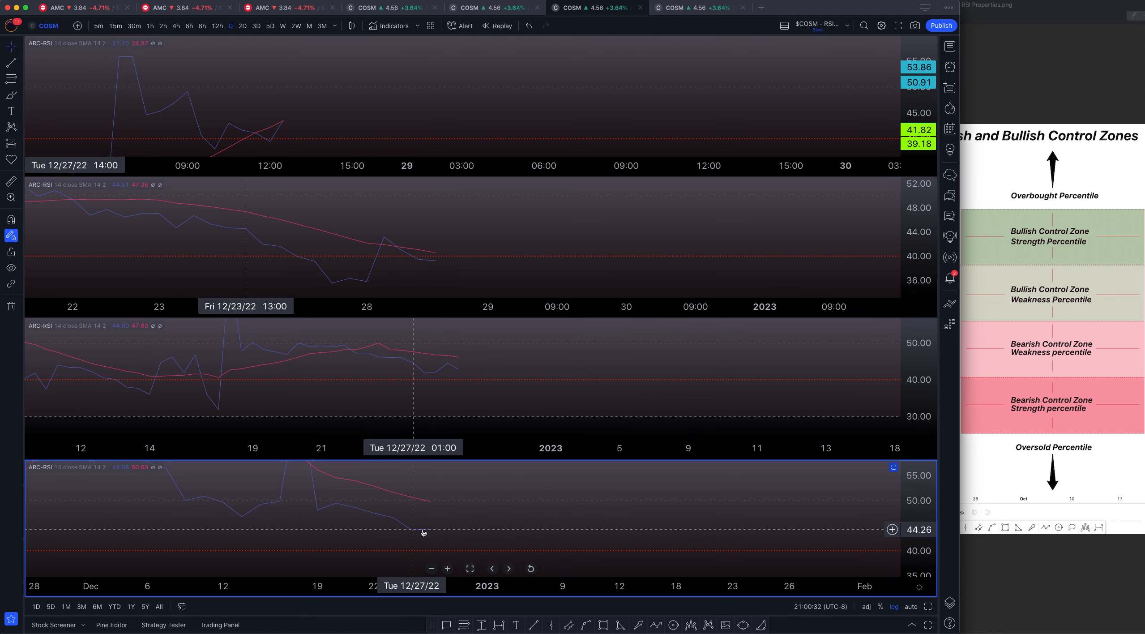
mouse_move(477, 502)
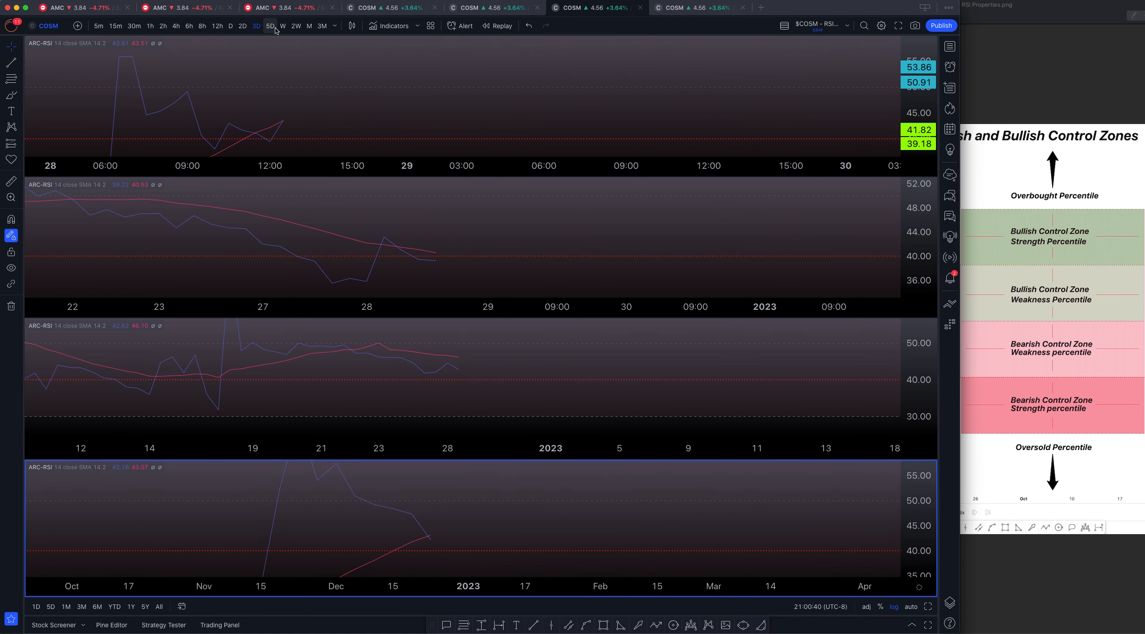
click(270, 26)
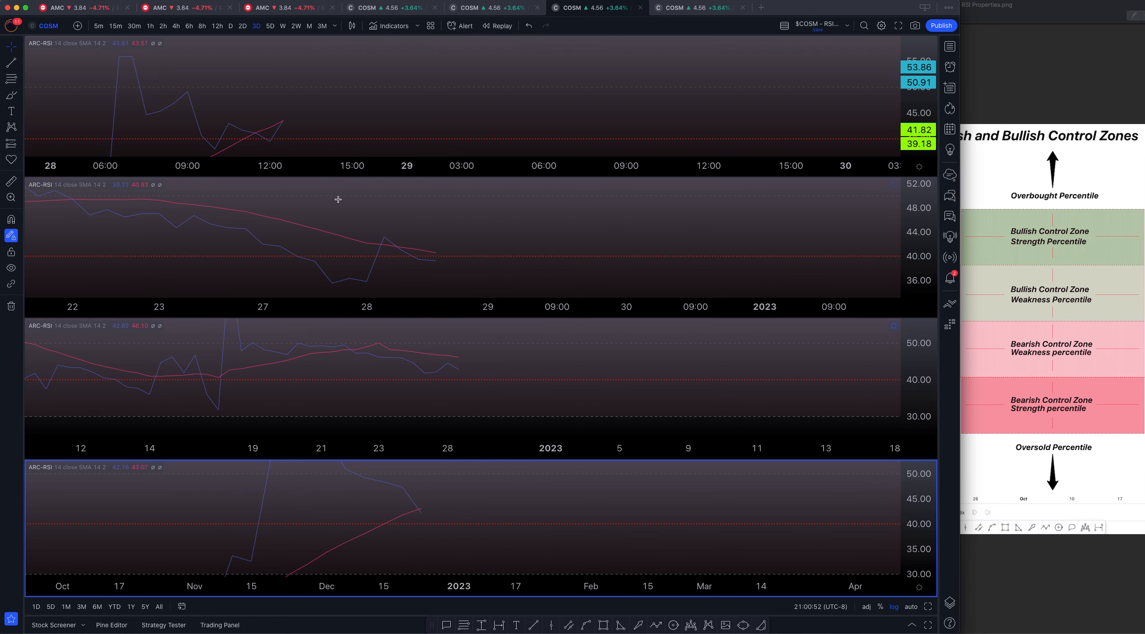
mouse_move(662, 9)
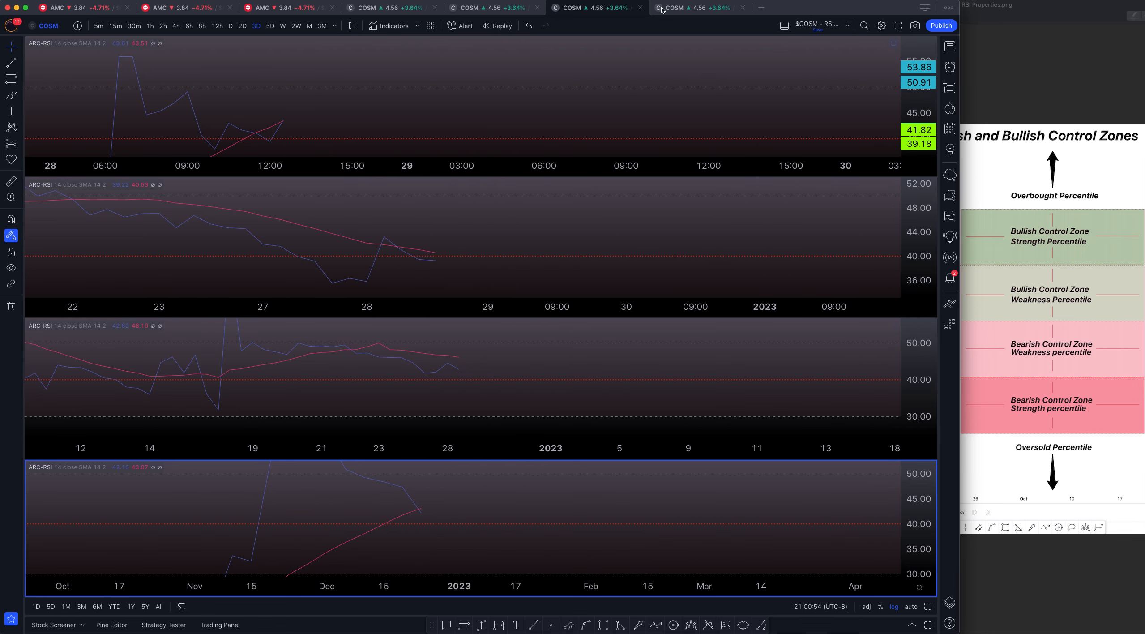
Select the last COSM browser tab holding the 2h chart with DBSI and Enhanced MACD.
click(690, 7)
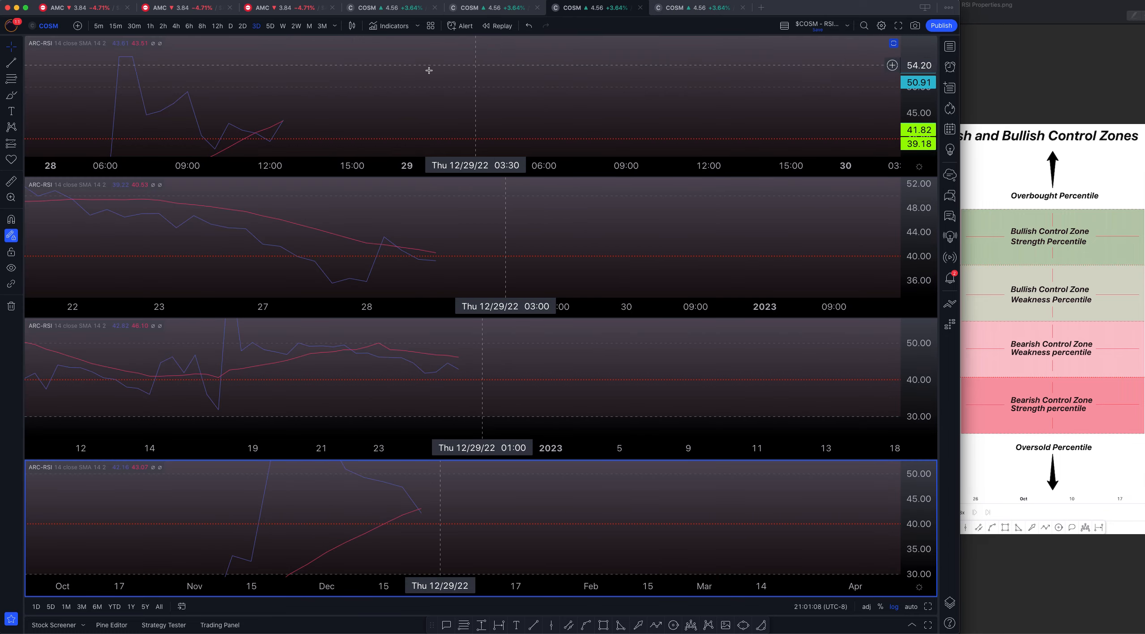
mouse_move(282, 110)
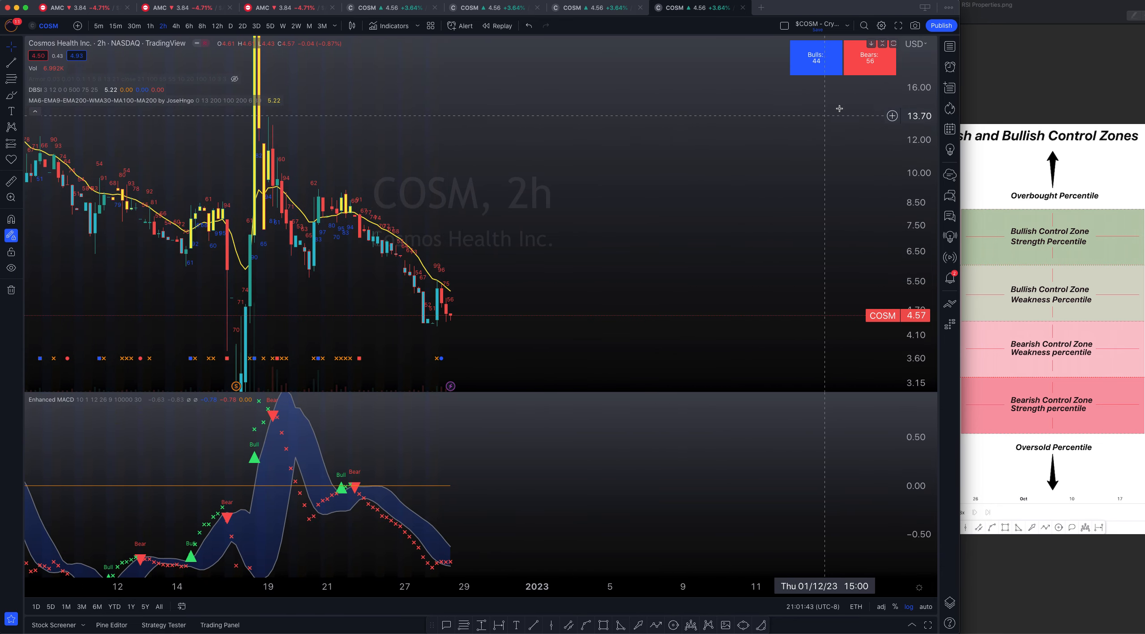
mouse_move(838, 115)
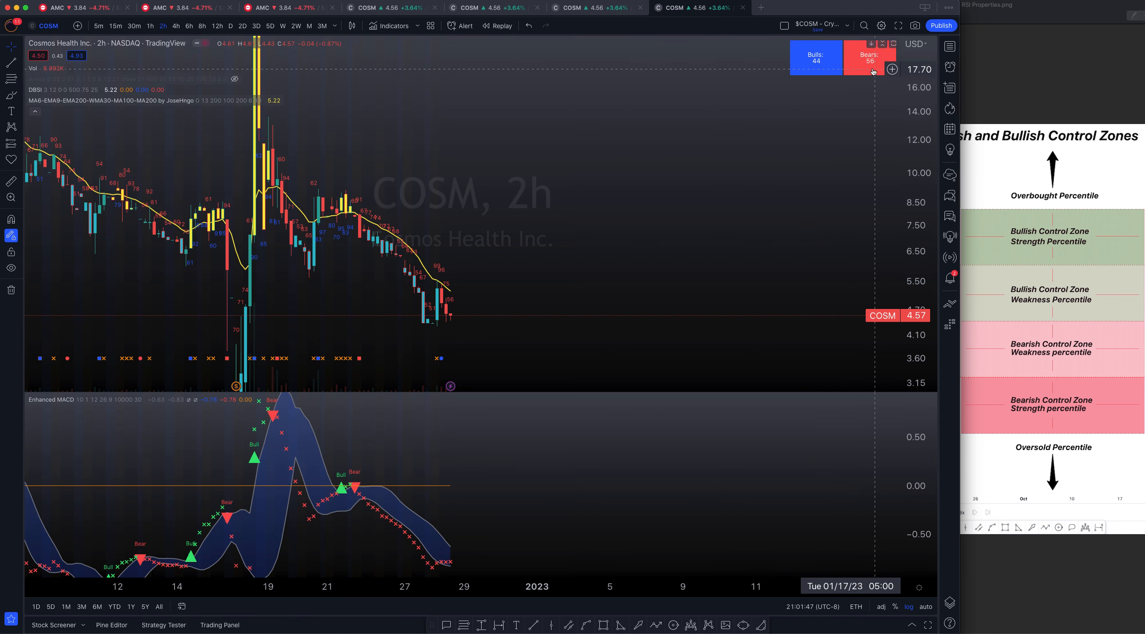
mouse_move(780, 51)
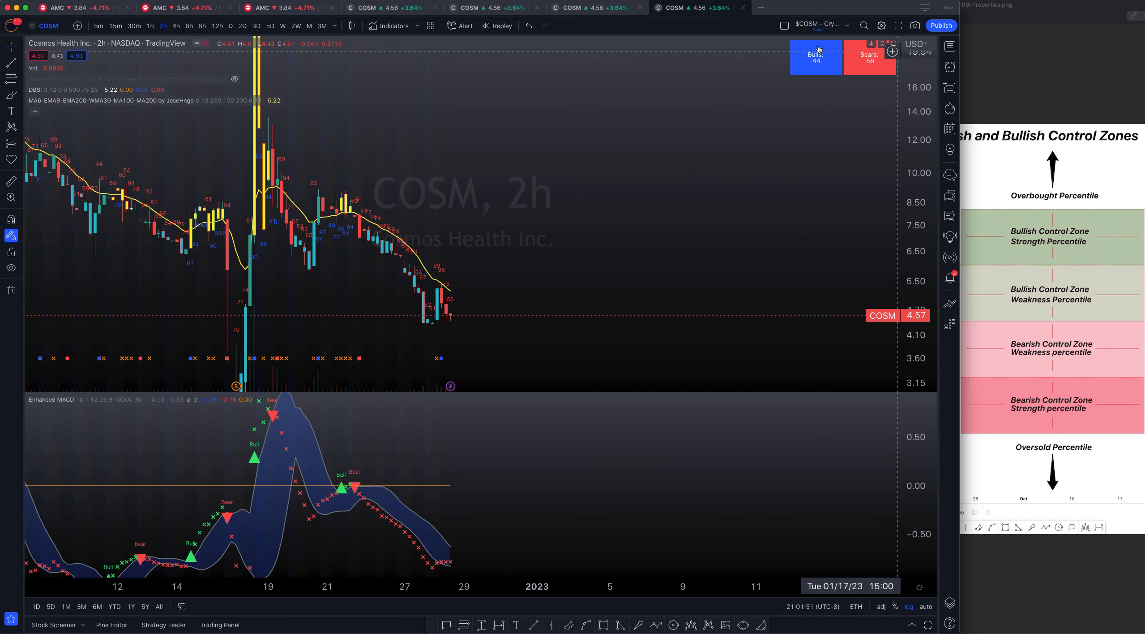
mouse_move(670, 134)
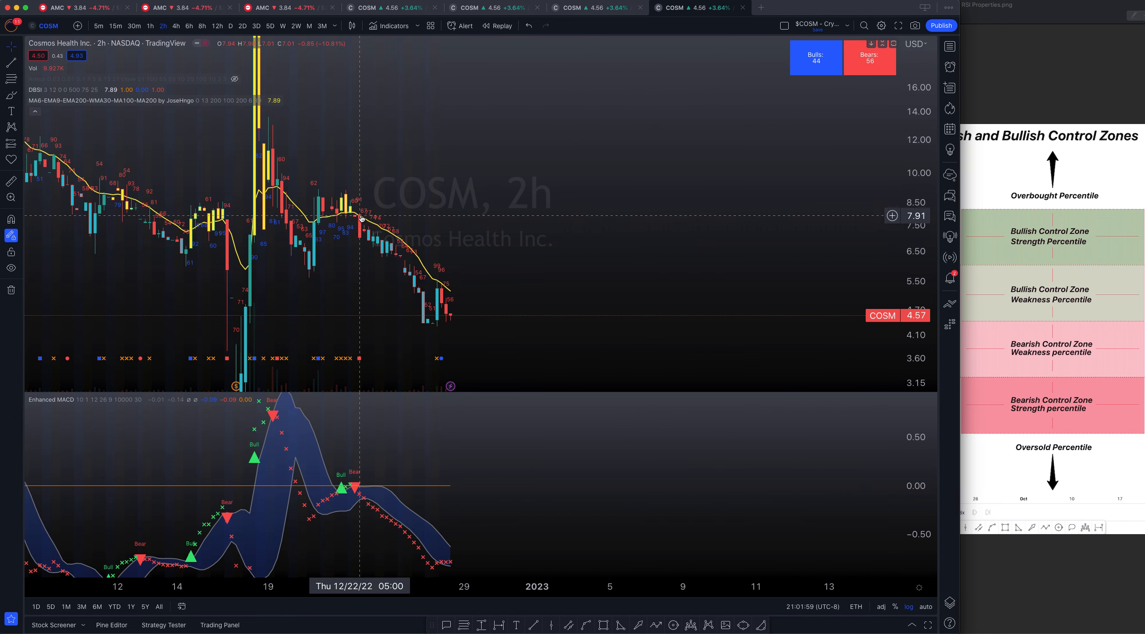
mouse_move(376, 235)
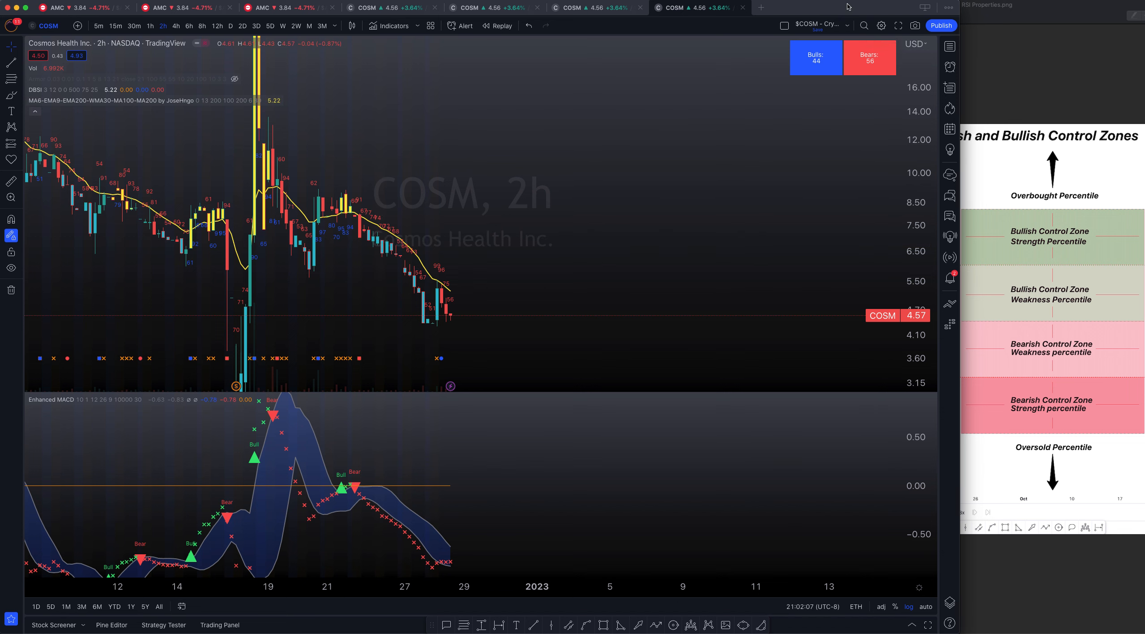
mouse_move(657, 37)
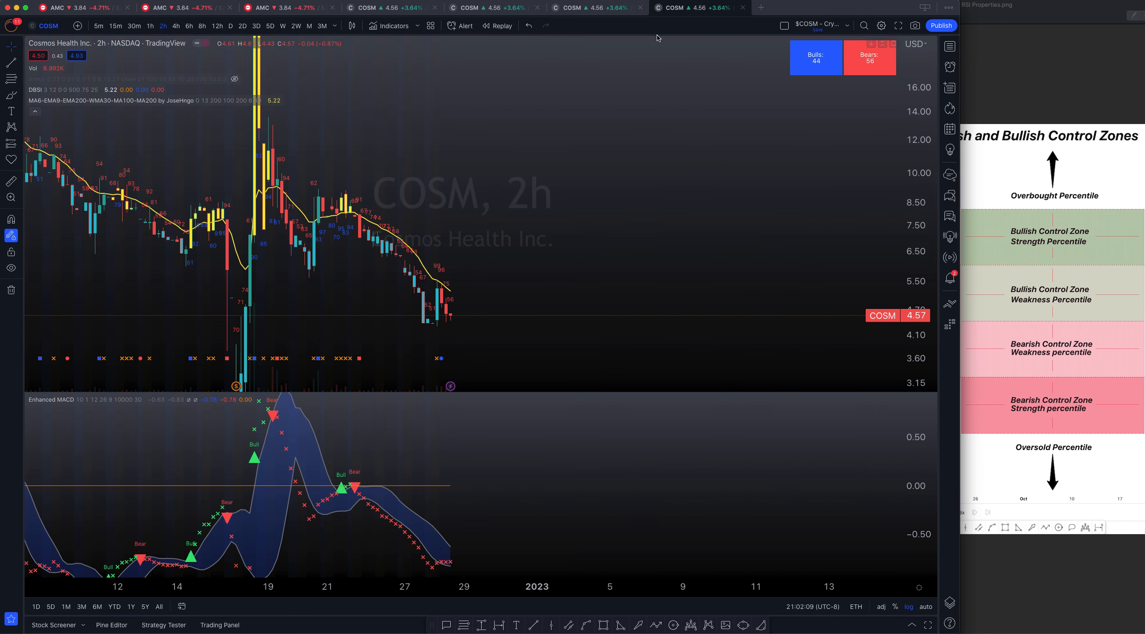
mouse_move(436, 284)
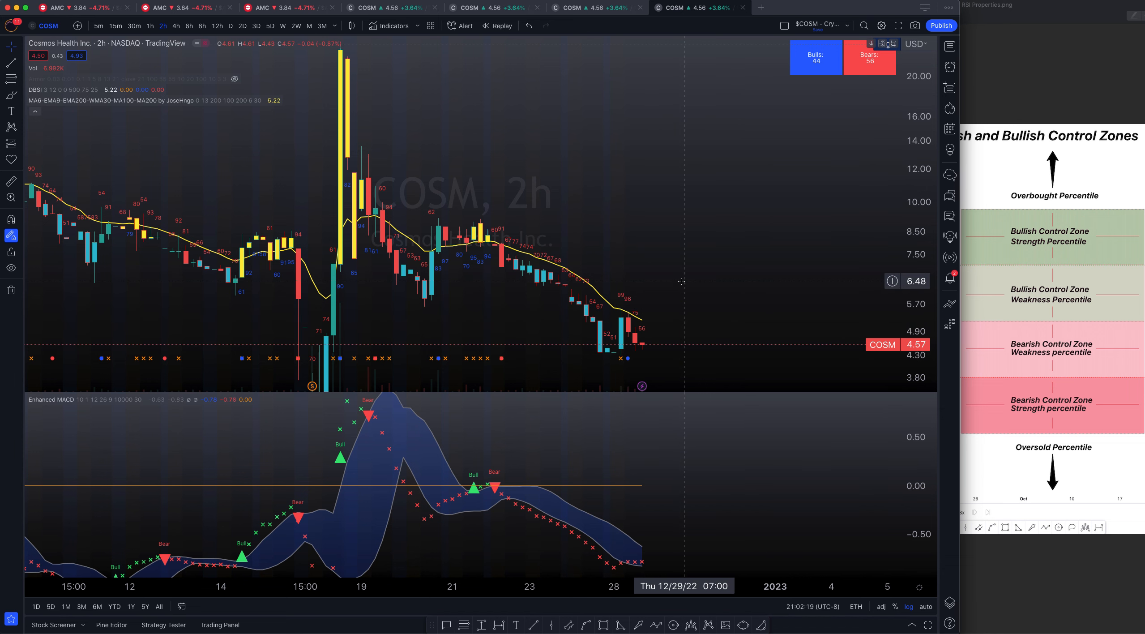
mouse_move(620, 139)
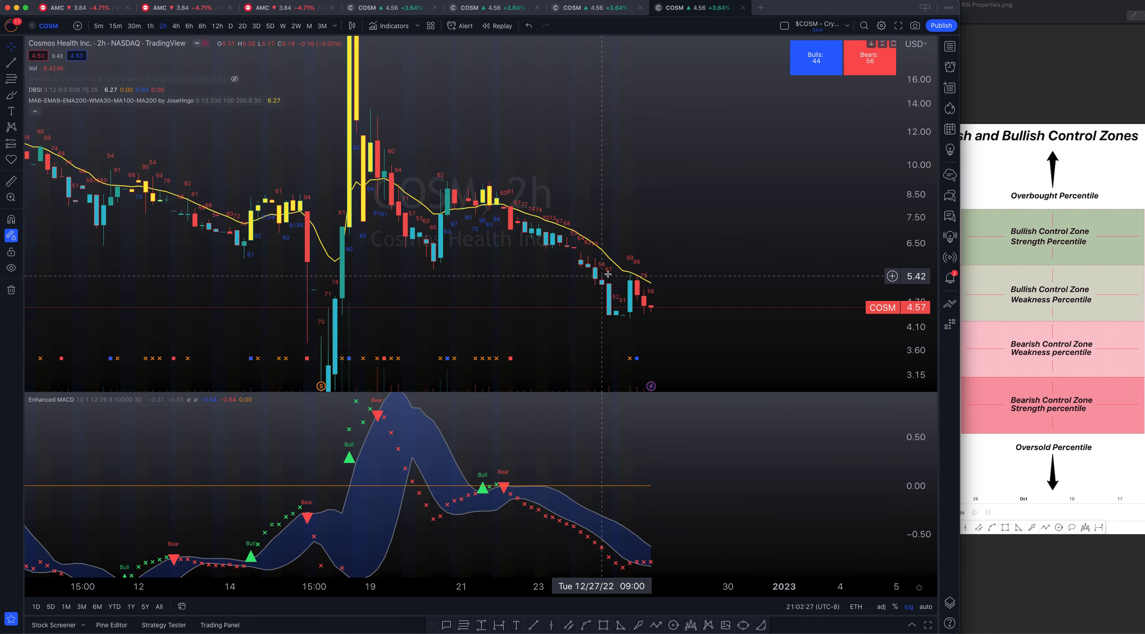
mouse_move(727, 258)
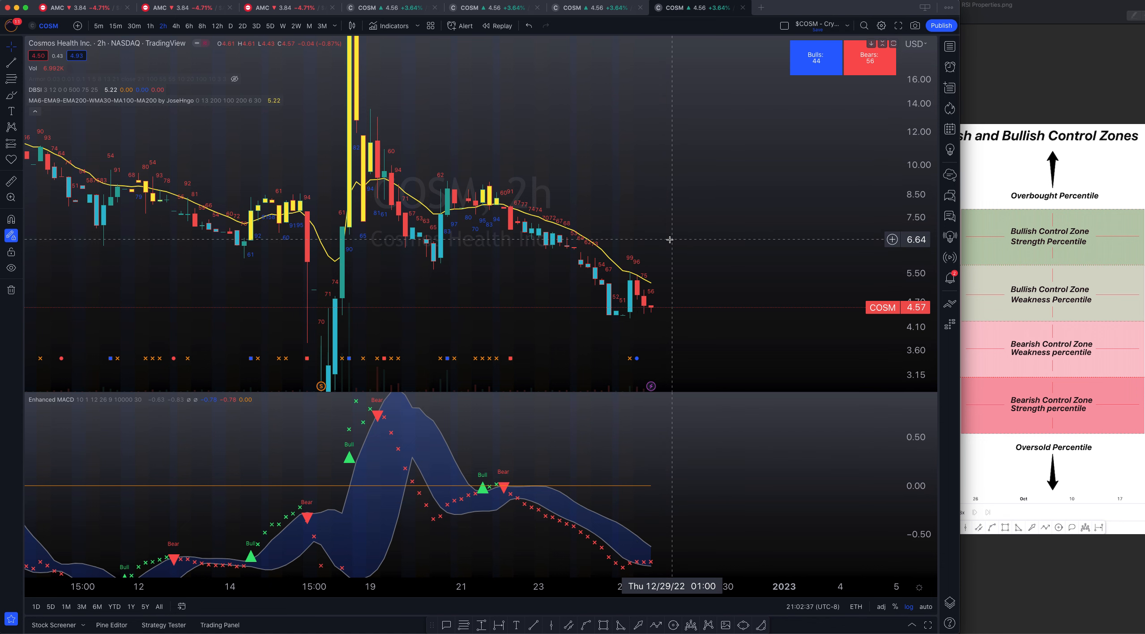
mouse_move(723, 18)
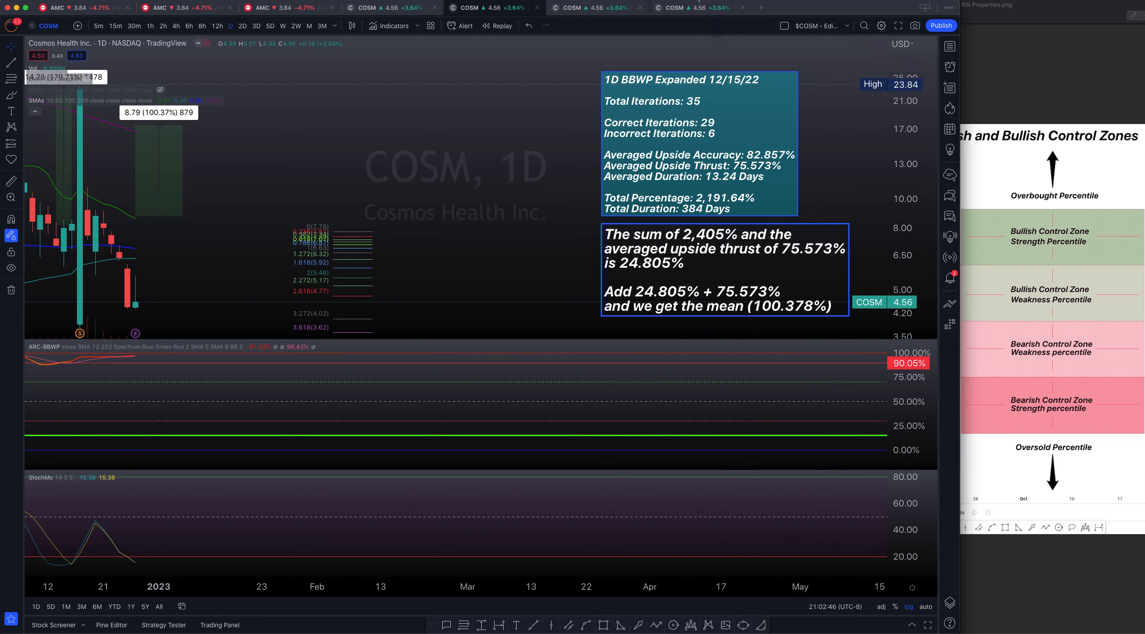
Return to the 2h COSM chart showing Bulls 44 / Bears 56 and the Enhanced MACD pane.
click(162, 26)
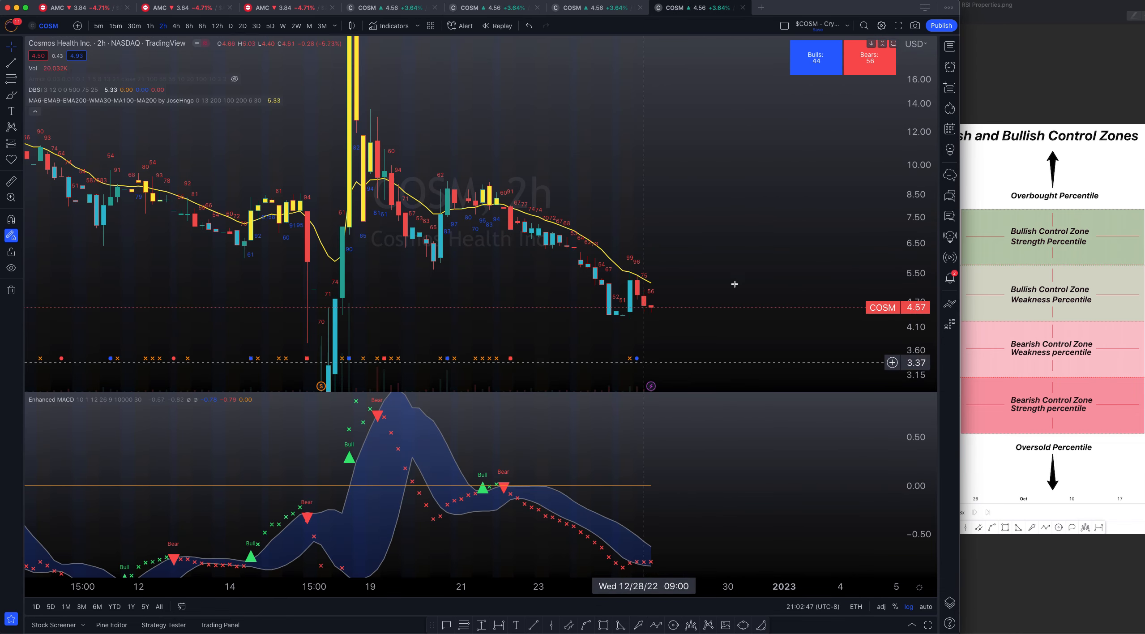
mouse_move(663, 247)
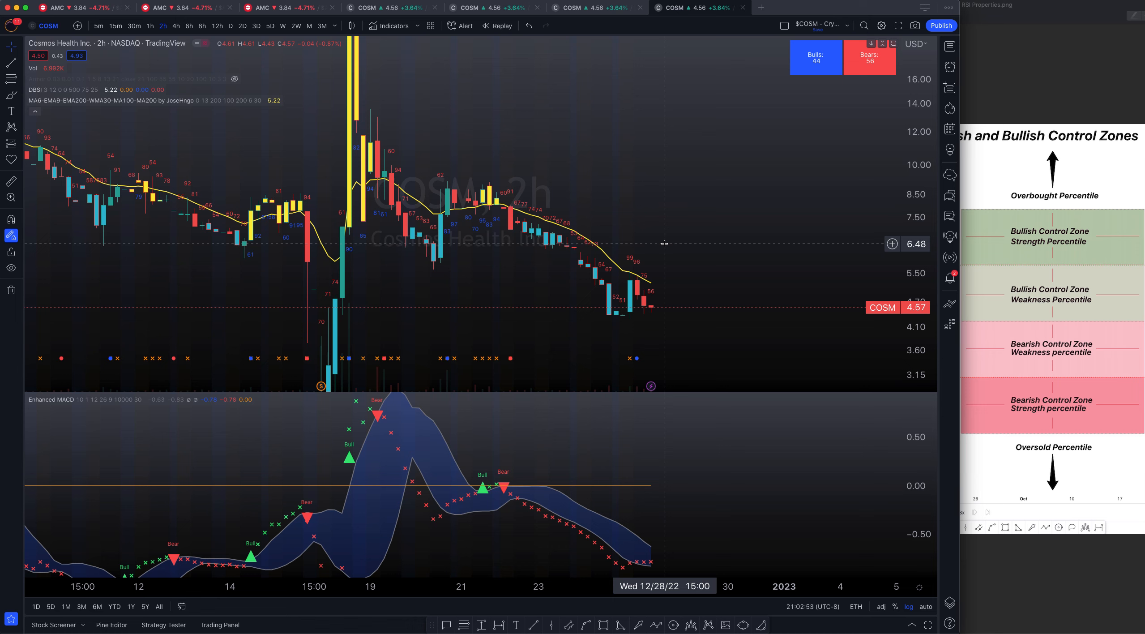
mouse_move(600, 330)
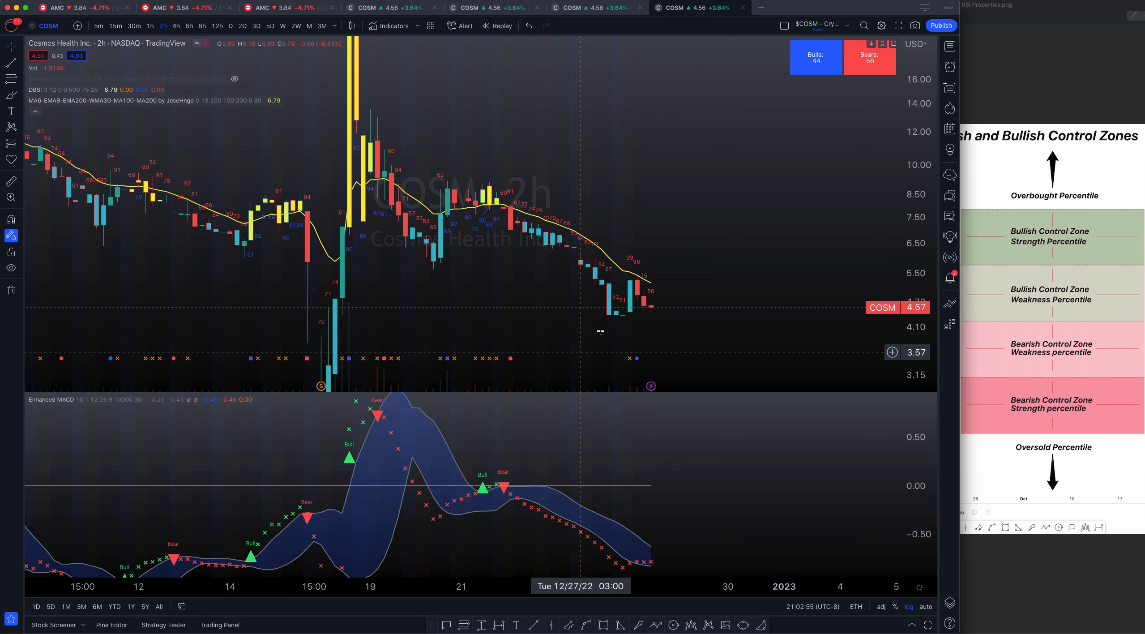
mouse_move(692, 279)
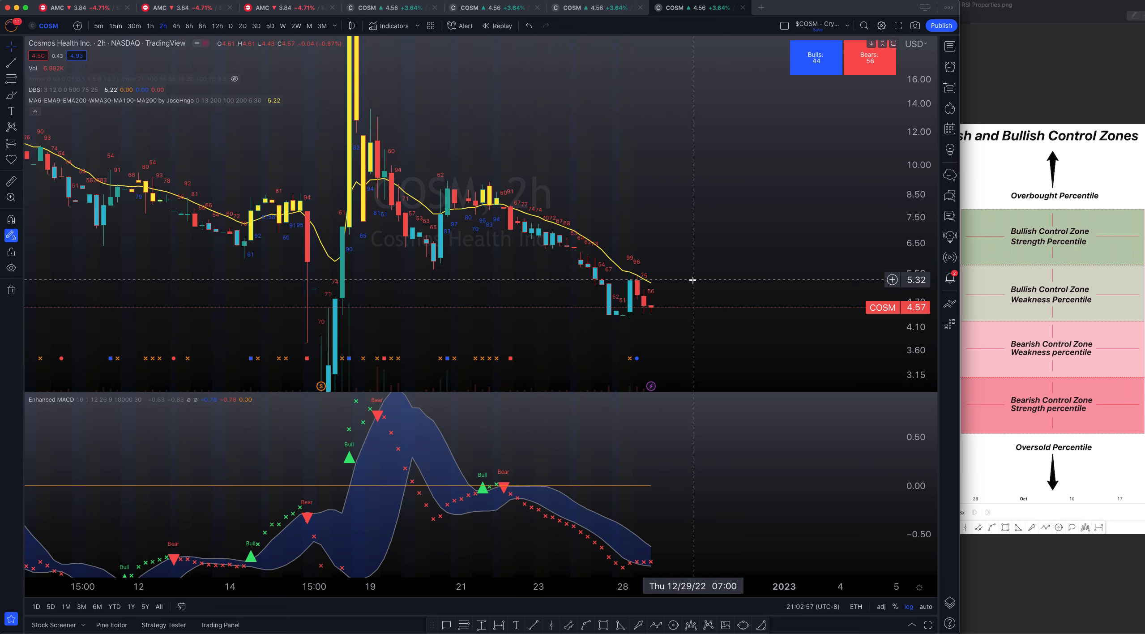
mouse_move(521, 443)
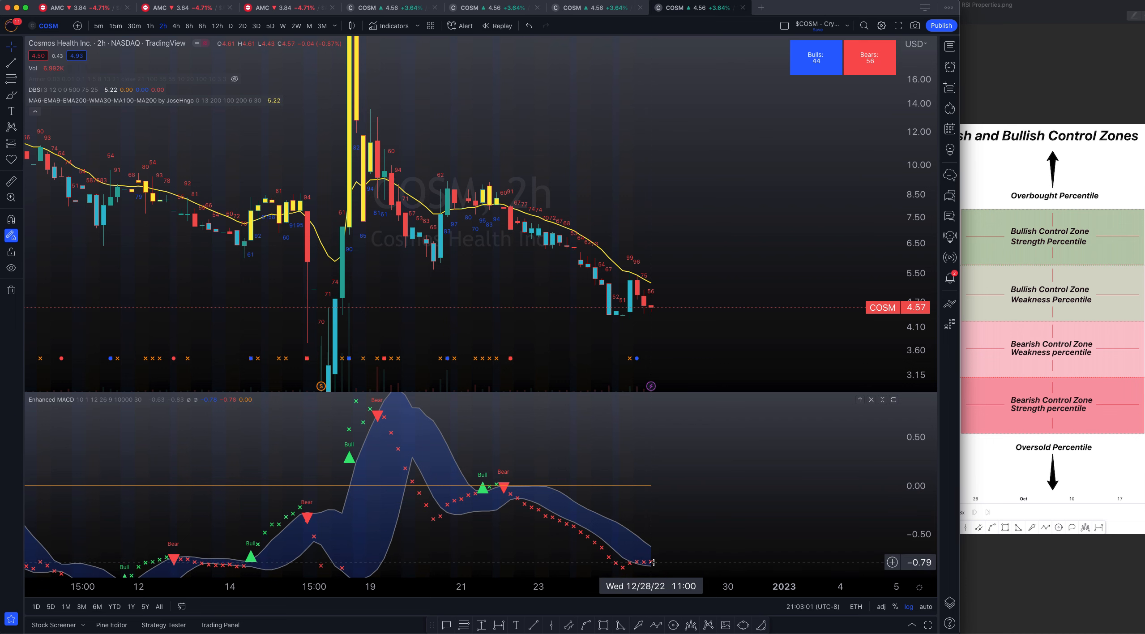
mouse_move(595, 511)
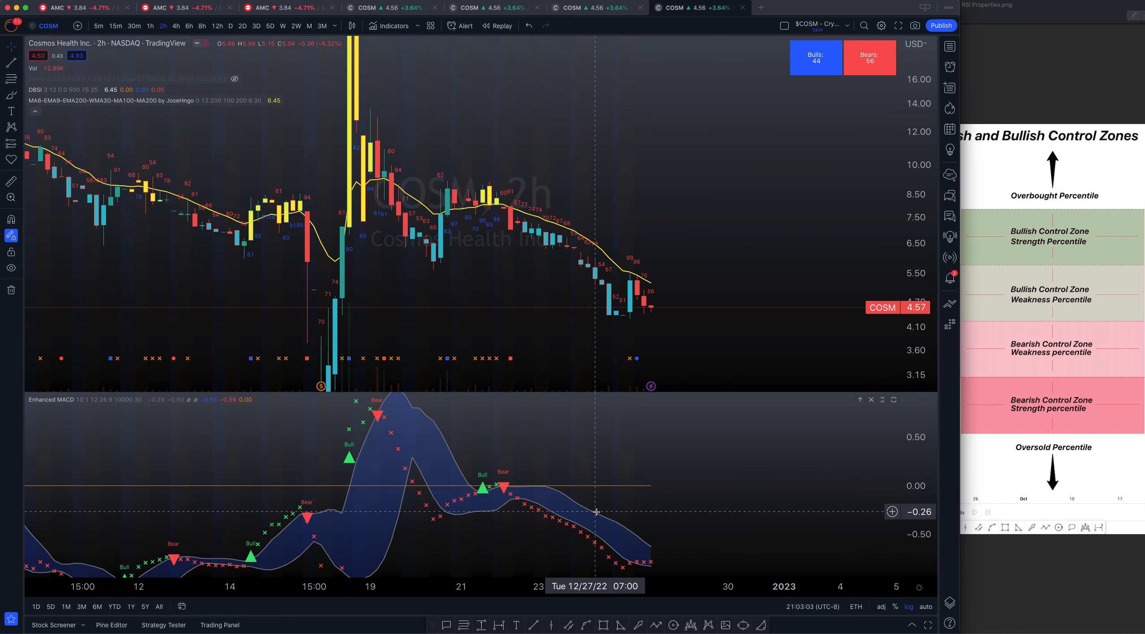
mouse_move(655, 552)
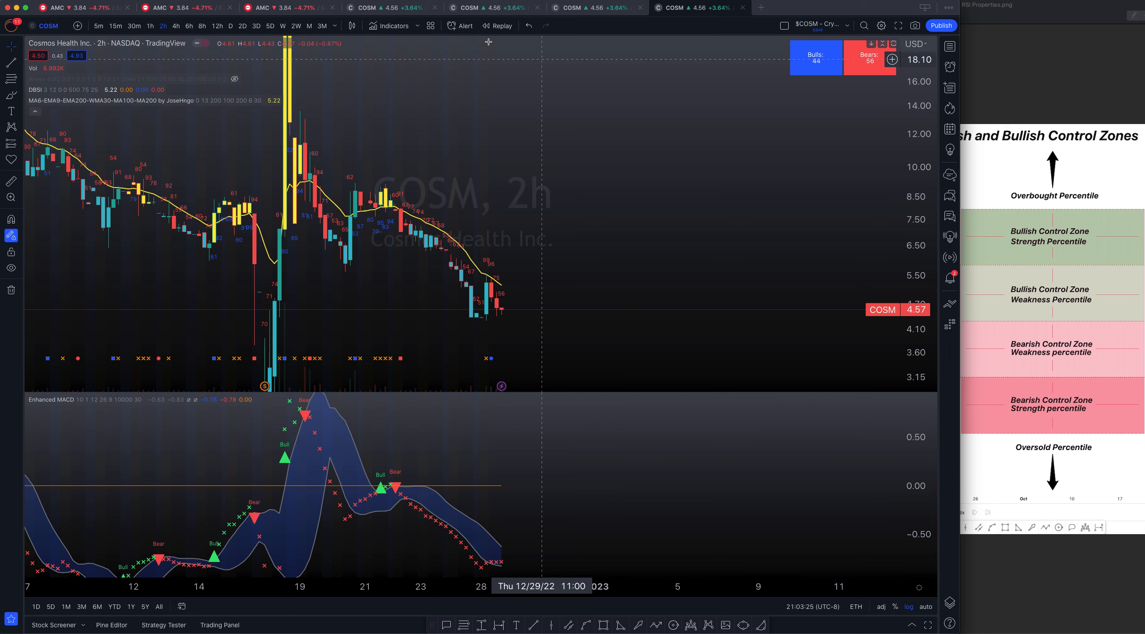
mouse_move(644, 185)
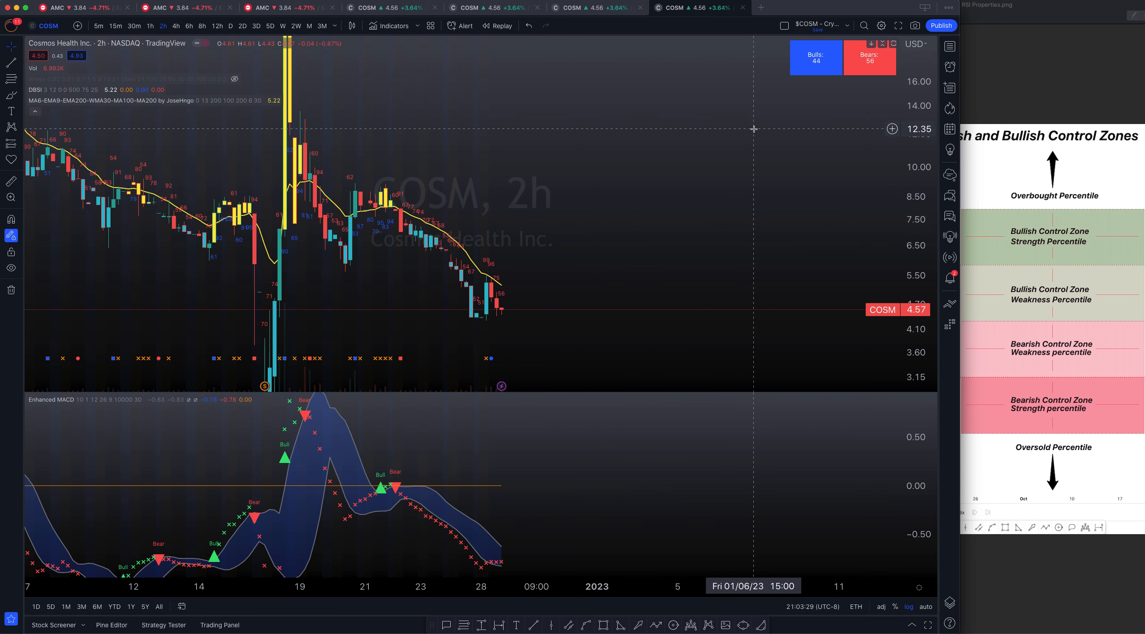
mouse_move(903, 6)
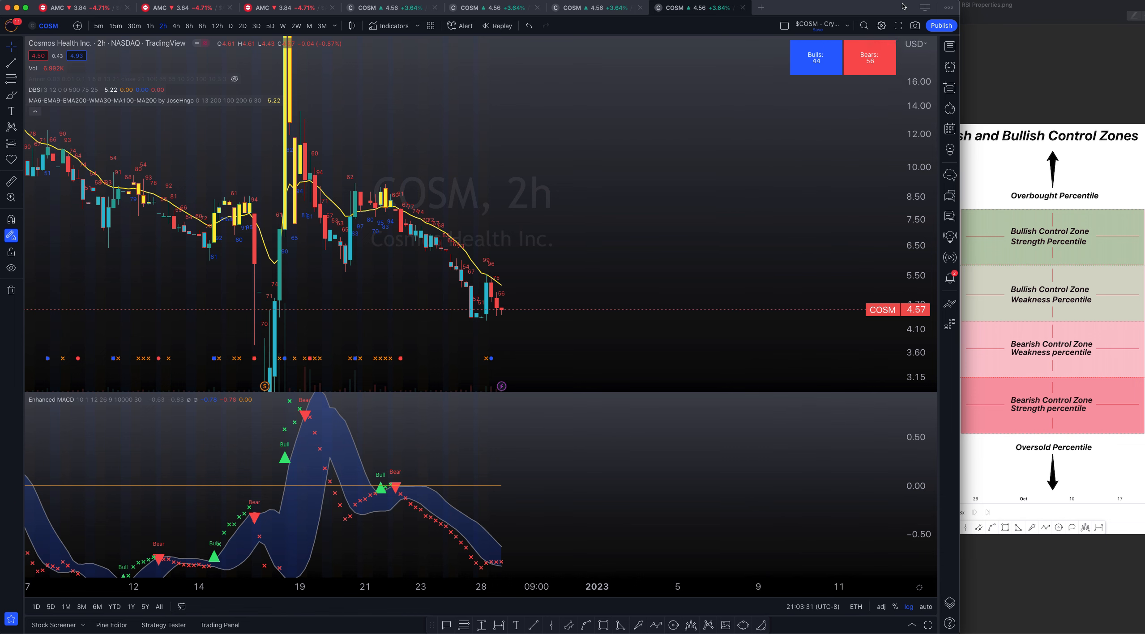